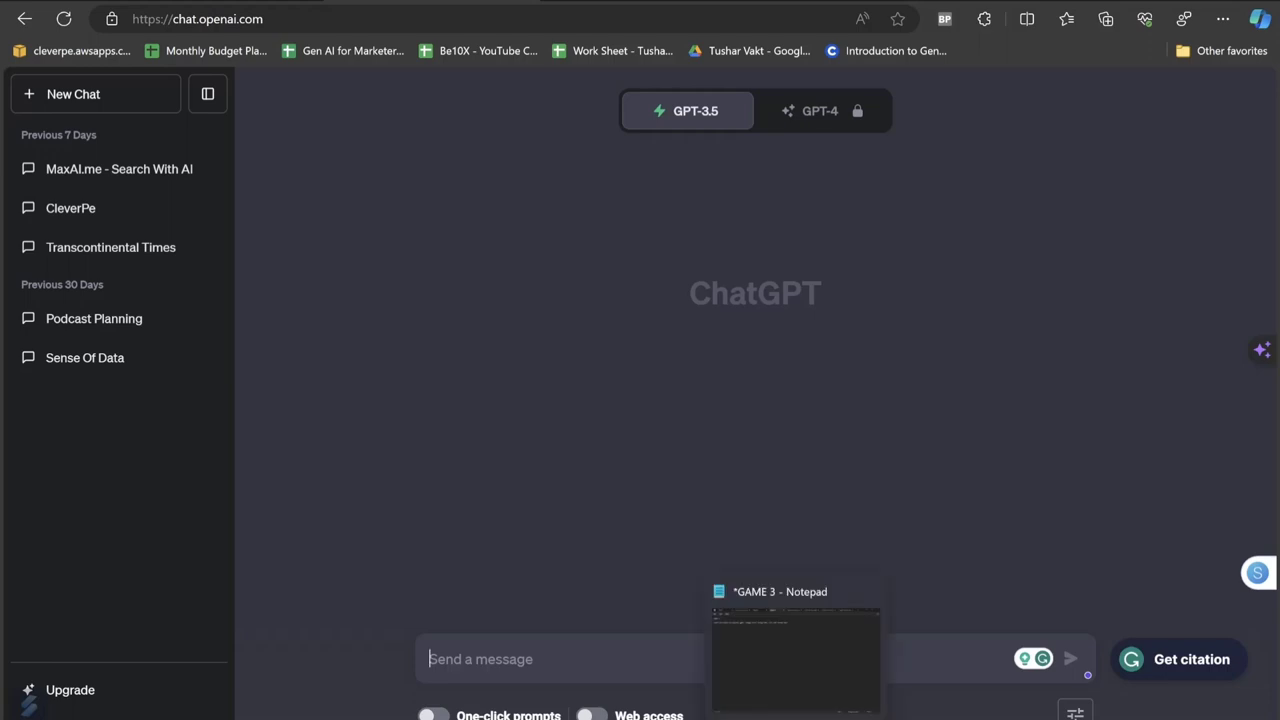
Switch to the Notepad file holding the GAME 1 puzzle-game prompt.
{"action": "left_click", "coordinate": [795, 650]}
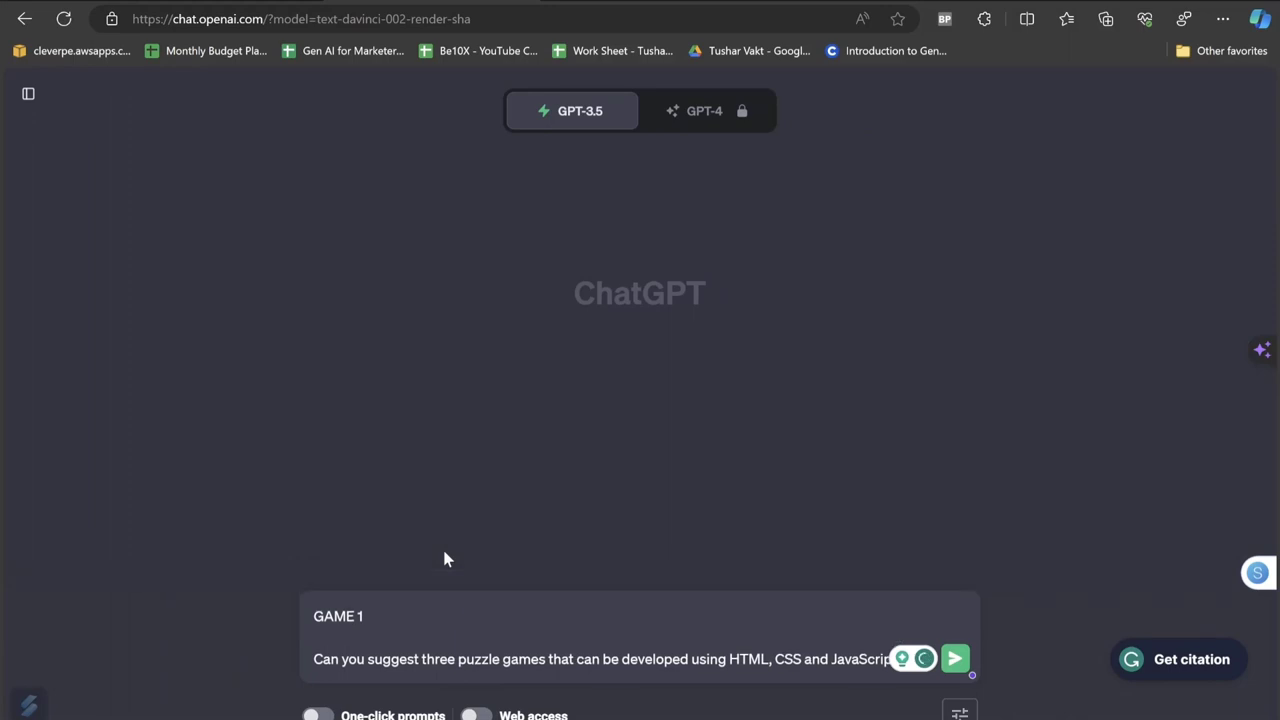
Send the puzzle prompt and read the Slide Puzzle, Memory Matching and Sudoku ideas.
{"action": "left_click", "coordinate": [954, 658]}
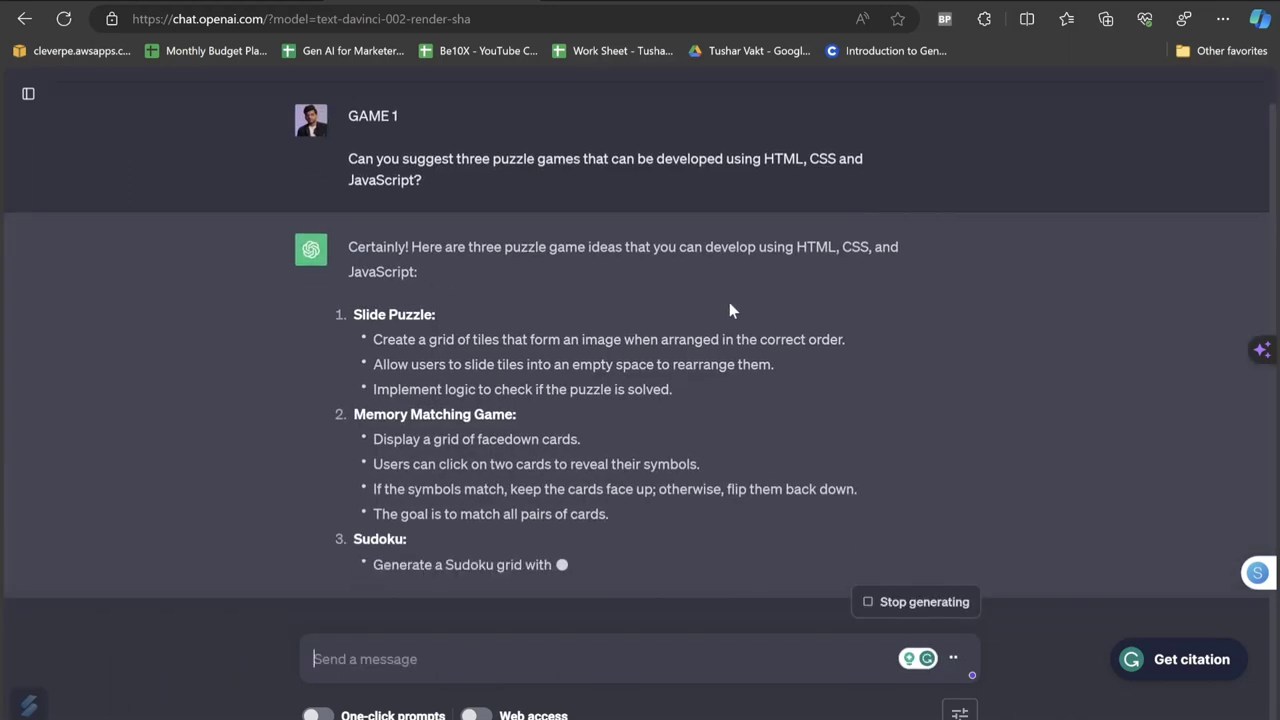
{"action": "scroll", "scroll_direction": "down", "scroll_amount": 3}
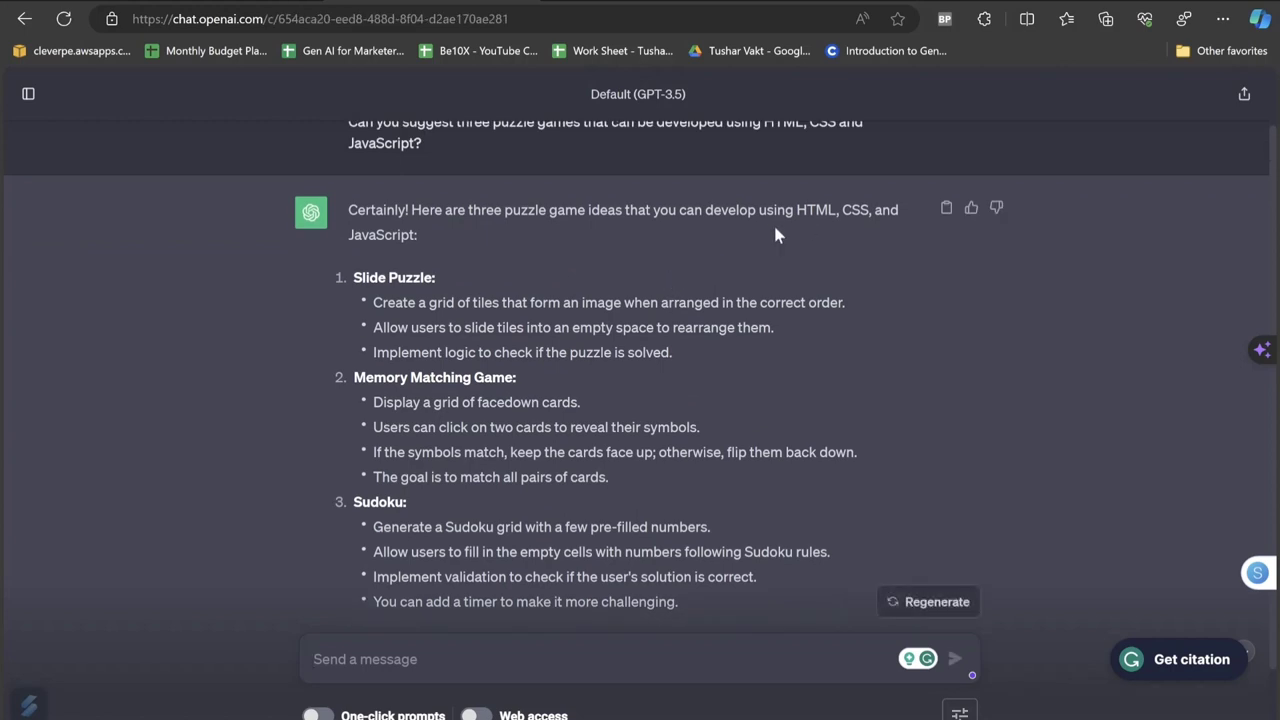
{"action": "scroll", "scroll_direction": "down", "scroll_amount": 3}
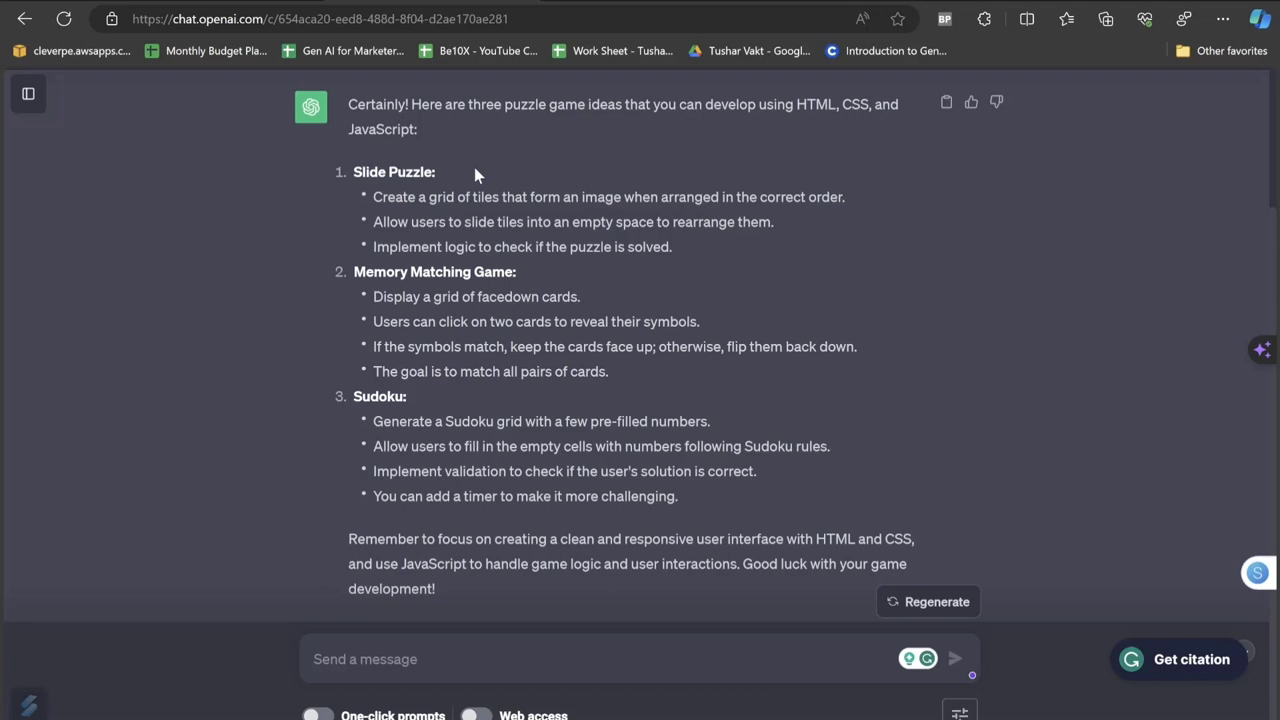
Request the Sliding Block Puzzle in HTML, CSS and JavaScript, then follow the generated code.
{"action": "type", "text": "Let's proceed with the development of the Game \"Sliding Block Puzzle\" using HTML, CSS and JavaScript."}
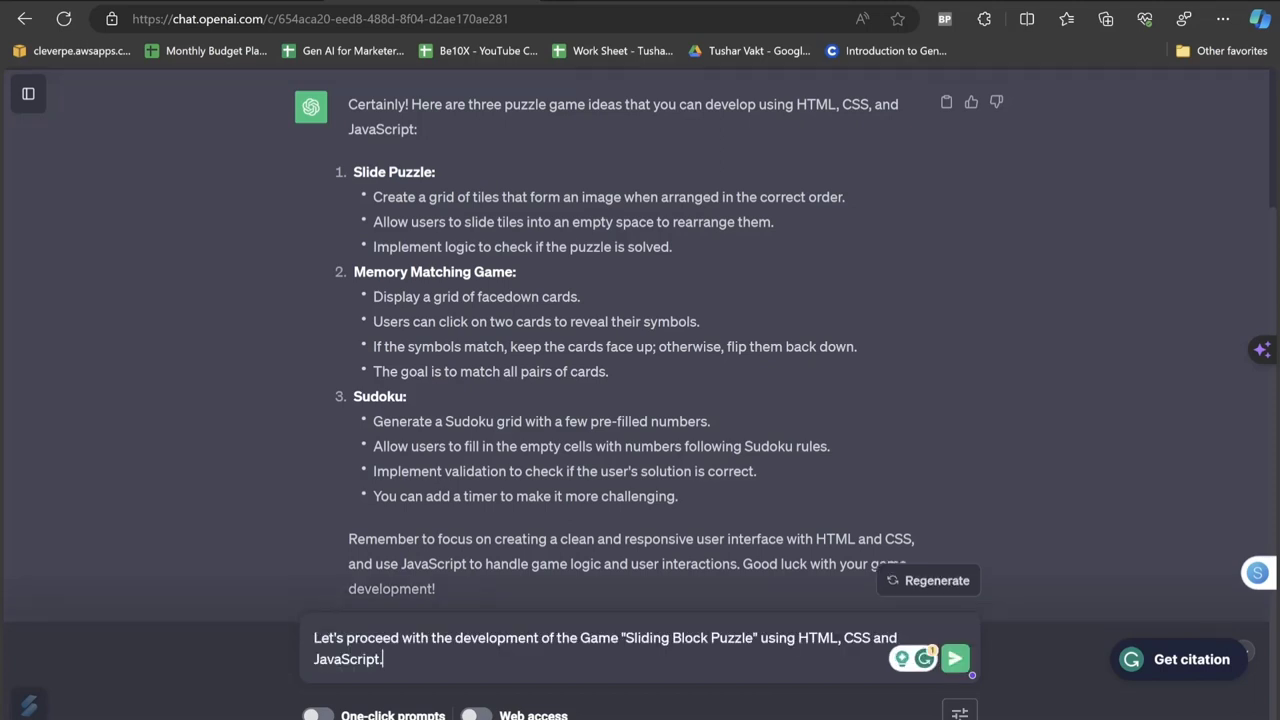
{"action": "left_click", "coordinate": [954, 658]}
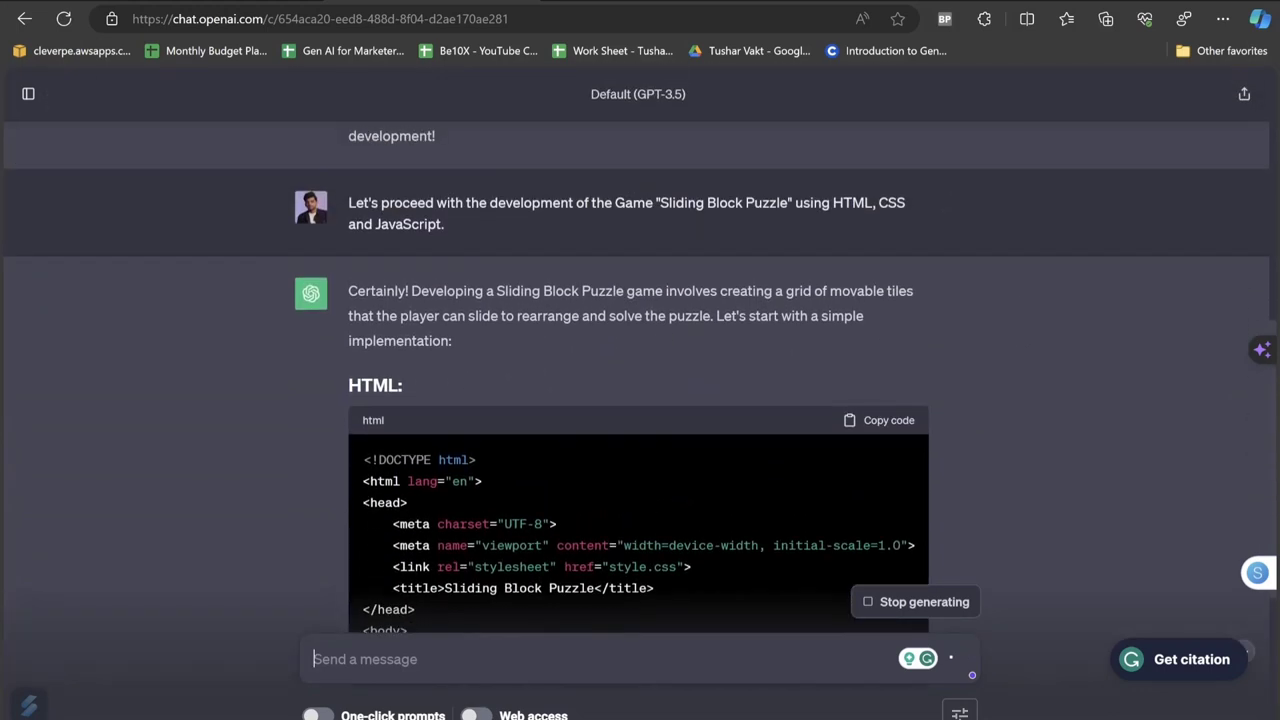
{"action": "left_click_drag", "start_coordinate": [410, 291], "coordinate": [797, 291]}
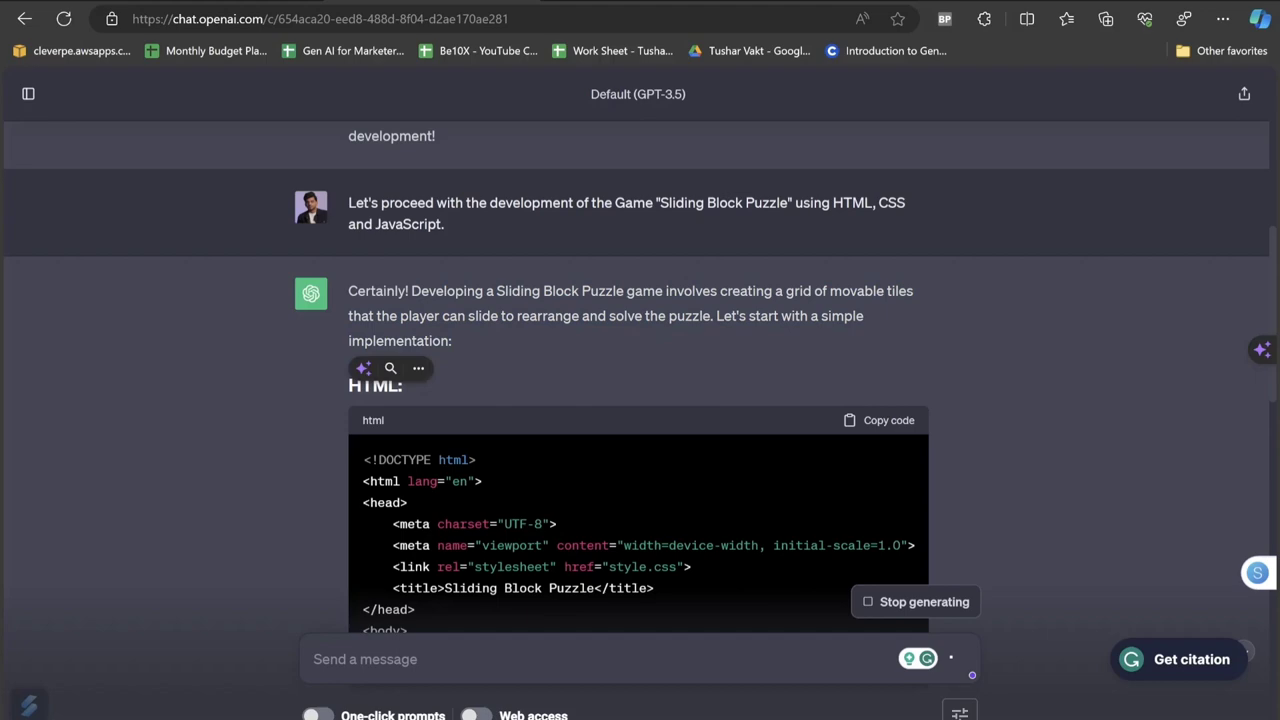
{"action": "scroll", "scroll_direction": "down", "scroll_amount": 3}
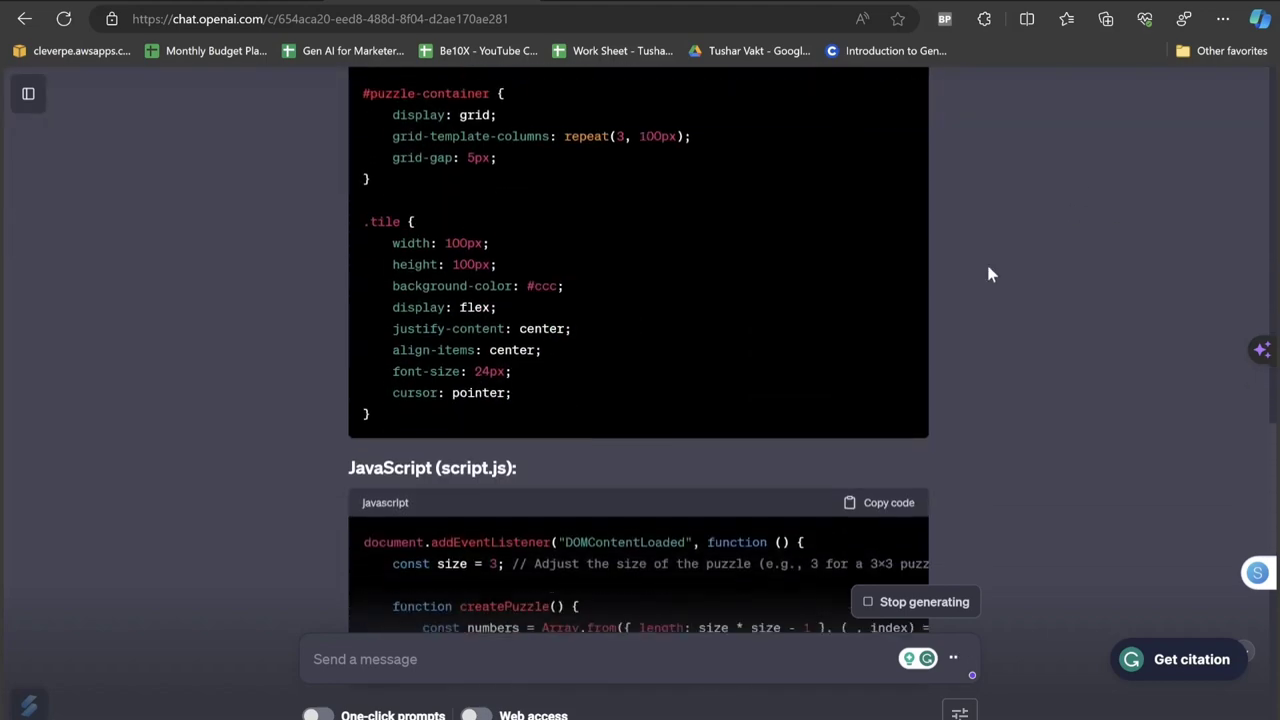
Open codepen.io/pen/, paste the puzzle code into the panels and slide a tile.
{"action": "type", "text": "co"}
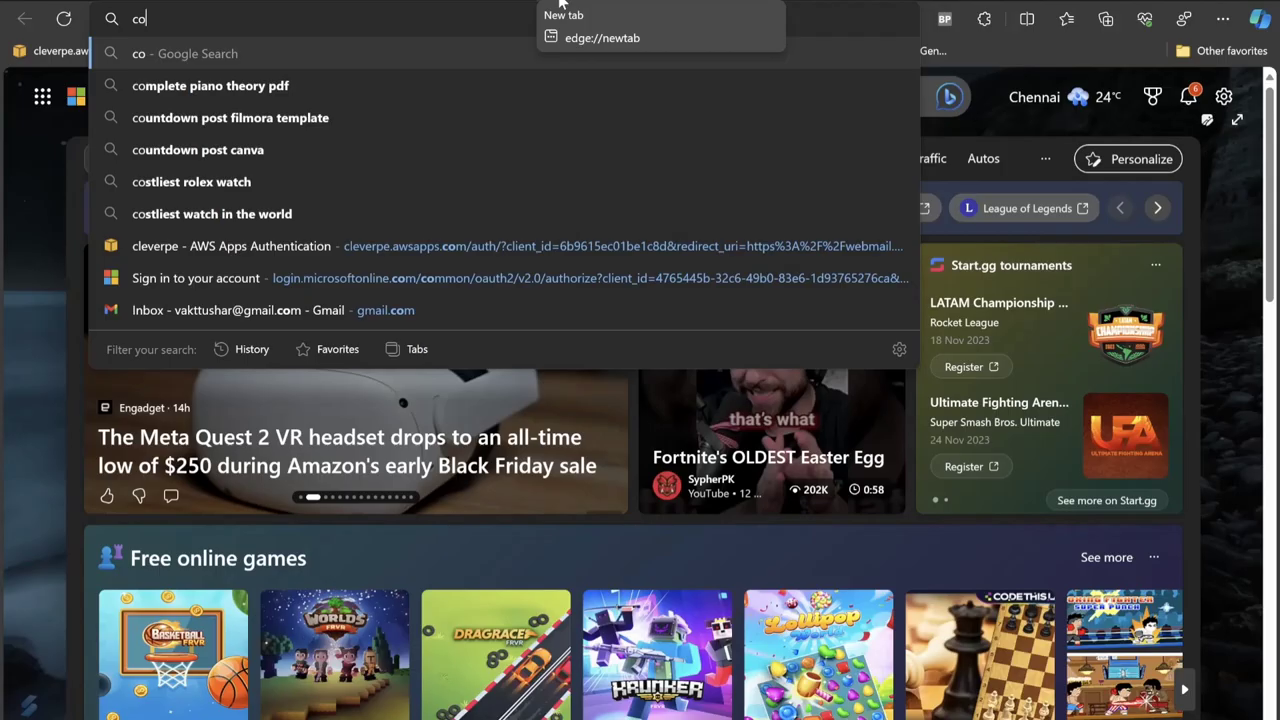
{"action": "type", "text": "codepen.io/pen/"}
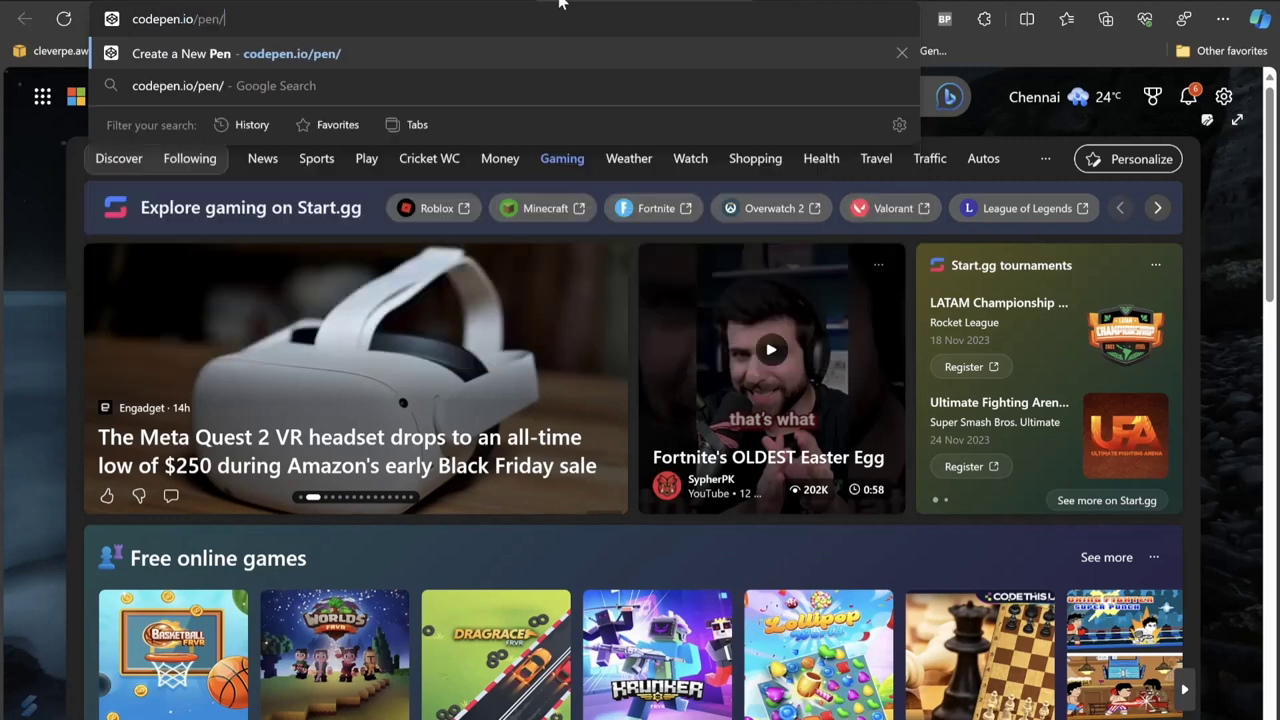
{"action": "key", "text": "Backspace"}
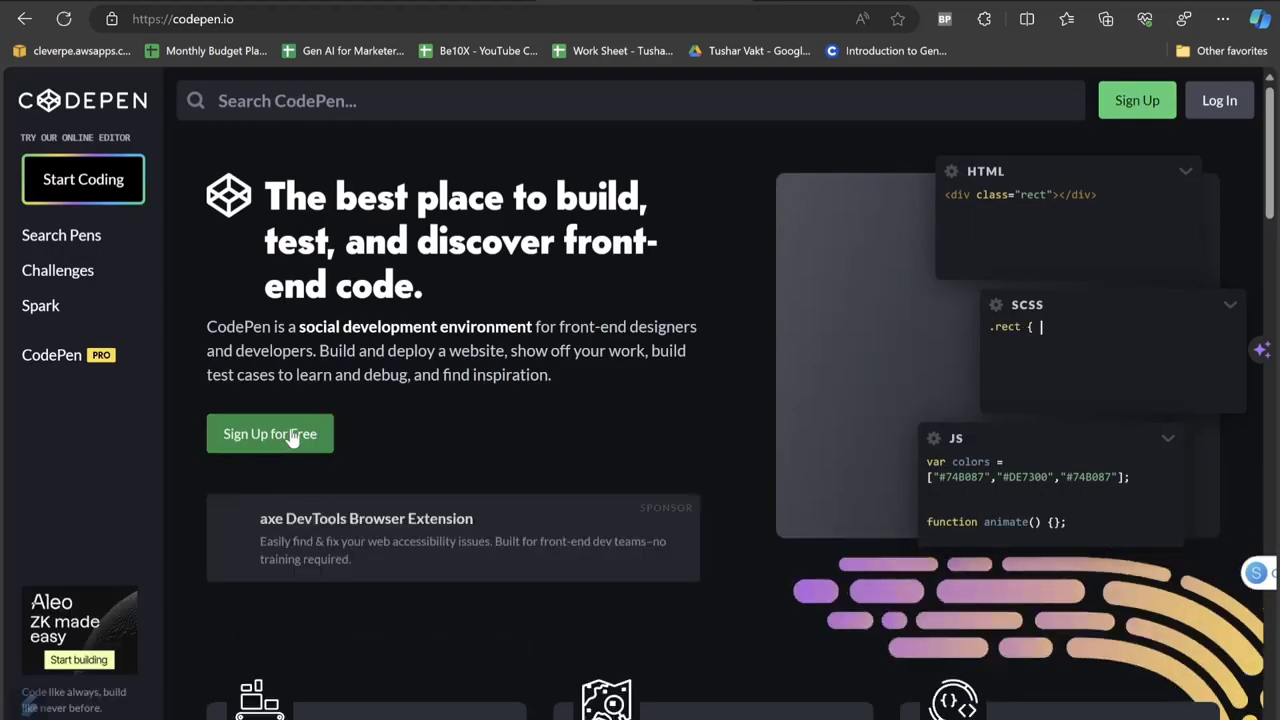
{"action": "left_click", "coordinate": [83, 179]}
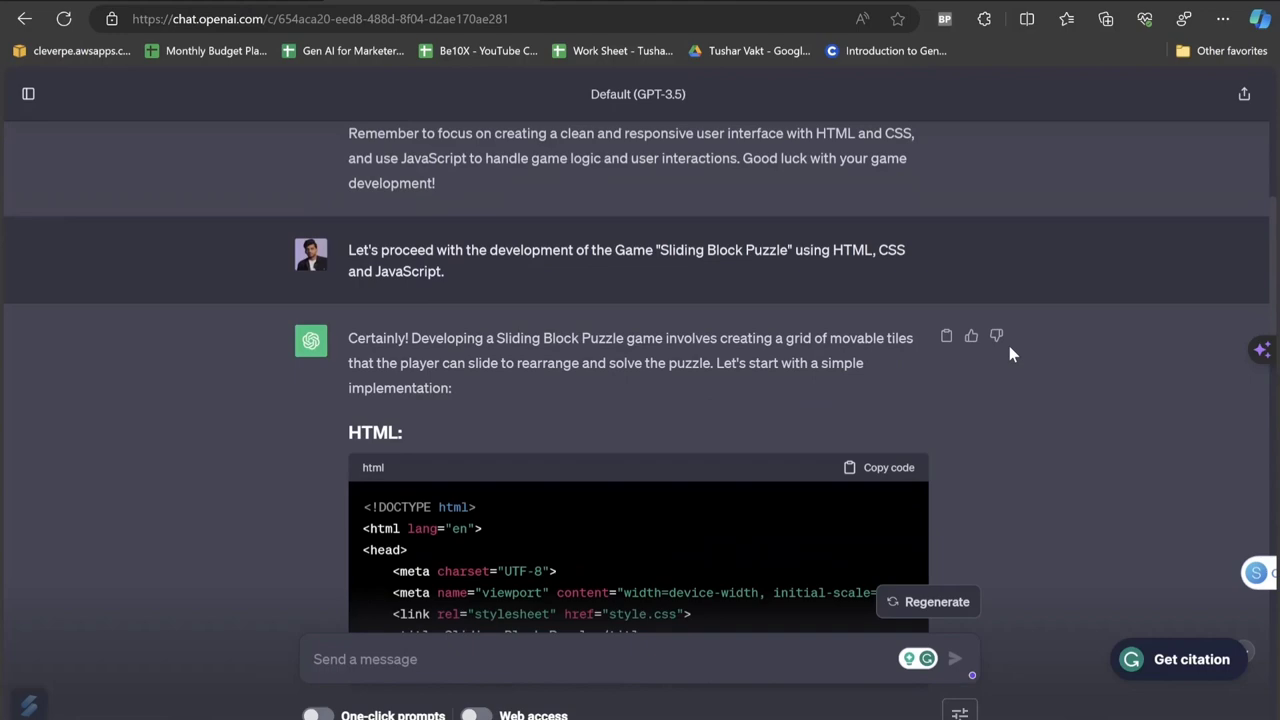
{"action": "left_click", "coordinate": [879, 467]}
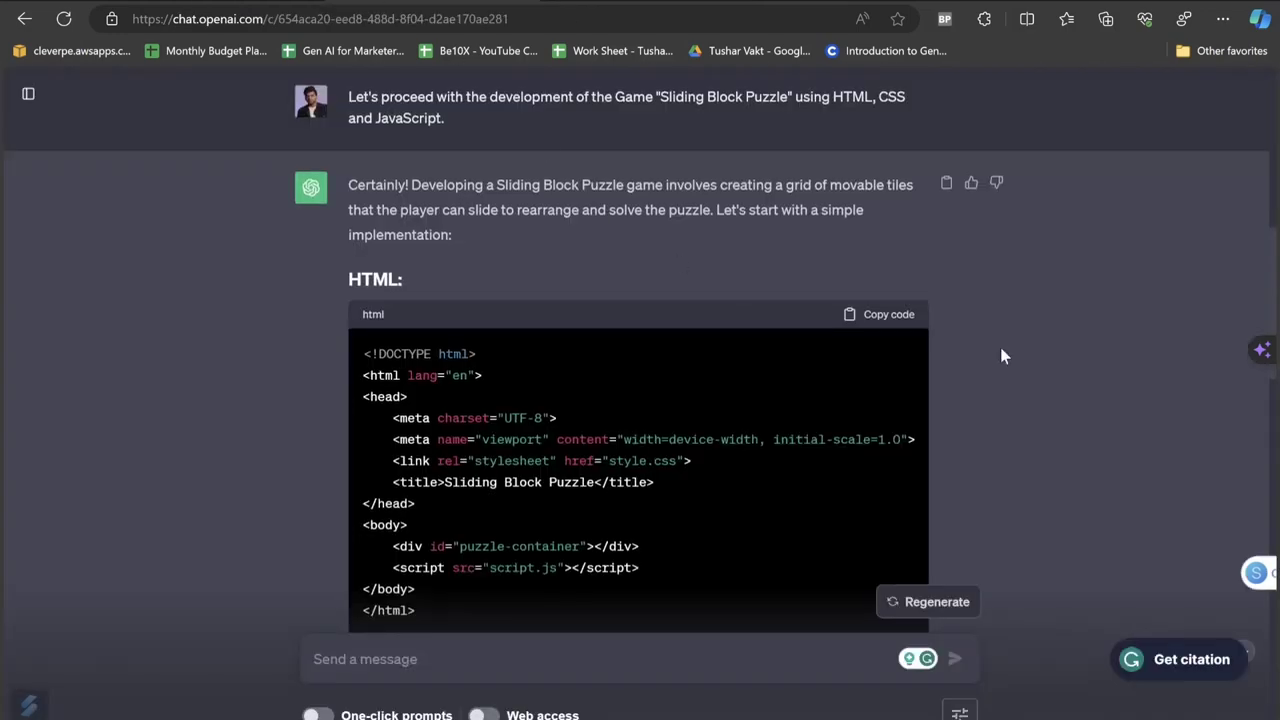
{"action": "right_click", "coordinate": [630, 300]}
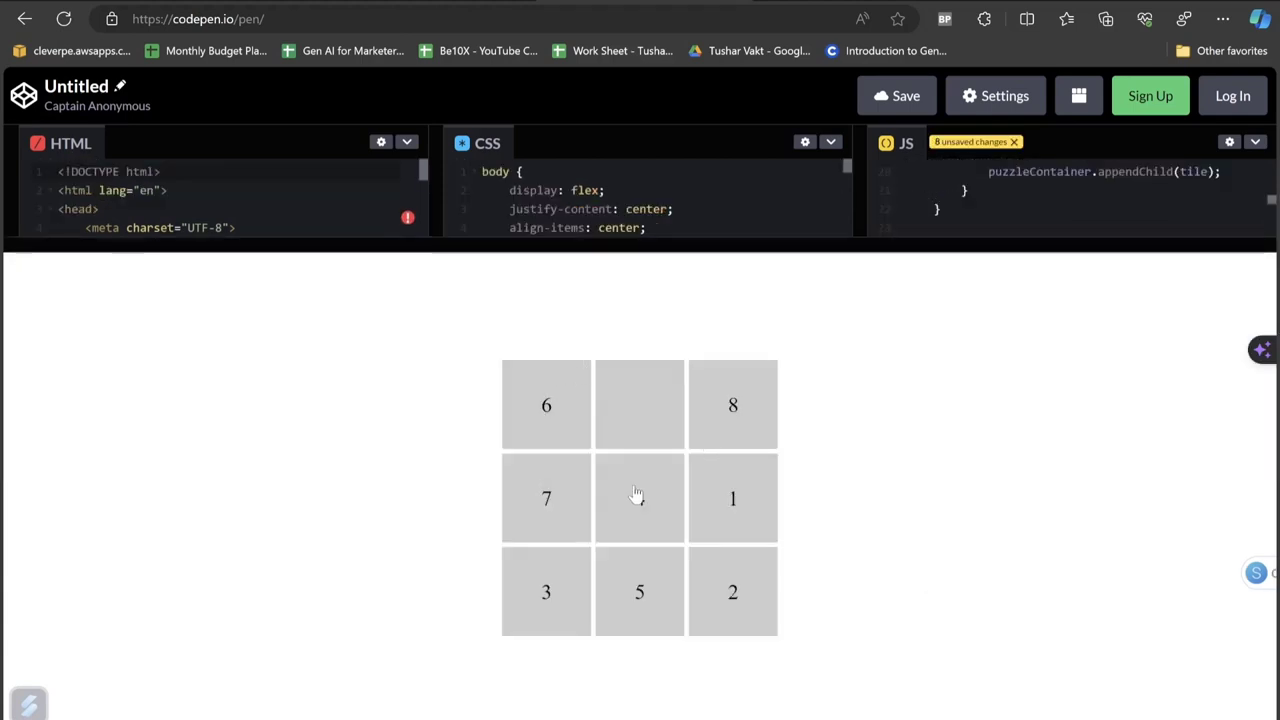
{"action": "left_click", "coordinate": [639, 498]}
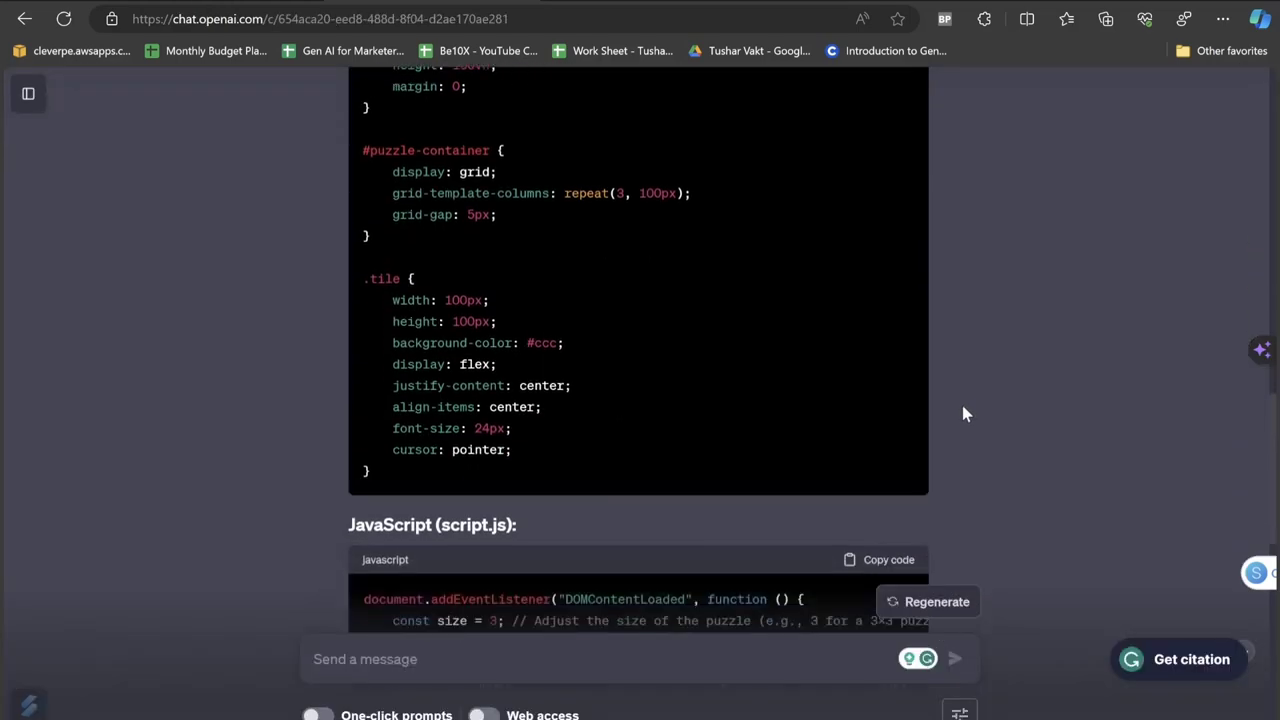
Scroll to GAME 2 in Notepad and select the pong game request.
{"action": "scroll", "scroll_direction": "down", "scroll_amount": 3}
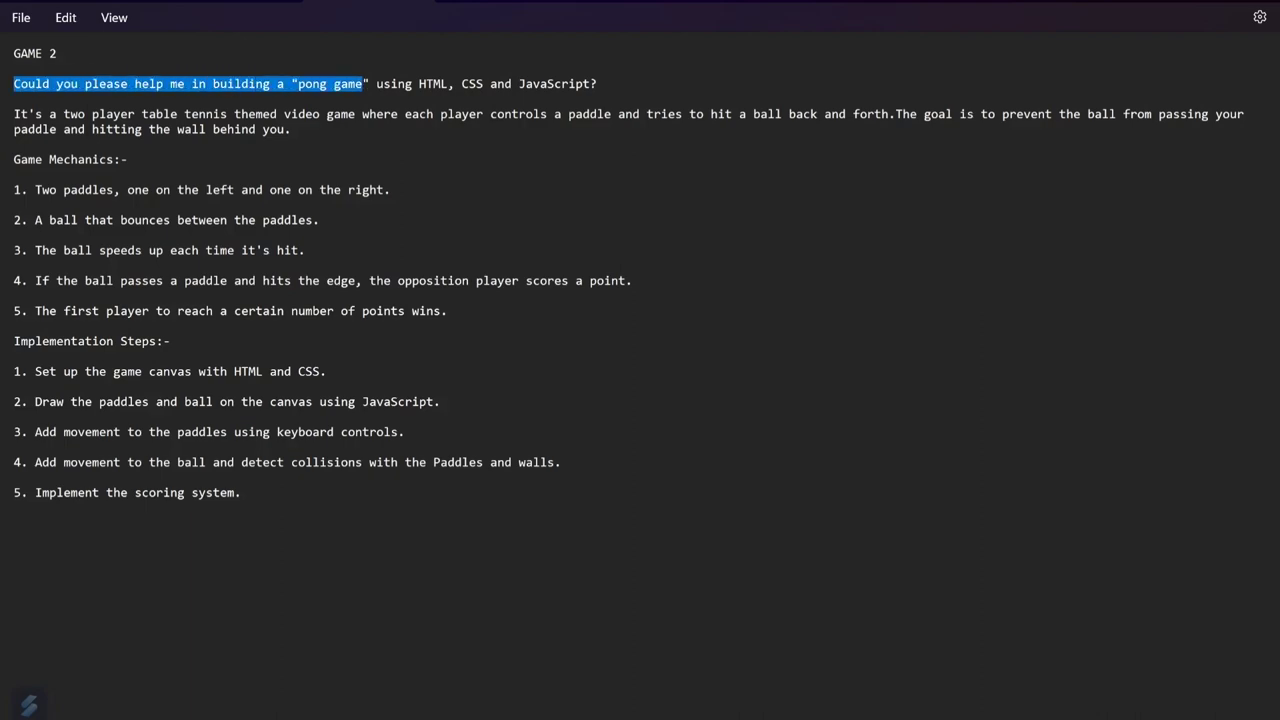
{"action": "left_click_drag", "start_coordinate": [365, 84], "coordinate": [597, 84]}
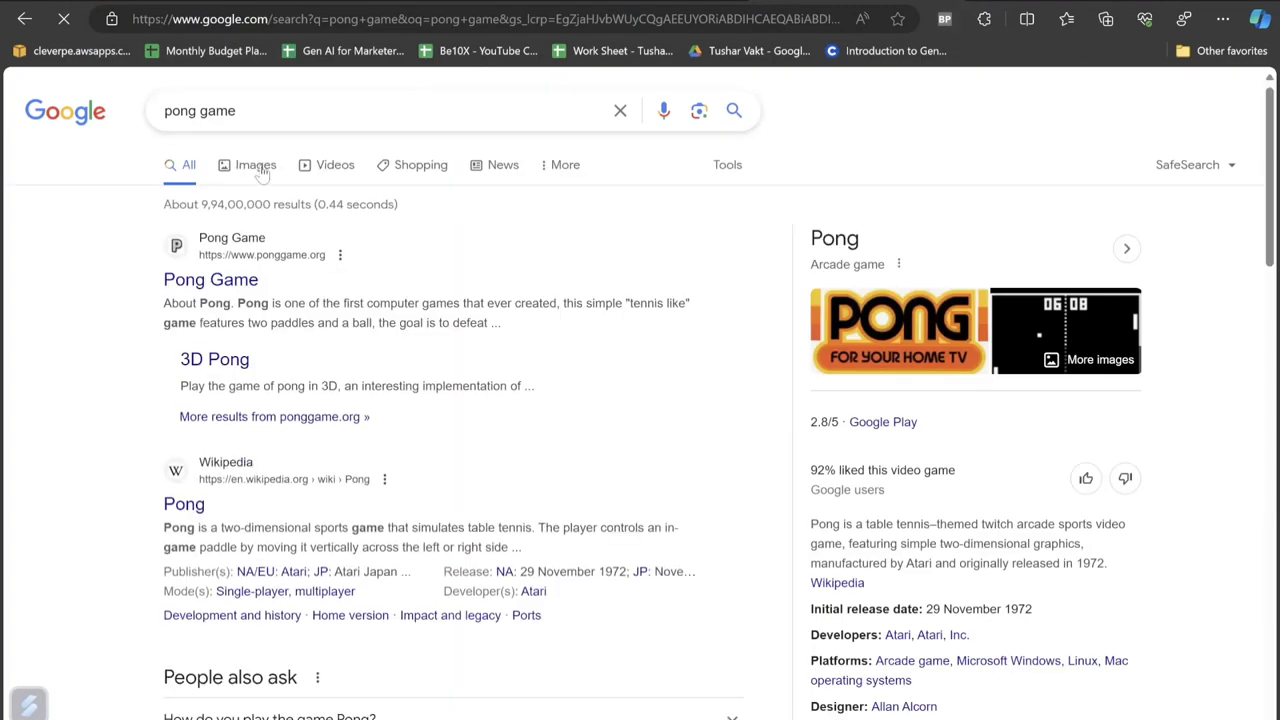
Switch the 'pong game' results to Images and preview a classic Pong screenshot.
{"action": "left_click", "coordinate": [255, 164]}
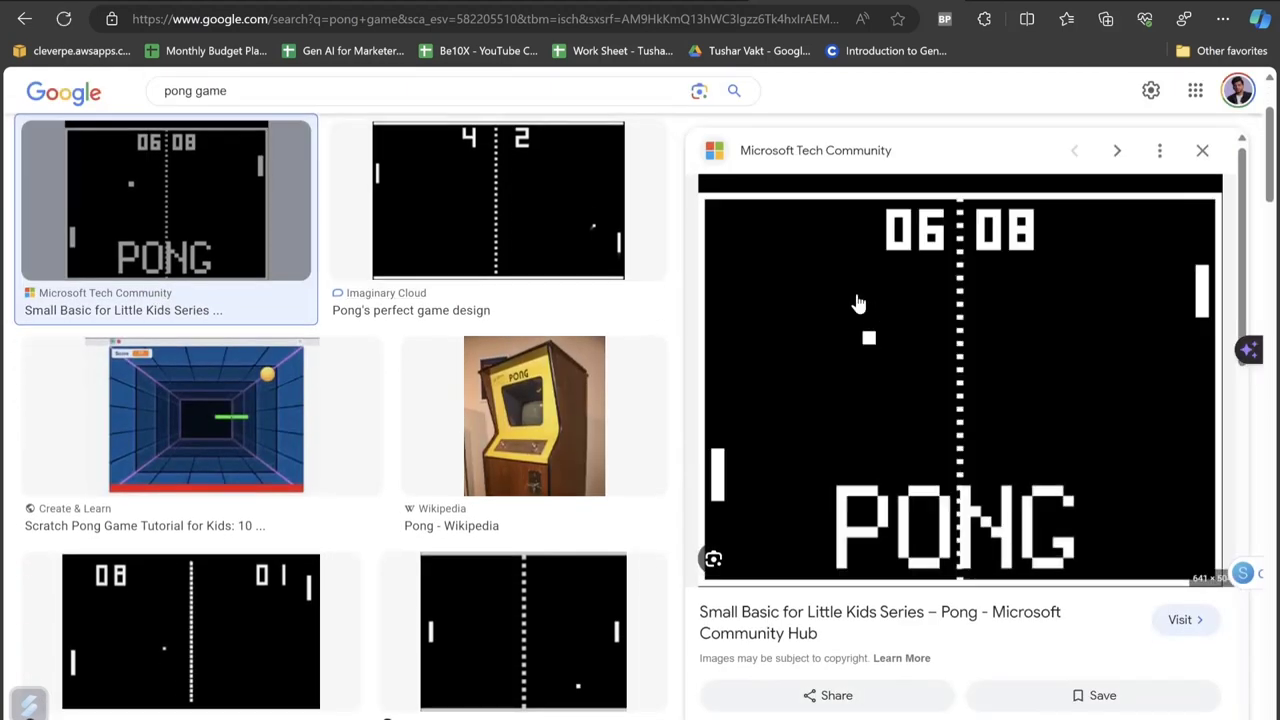
{"action": "mouse_move", "coordinate": [1148, 330]}
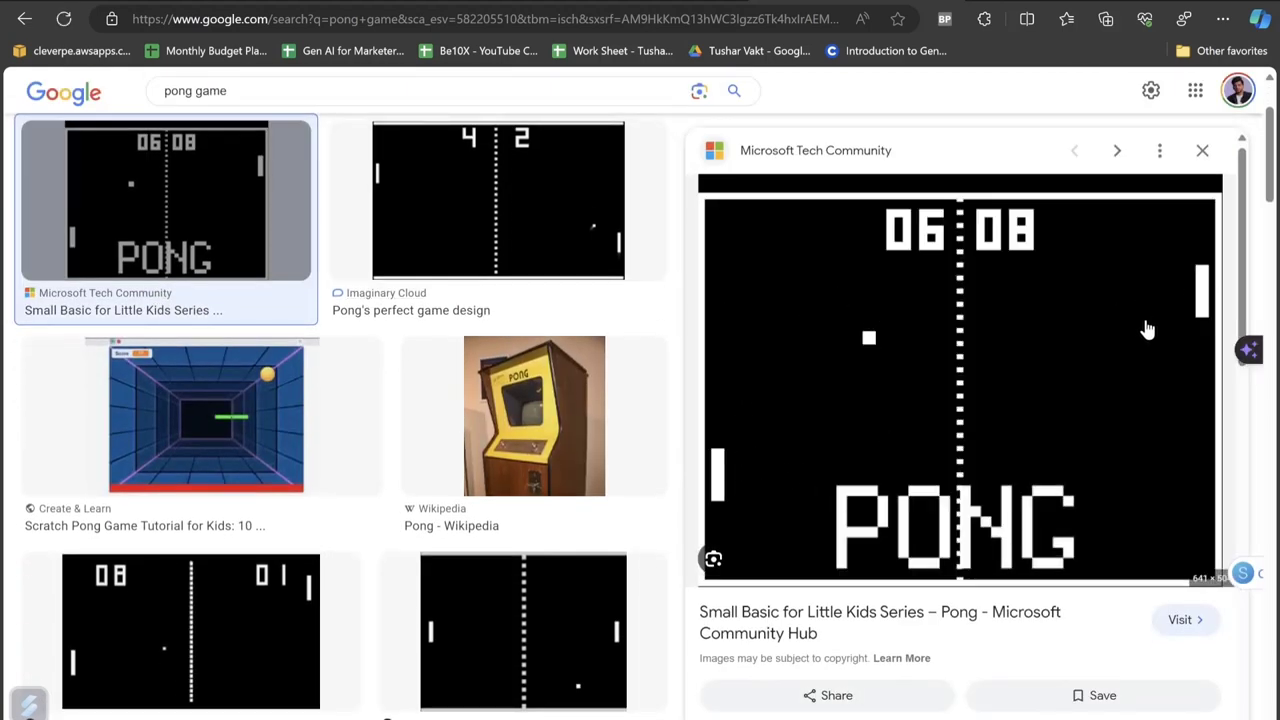
{"action": "mouse_move", "coordinate": [790, 392]}
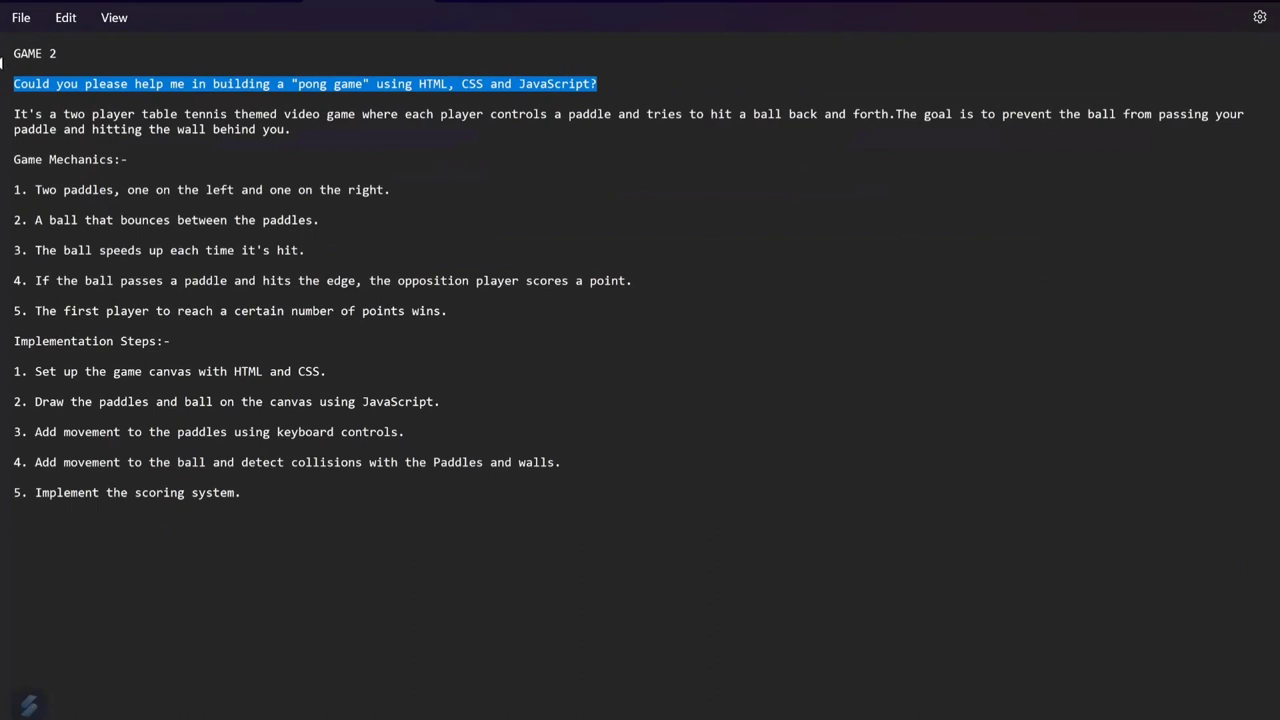
Select and copy the entire GAME 2 Pong brief from Notepad.
{"action": "left_click_drag", "start_coordinate": [13, 83], "coordinate": [560, 113]}
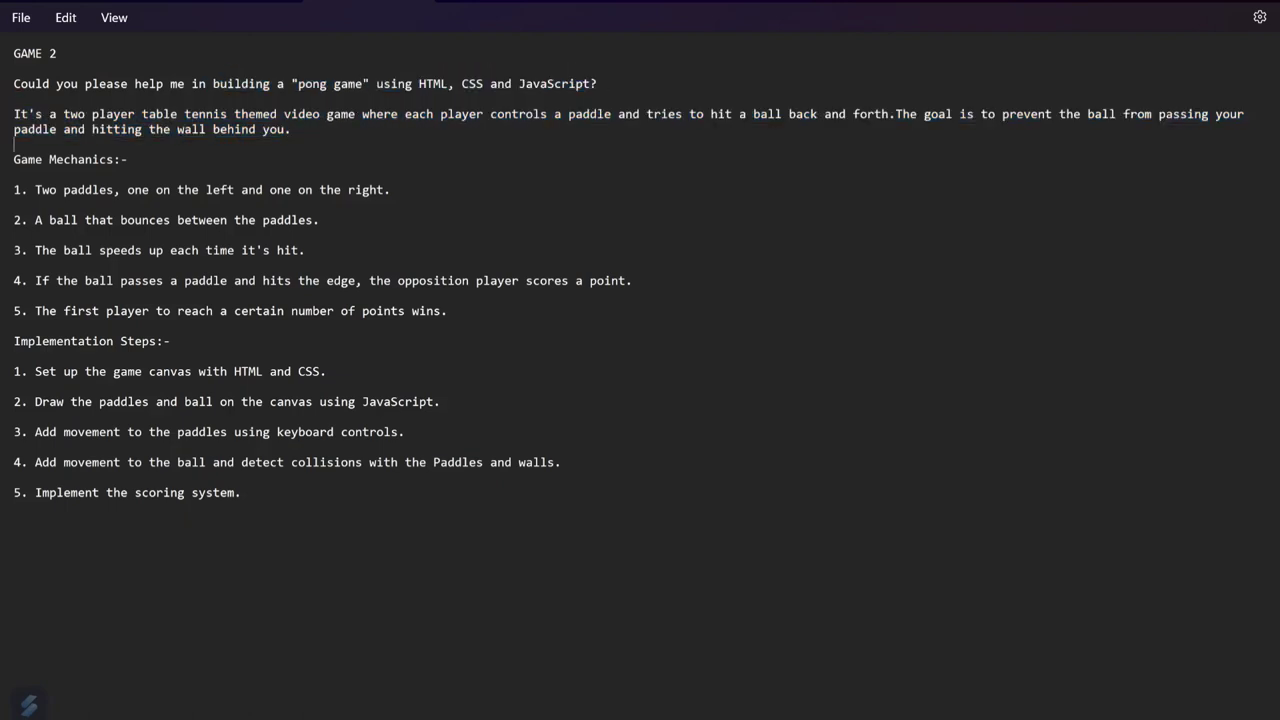
{"action": "left_click_drag", "start_coordinate": [14, 159], "coordinate": [240, 492]}
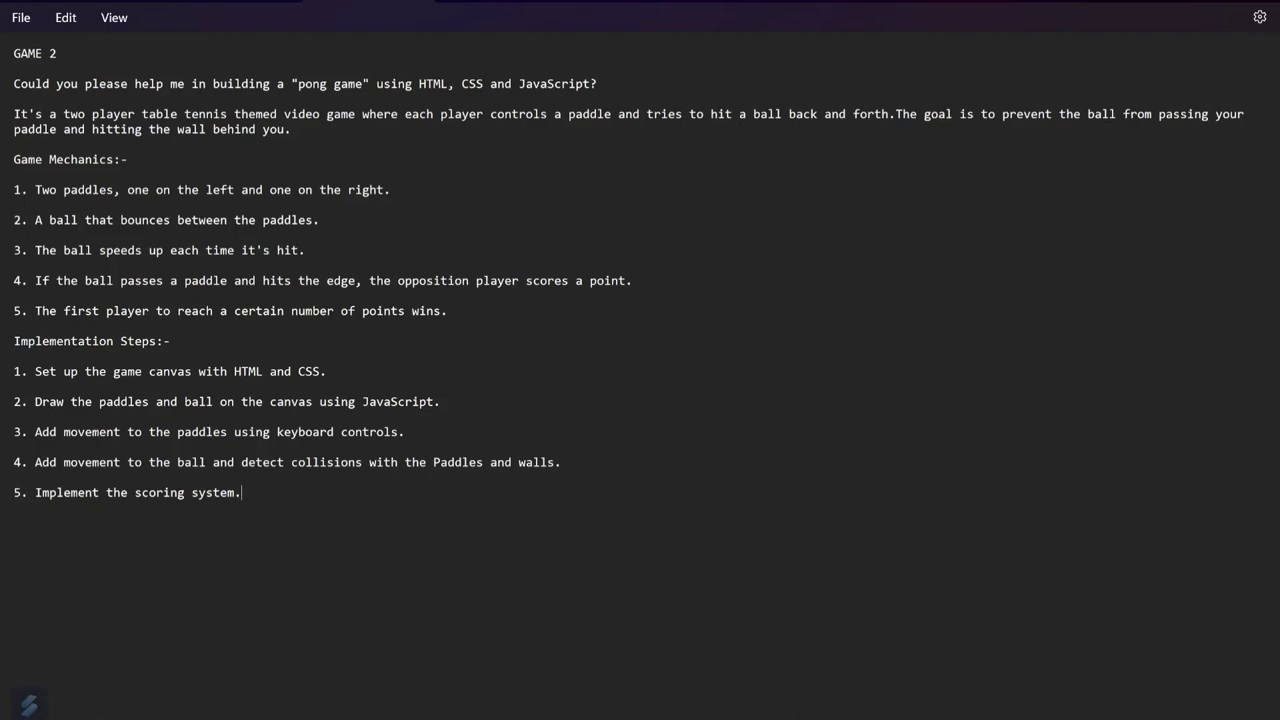
{"action": "key", "text": "ctrl+a"}
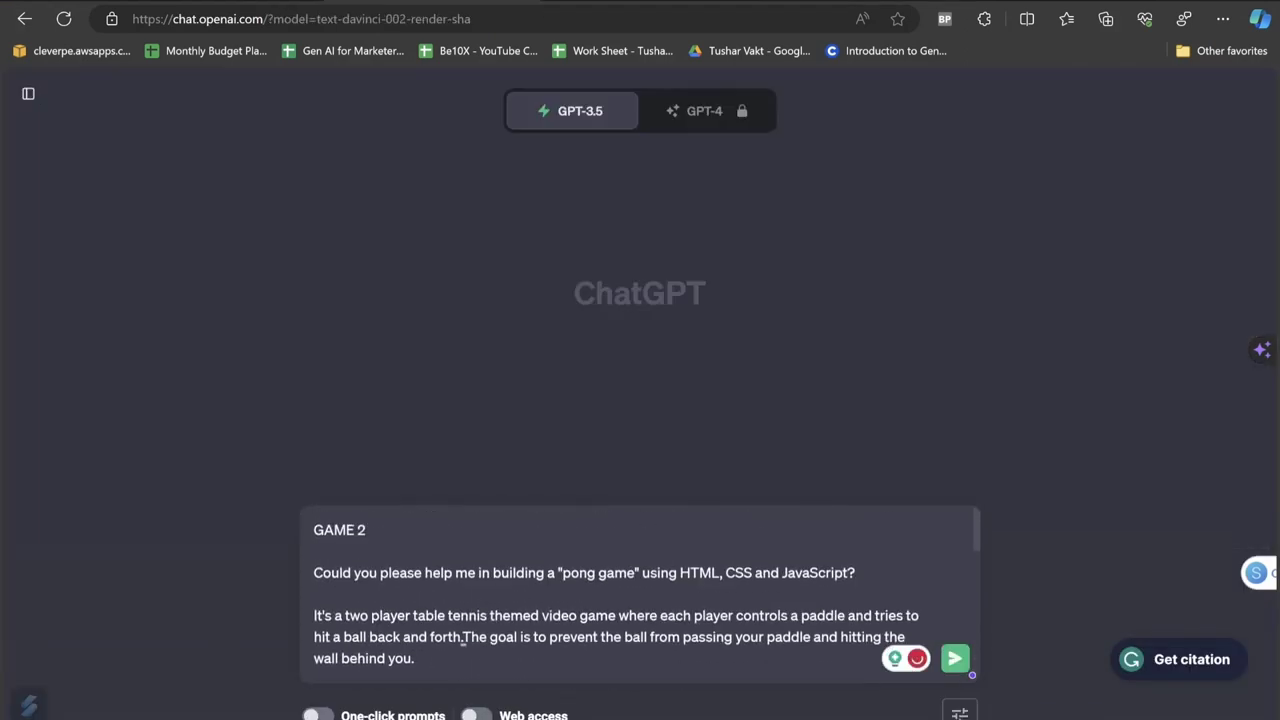
Send the Pong request and scroll through the canvas drawing and paddle-control code.
{"action": "left_click", "coordinate": [954, 658]}
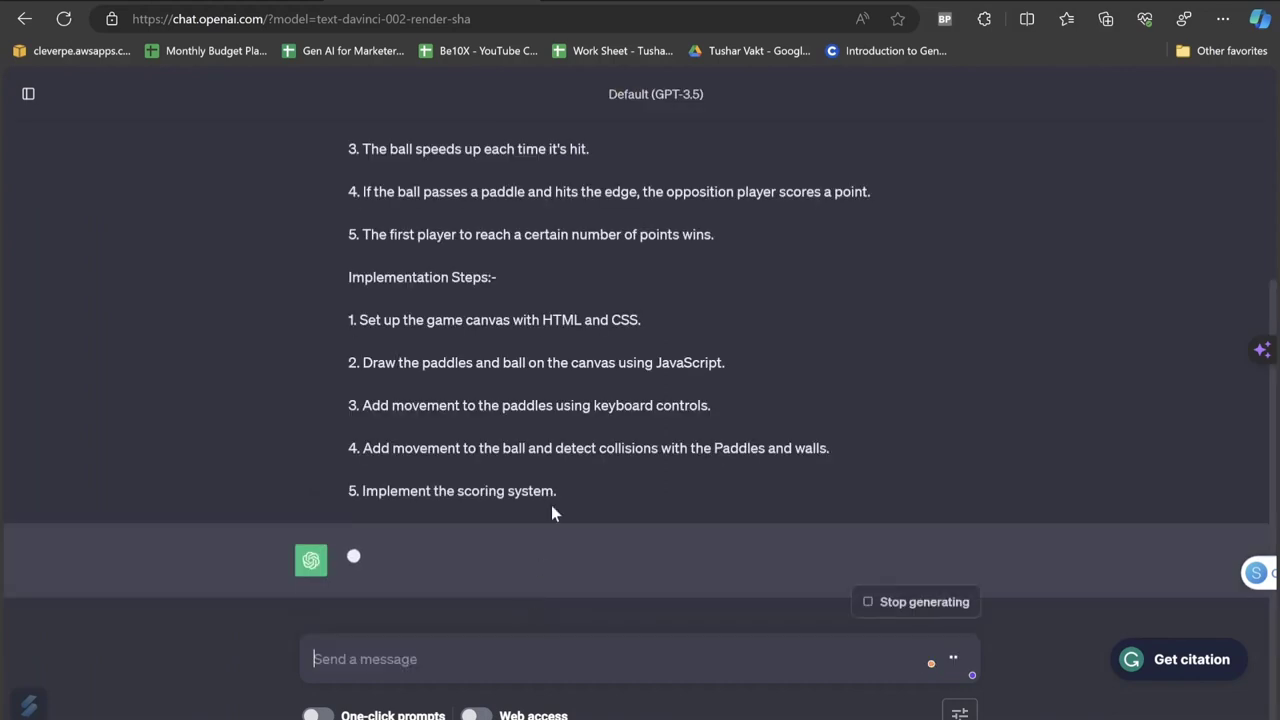
{"action": "scroll", "scroll_direction": "up", "scroll_amount": 3}
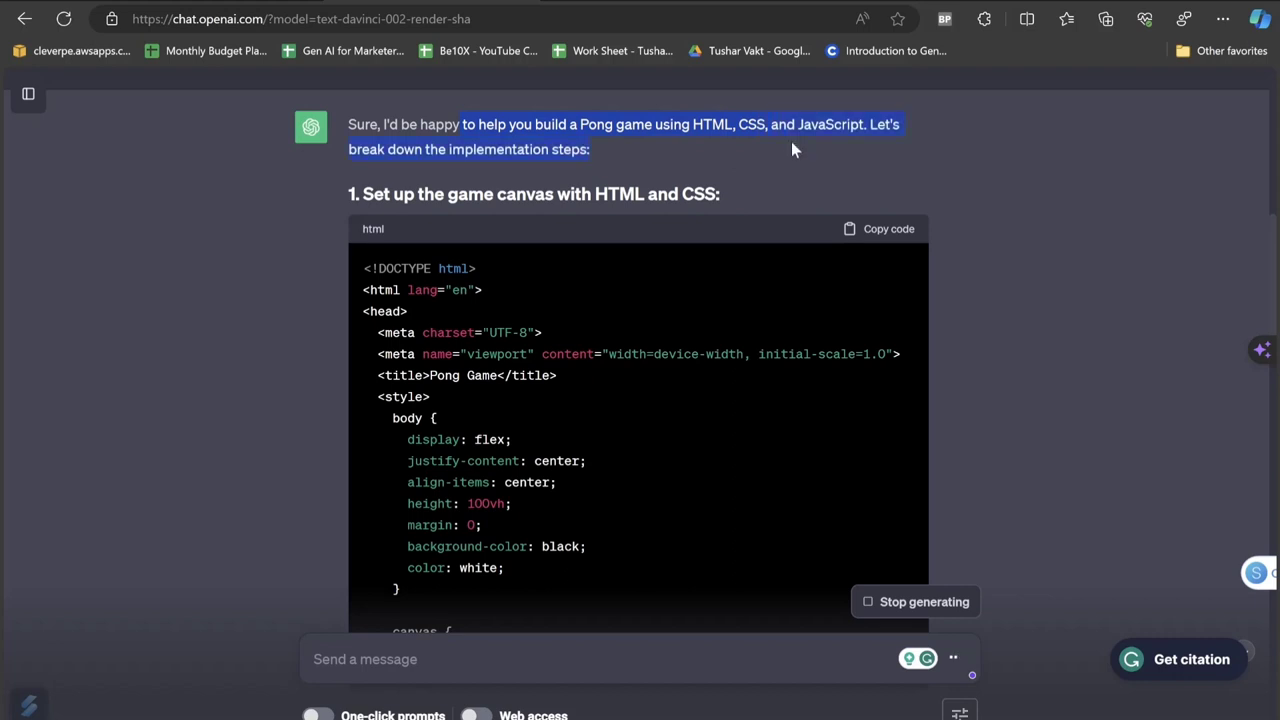
{"action": "scroll", "scroll_direction": "down", "scroll_amount": 3}
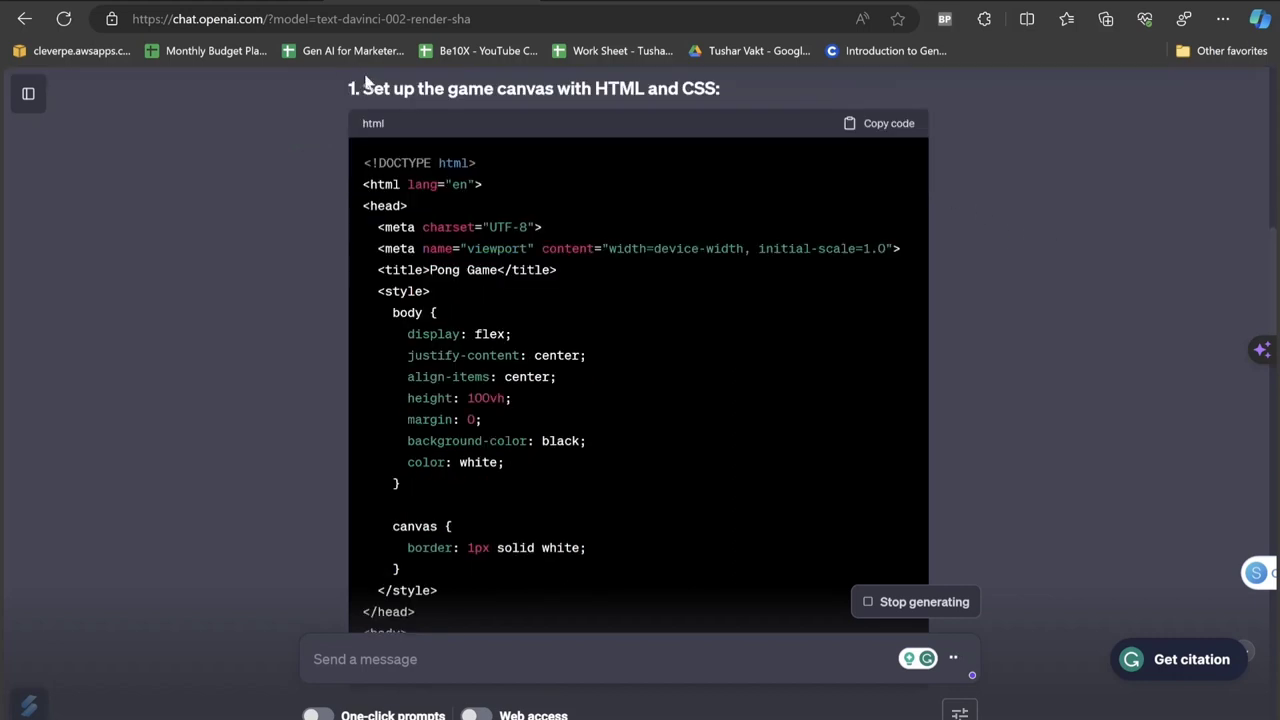
{"action": "scroll", "scroll_direction": "down", "scroll_amount": 3}
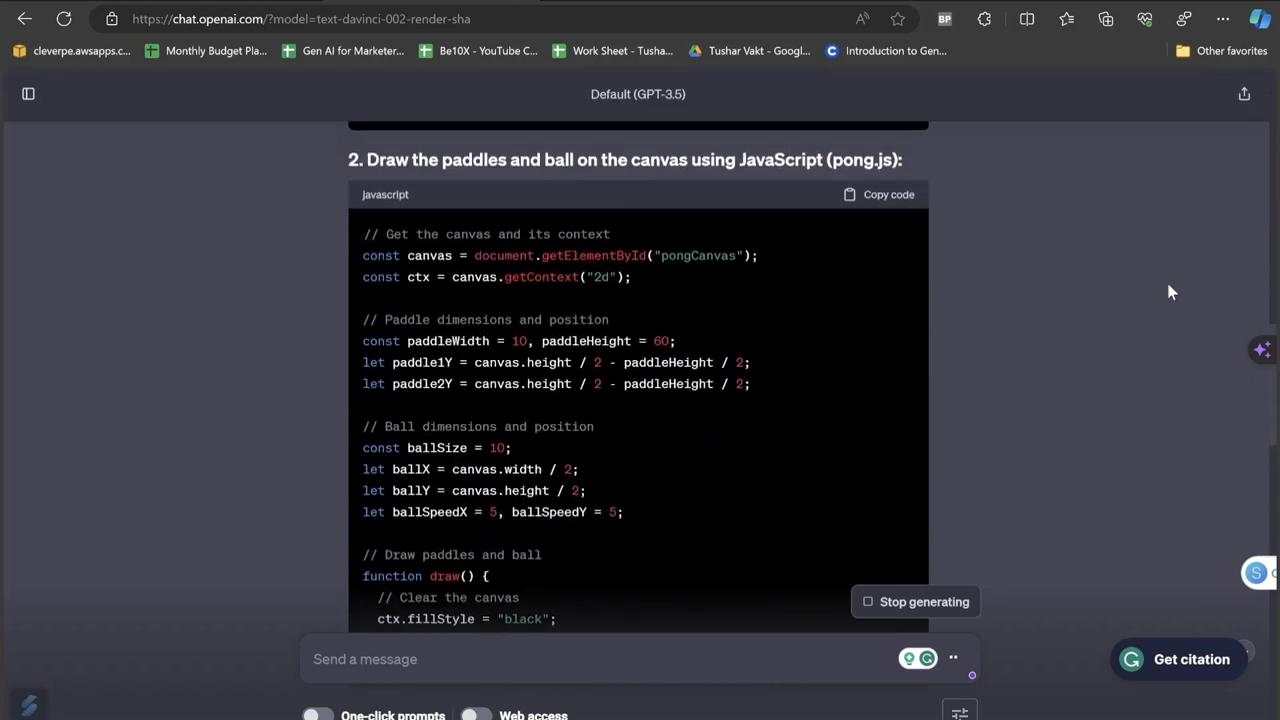
{"action": "scroll", "scroll_direction": "down", "scroll_amount": 3}
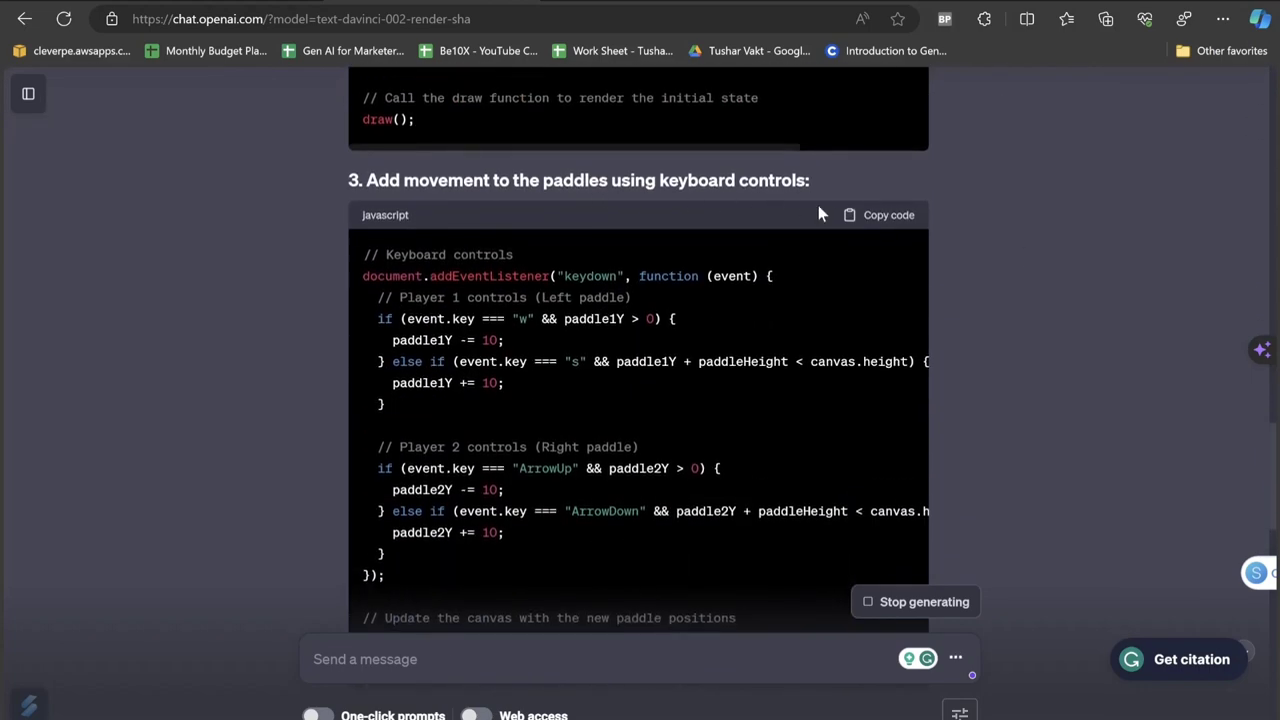
{"action": "scroll", "scroll_direction": "up", "scroll_amount": 3}
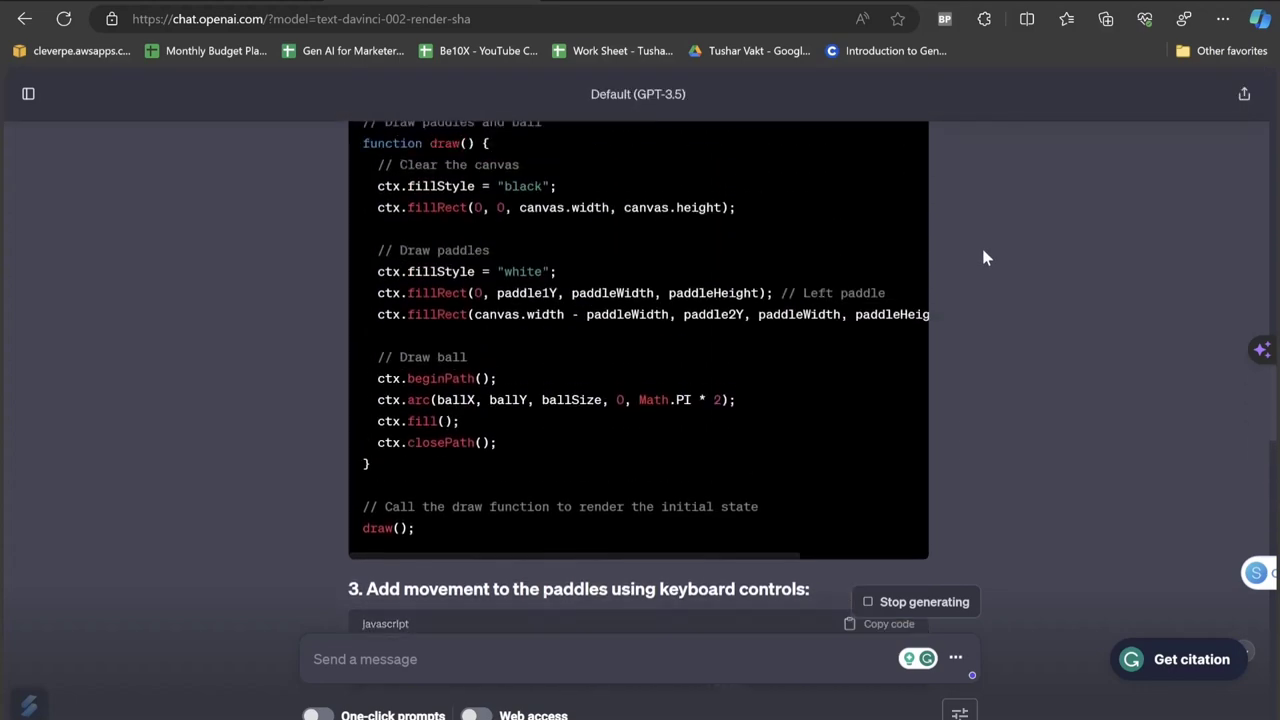
{"action": "scroll", "scroll_direction": "down", "scroll_amount": 3}
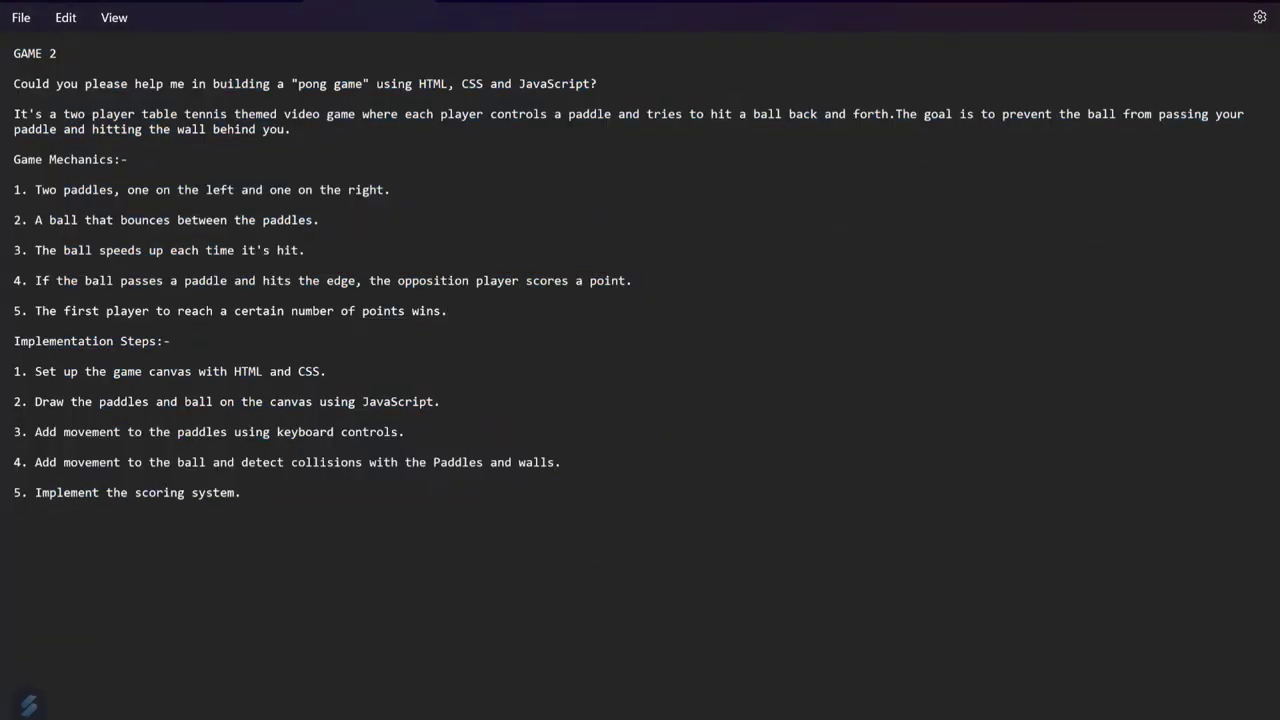
{"action": "left_click", "coordinate": [448, 310]}
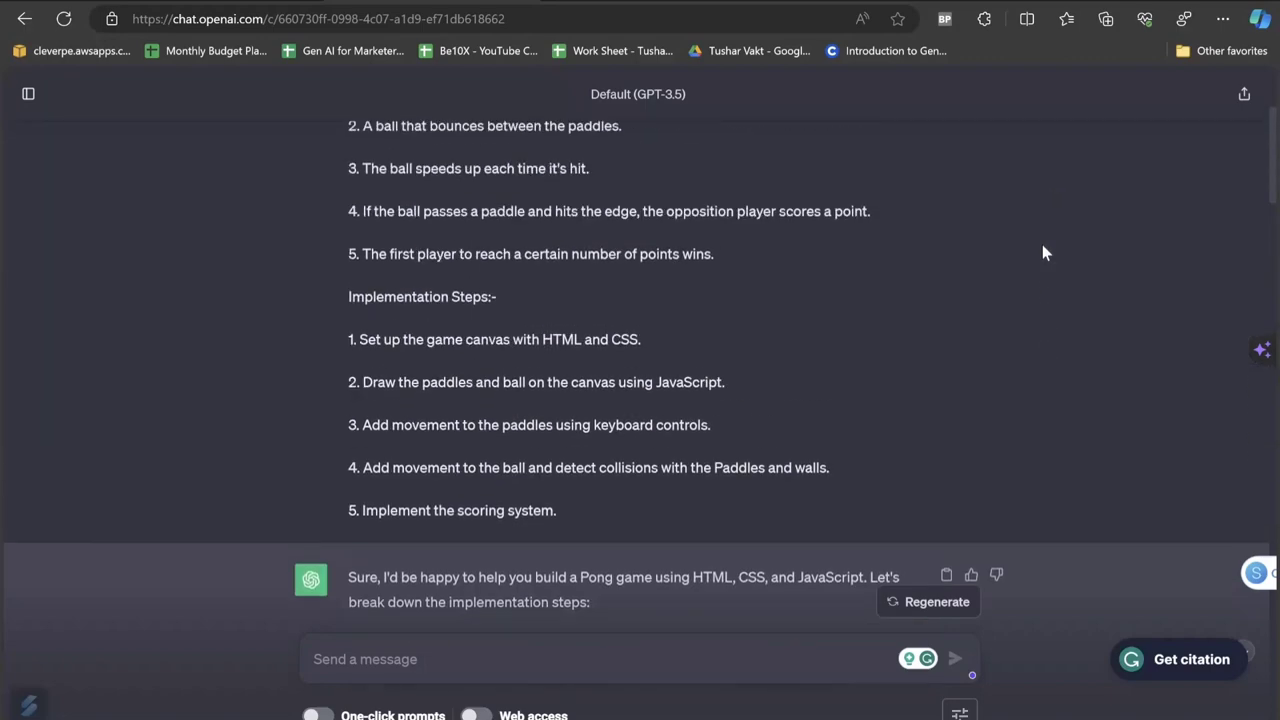
{"action": "scroll", "scroll_direction": "down", "scroll_amount": 3}
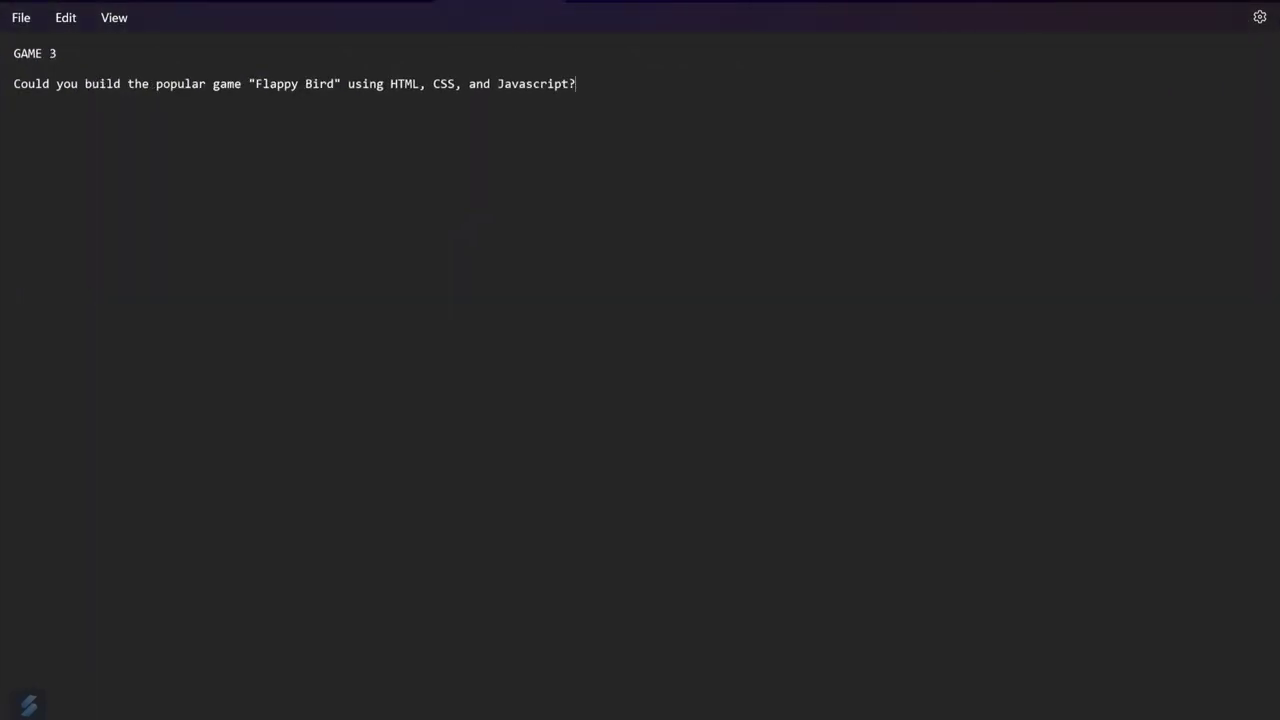
Select and copy the Flappy Bird request line from Notepad.
{"action": "triple_click", "coordinate": [293, 83]}
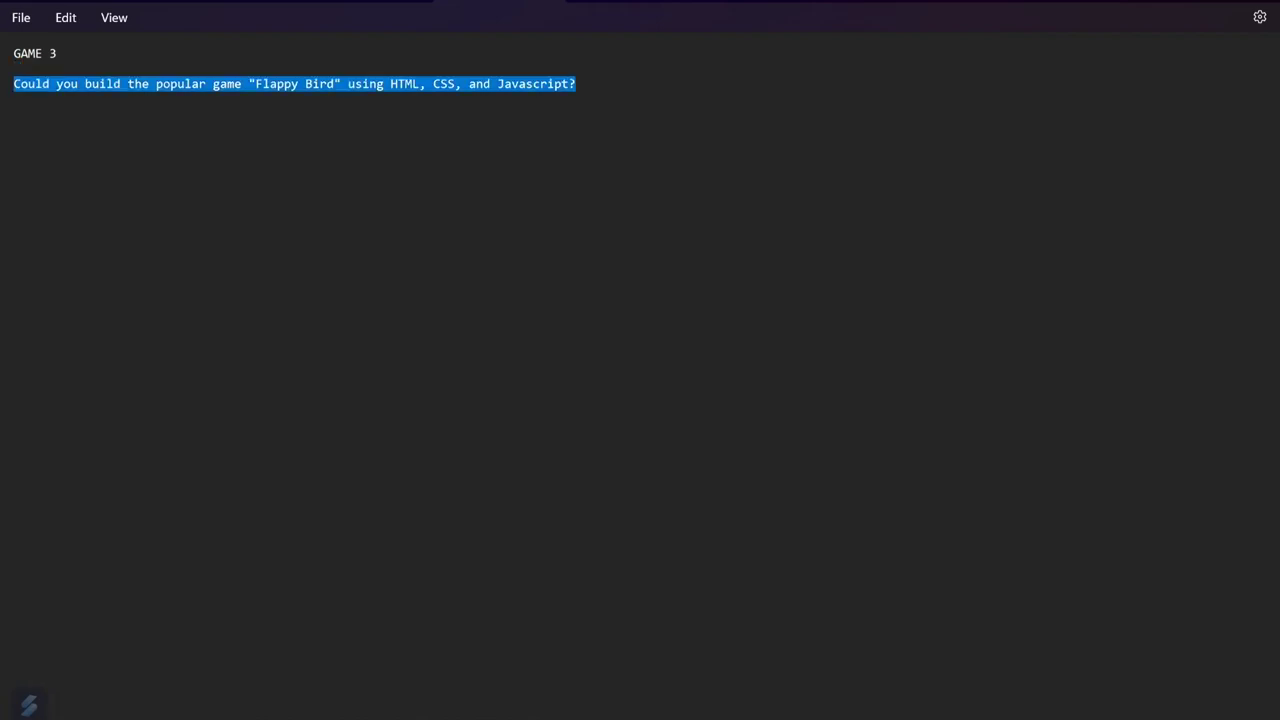
{"action": "key", "text": "alt+tab"}
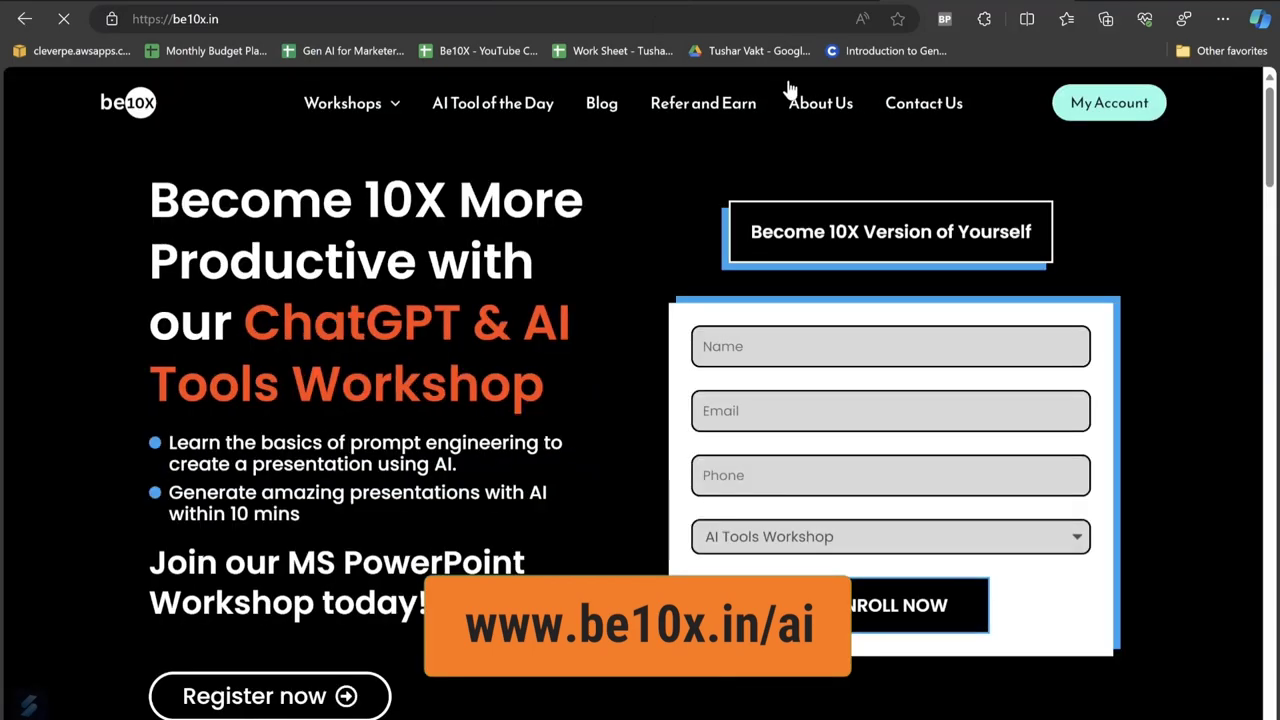
Scroll through the be10x.in homepage.
{"action": "scroll", "scroll_direction": "down", "scroll_amount": 3}
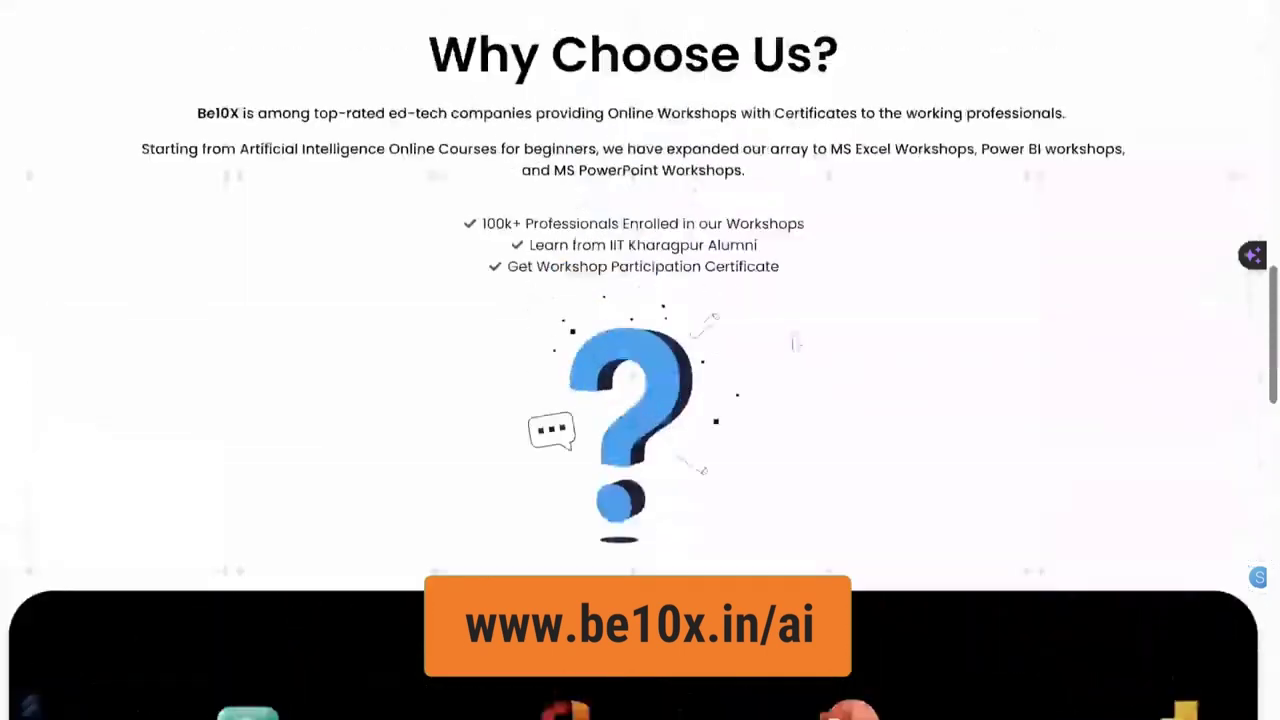
{"action": "scroll", "scroll_direction": "up", "scroll_amount": 3}
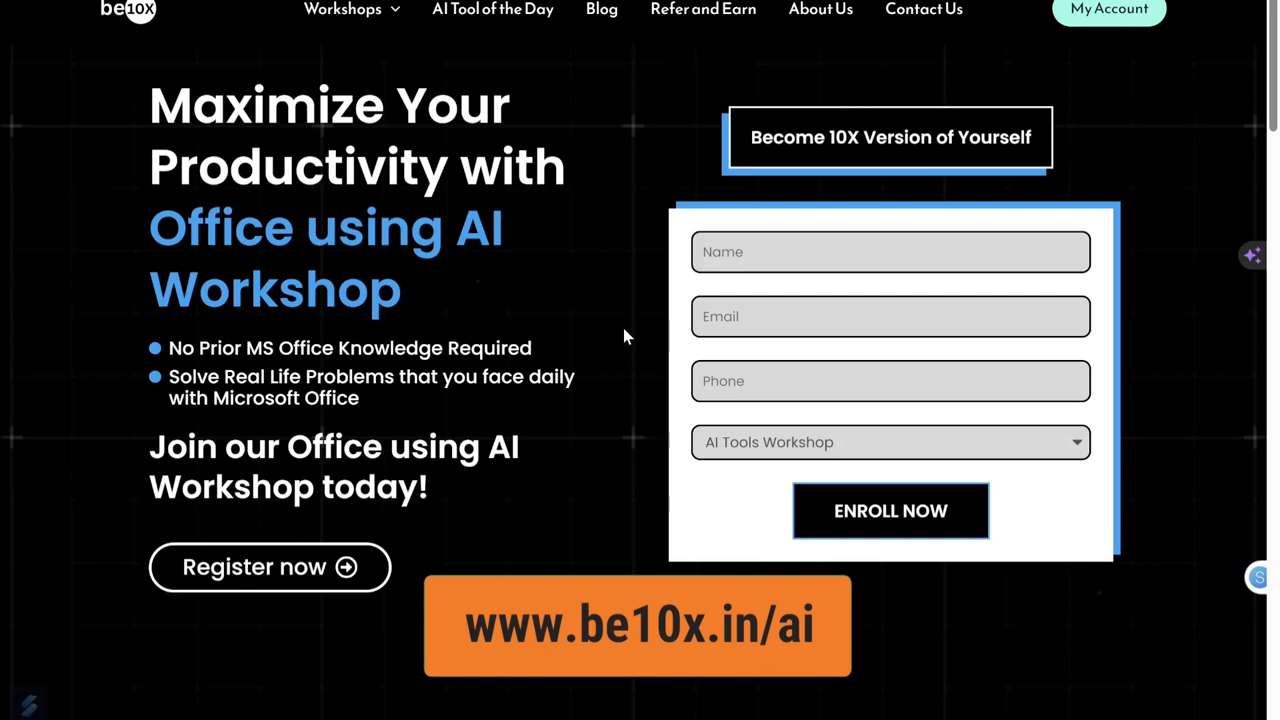
{"action": "mouse_move", "coordinate": [610, 341]}
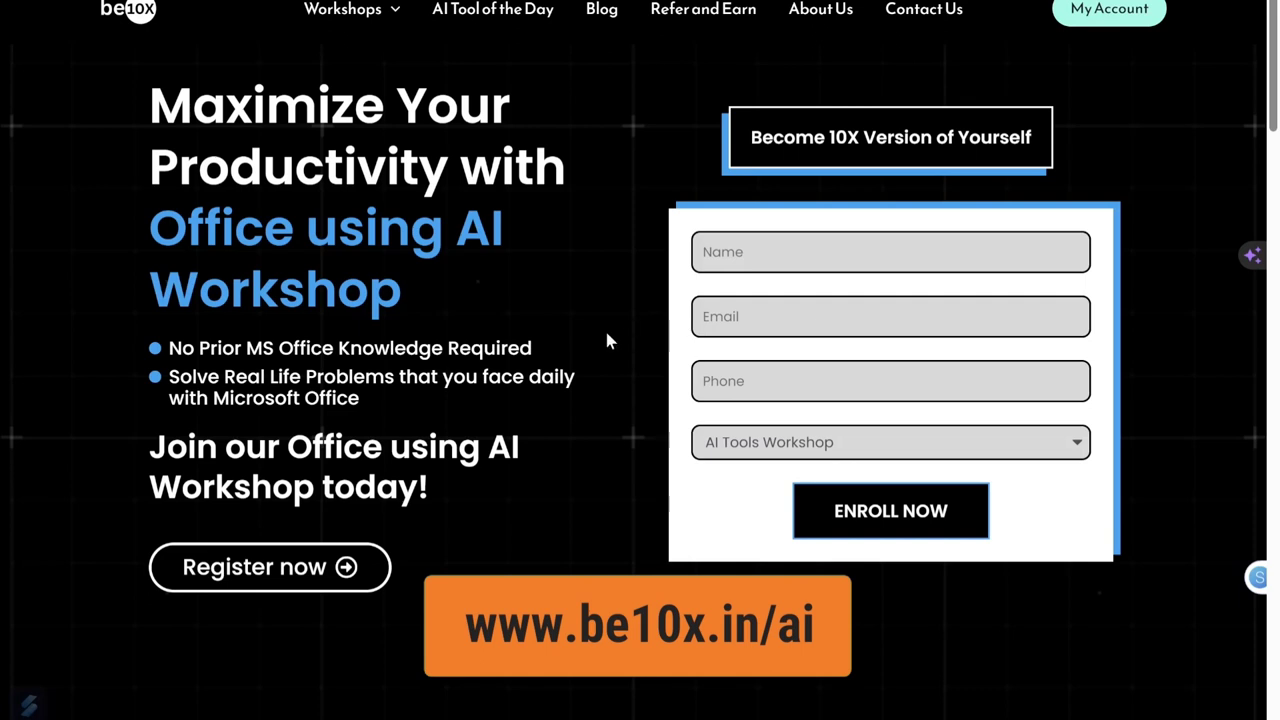
{"action": "scroll", "scroll_direction": "down", "scroll_amount": 3}
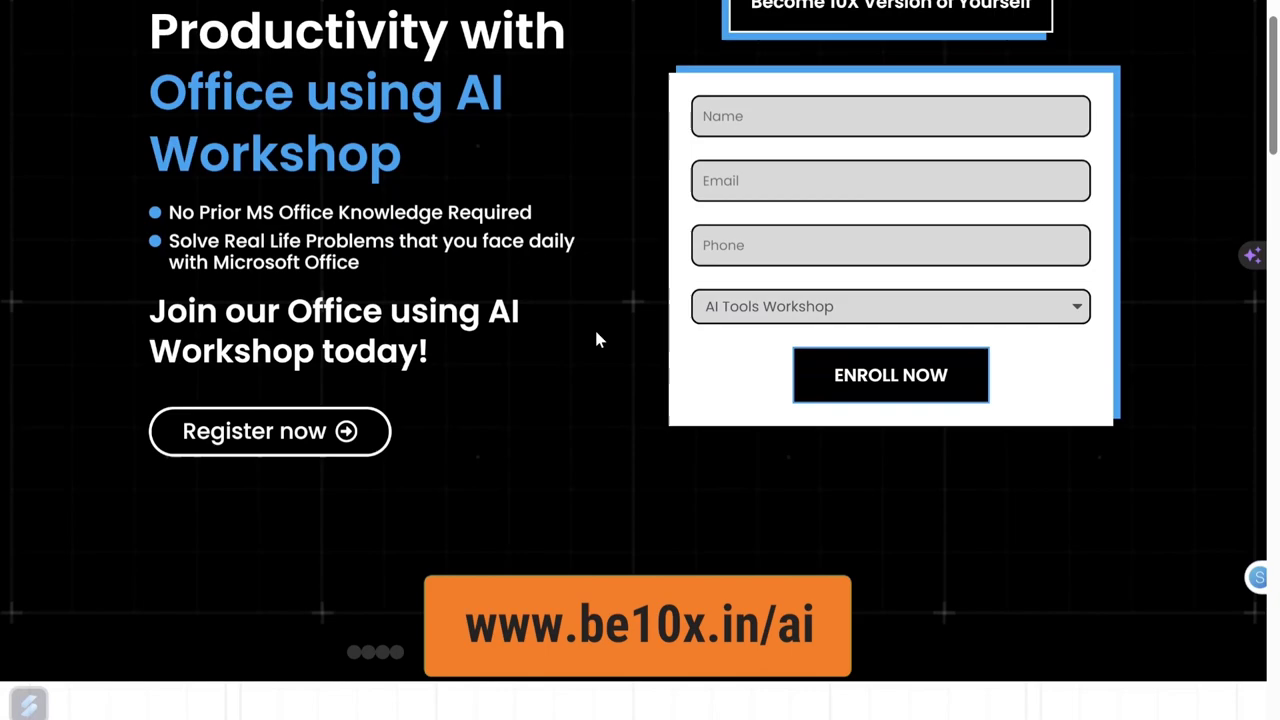
{"action": "scroll", "scroll_direction": "down", "scroll_amount": 3}
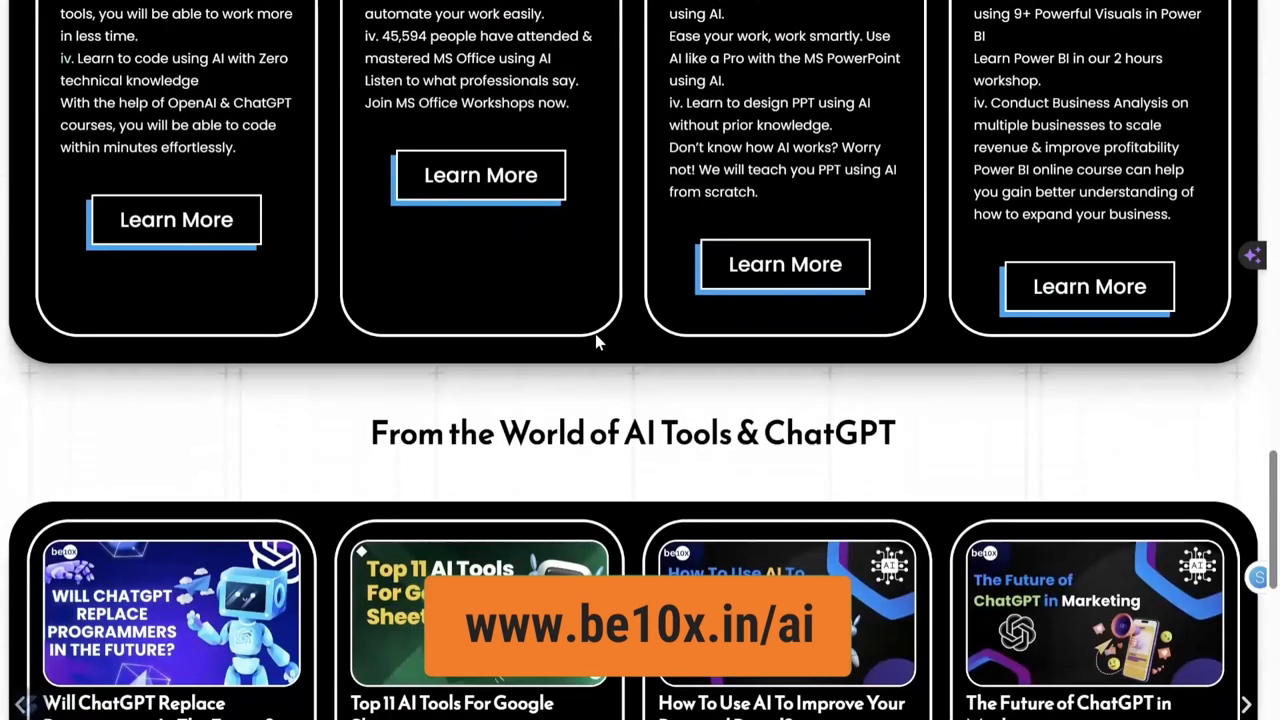
{"action": "scroll", "scroll_direction": "down", "scroll_amount": 3}
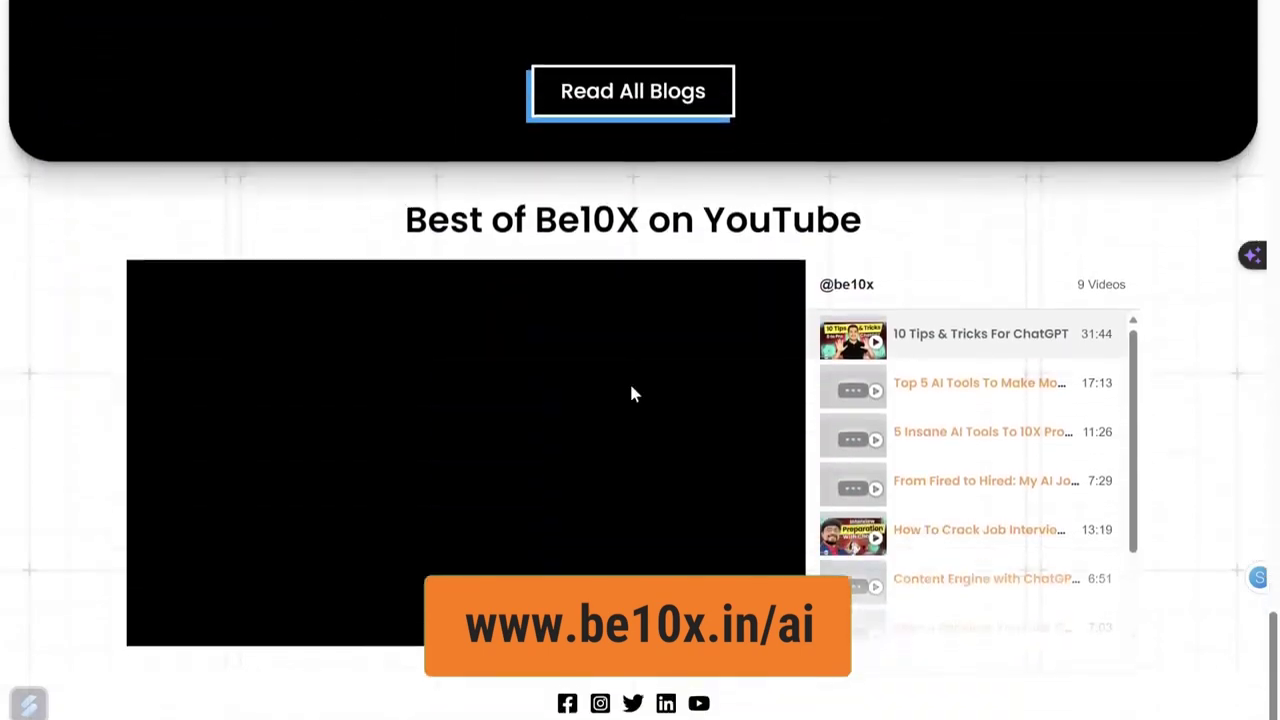
{"action": "scroll", "scroll_direction": "down", "scroll_amount": 3}
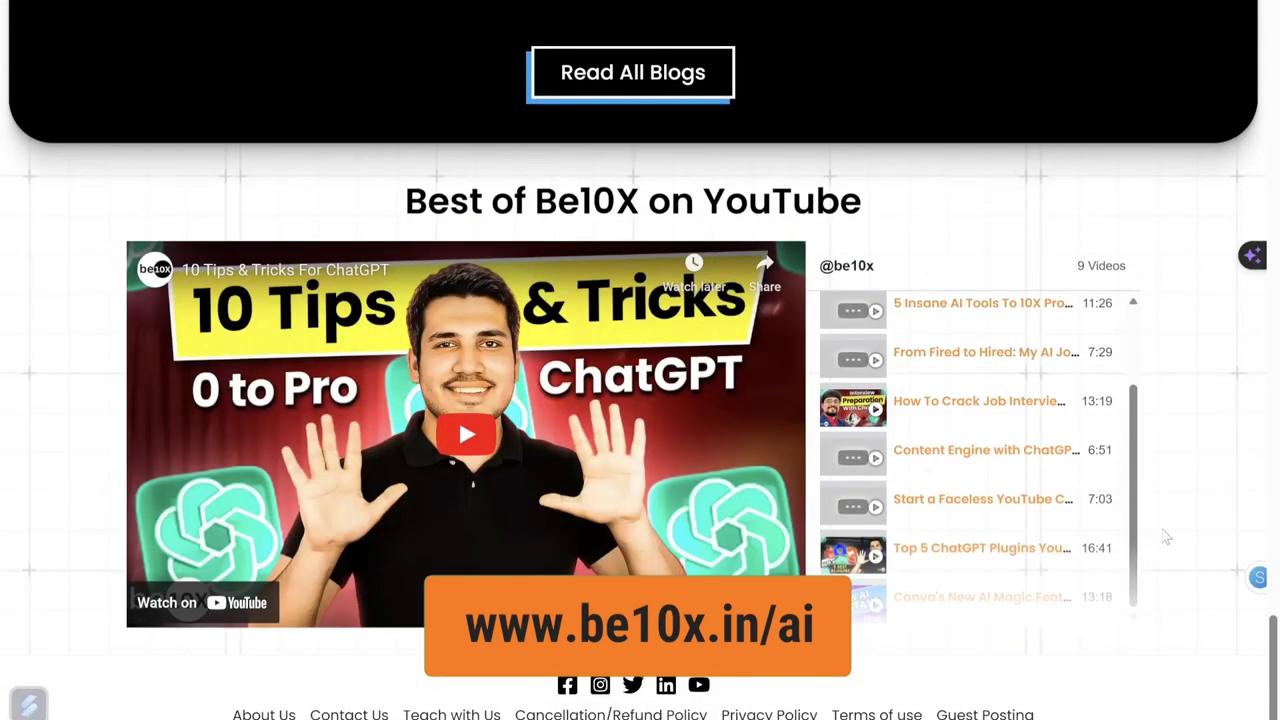
{"action": "scroll", "scroll_direction": "up", "scroll_amount": 3}
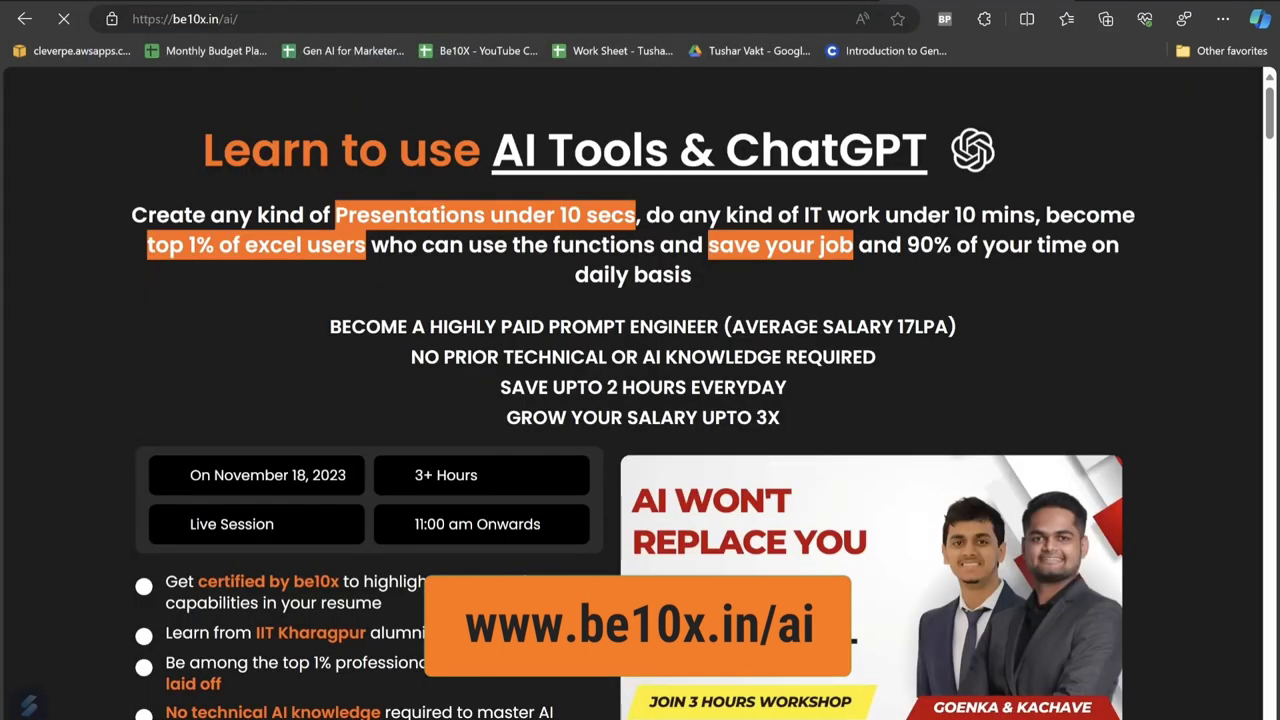
View the AI Tools & ChatGPT workshop page full screen and scroll its details.
{"action": "key", "text": "F11"}
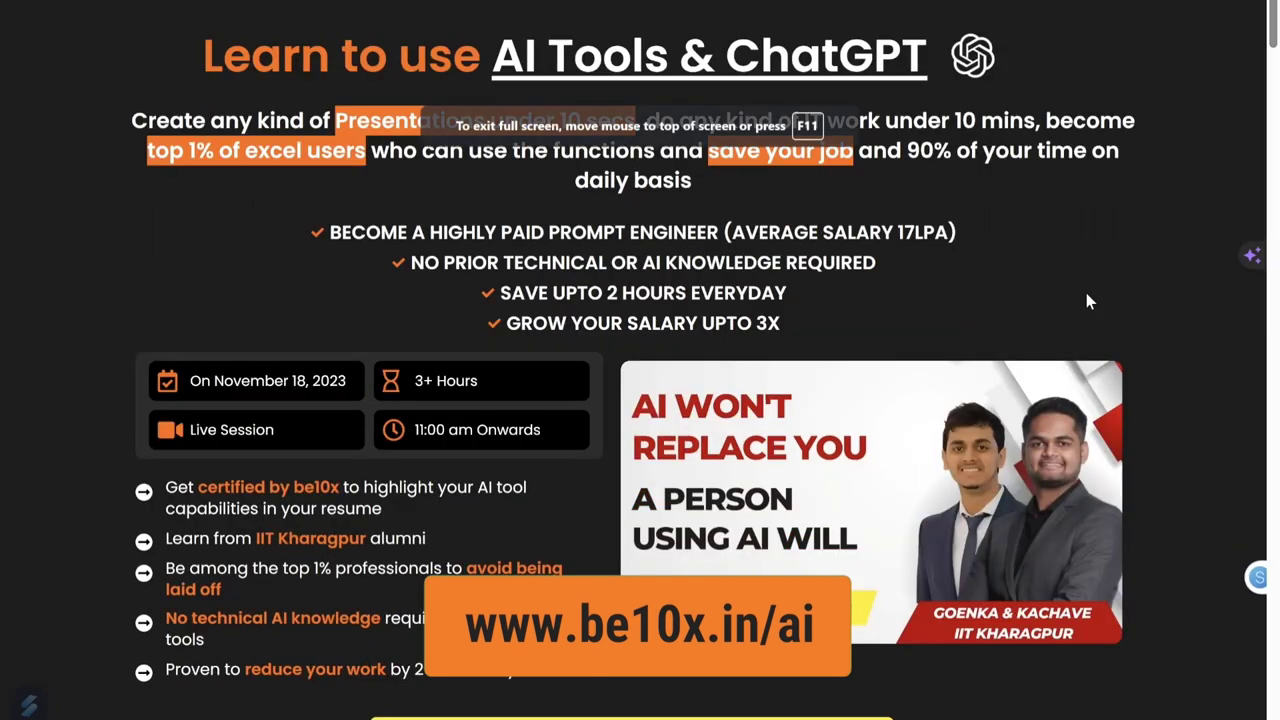
{"action": "scroll", "scroll_direction": "down", "scroll_amount": 3}
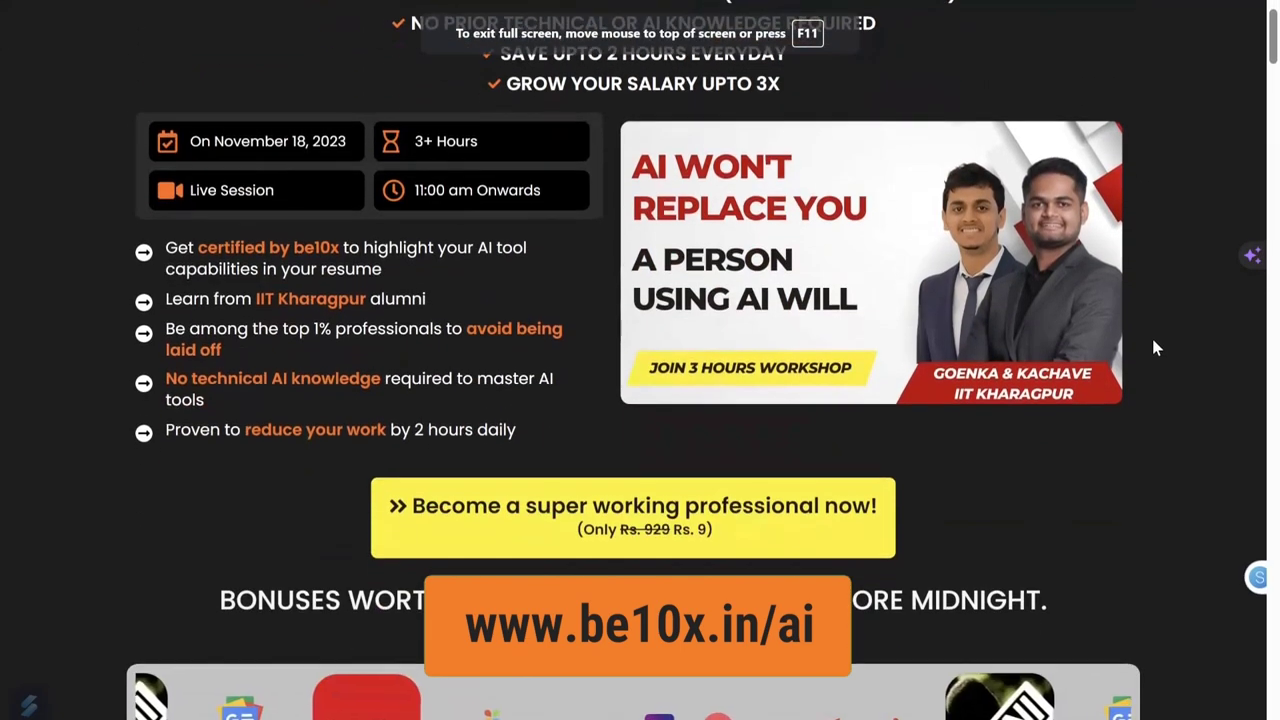
{"action": "scroll", "scroll_direction": "down", "scroll_amount": 3}
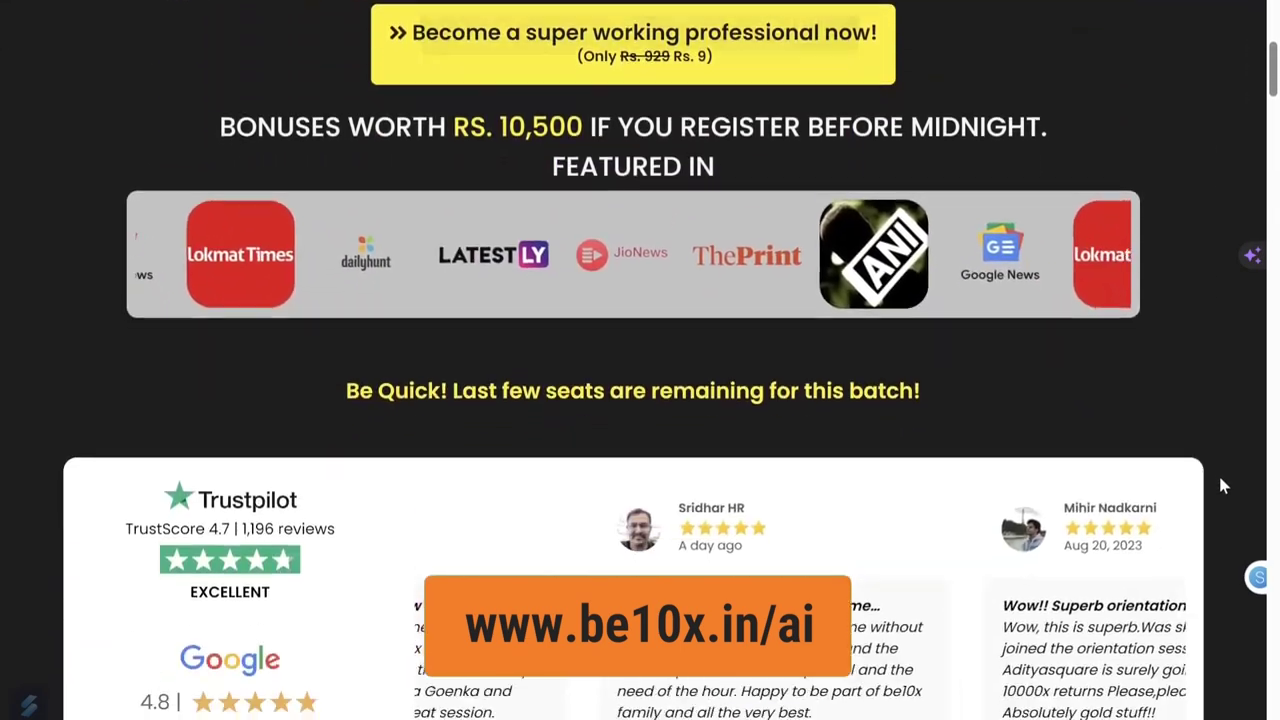
{"action": "scroll", "scroll_direction": "down", "scroll_amount": 3}
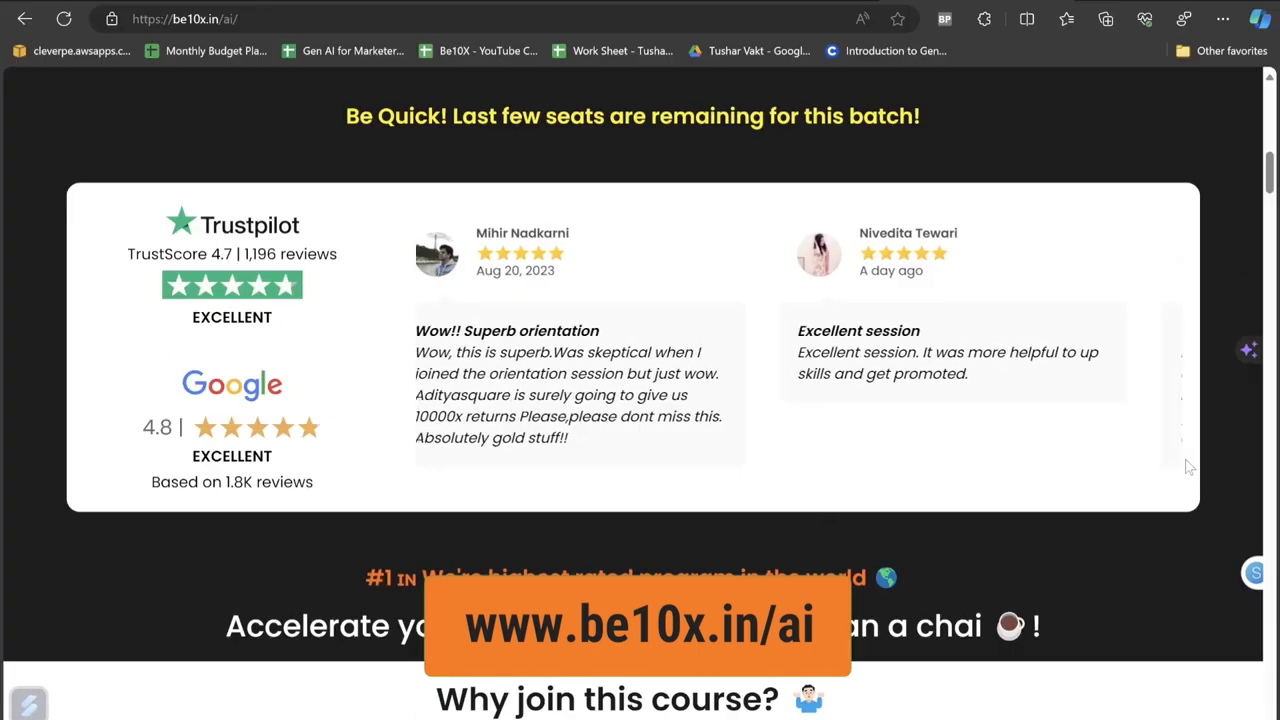
{"action": "scroll", "scroll_direction": "down", "scroll_amount": 3}
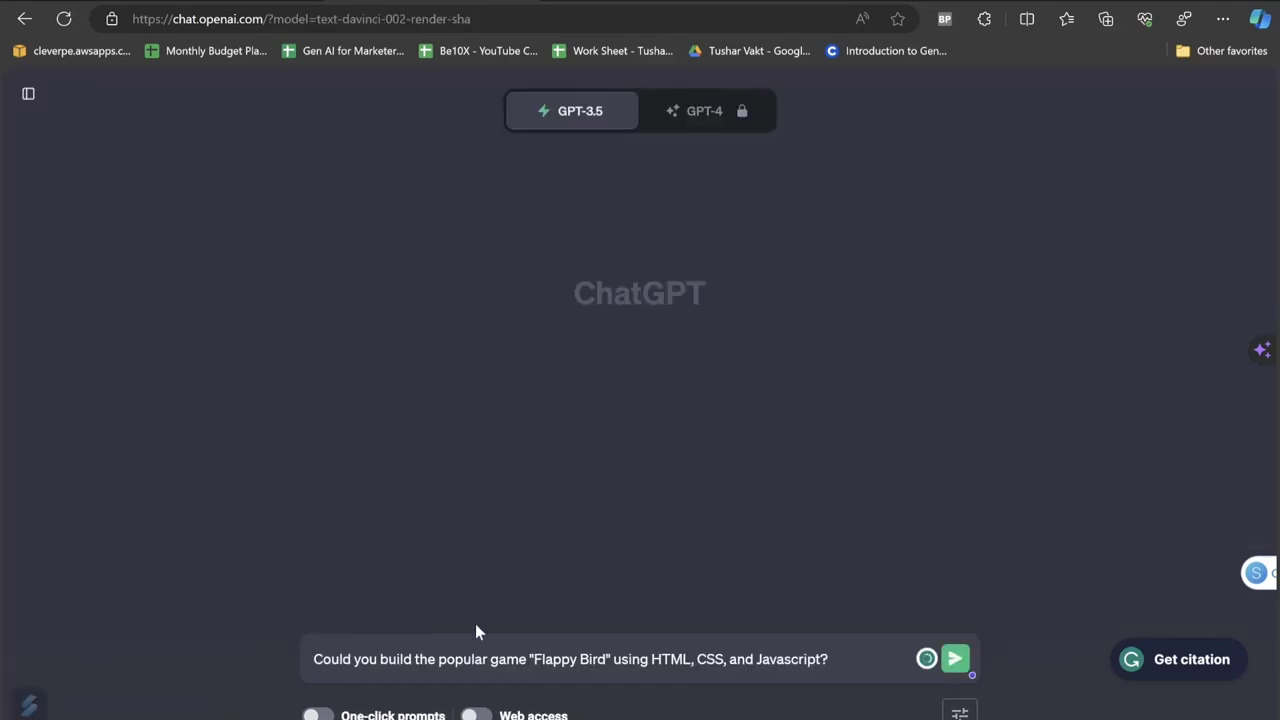
Add 'please' to the Flappy Bird HTML/CSS/JavaScript prompt and send it to ChatGPT.
{"action": "type", "text": "please"}
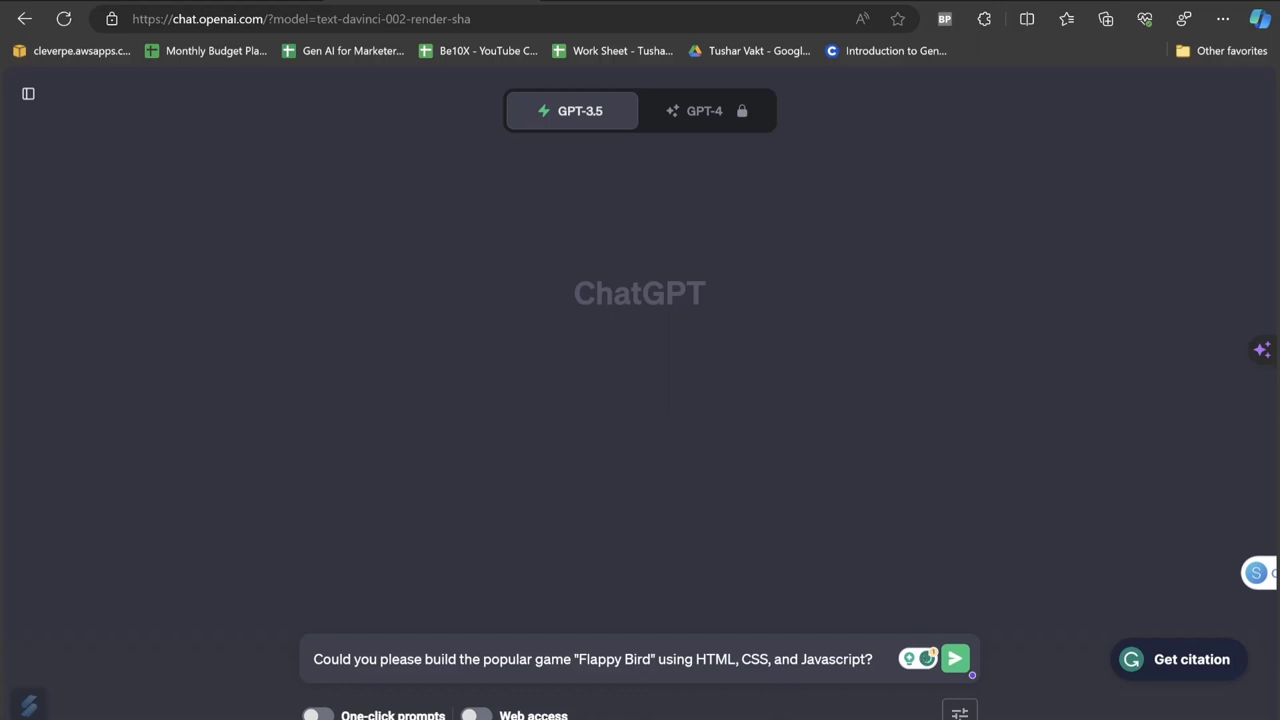
{"action": "left_click", "coordinate": [954, 658]}
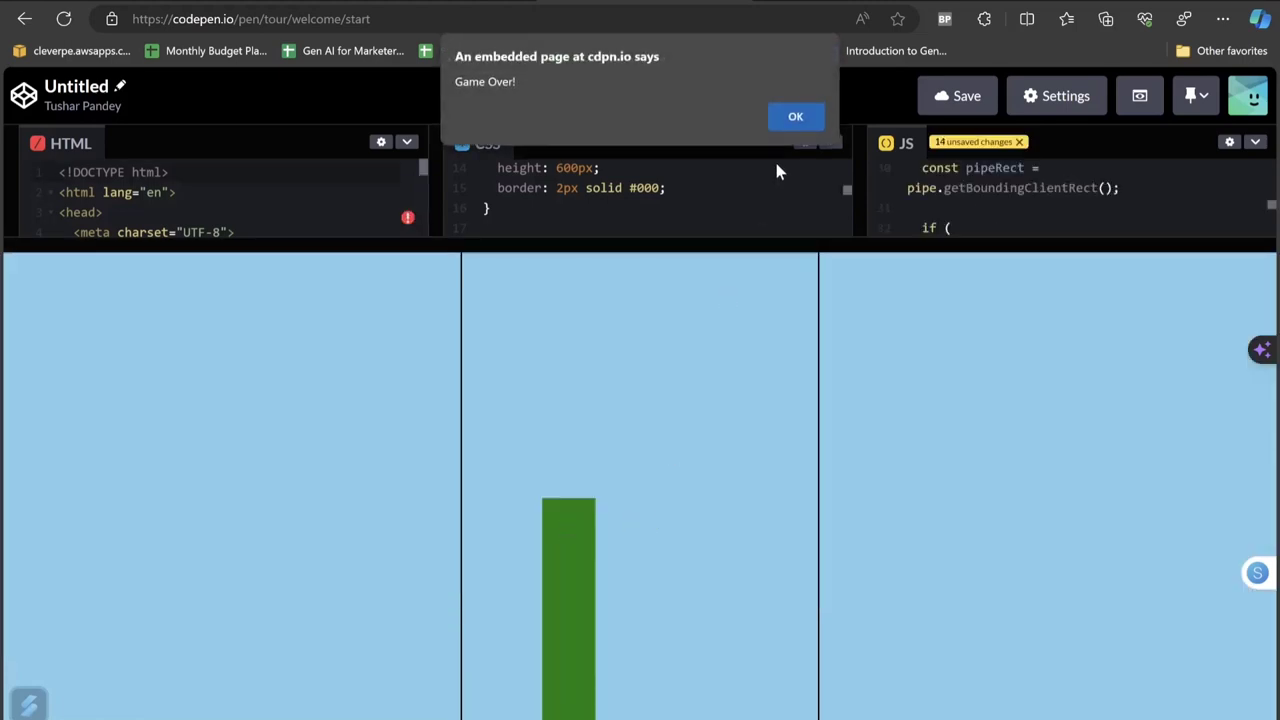
{"action": "mouse_move", "coordinate": [563, 481]}
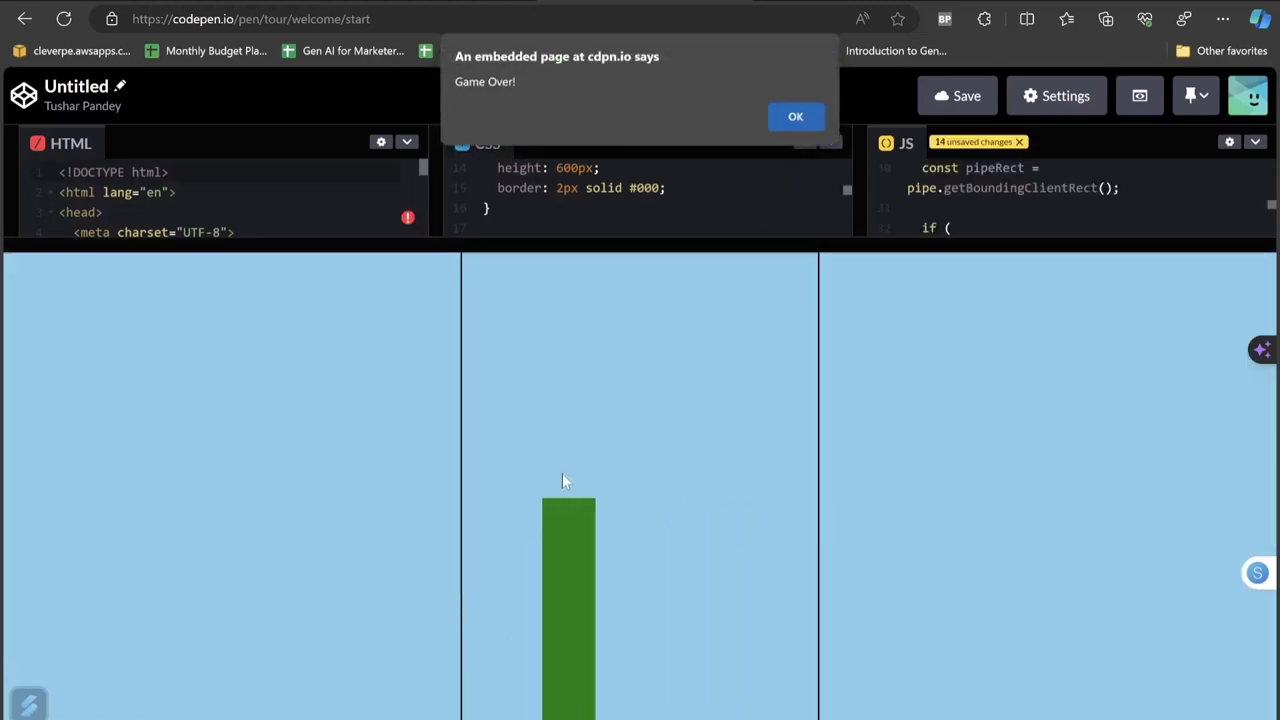
Play the first Flappy Bird version in the CodePen preview and dismiss the Game Over alert.
{"action": "left_click", "coordinate": [795, 116]}
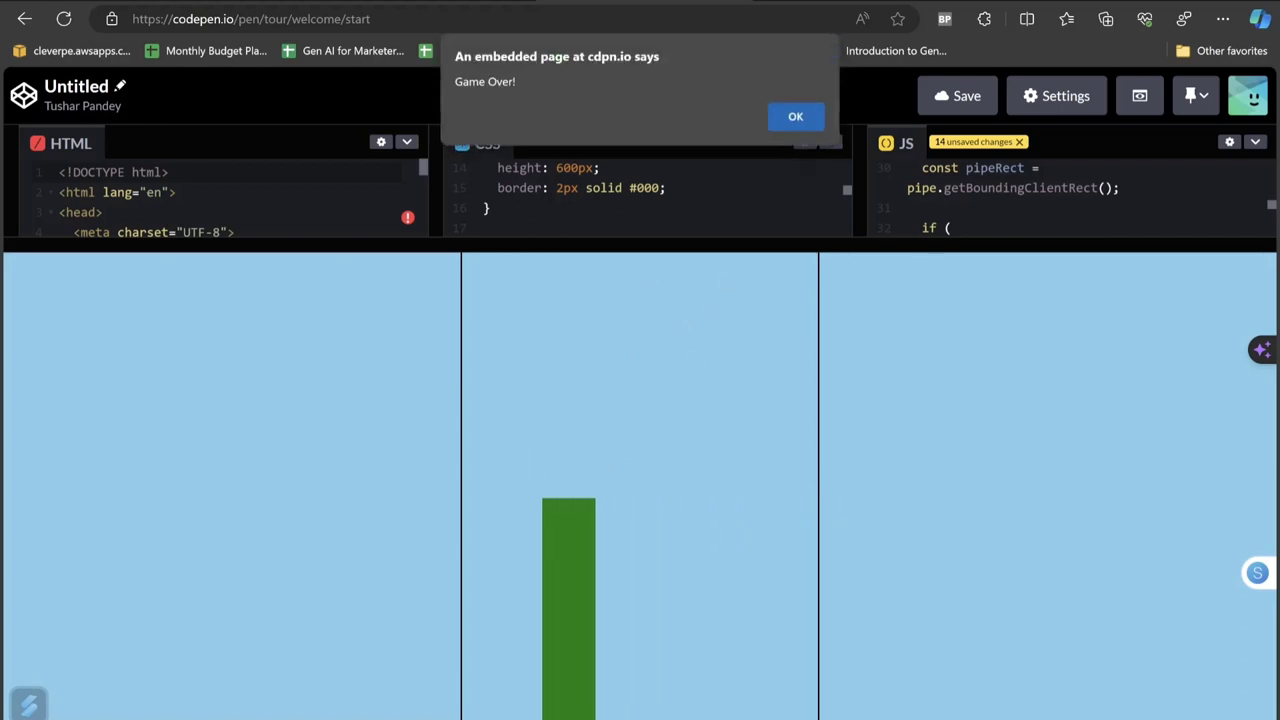
{"action": "mouse_move", "coordinate": [736, 104]}
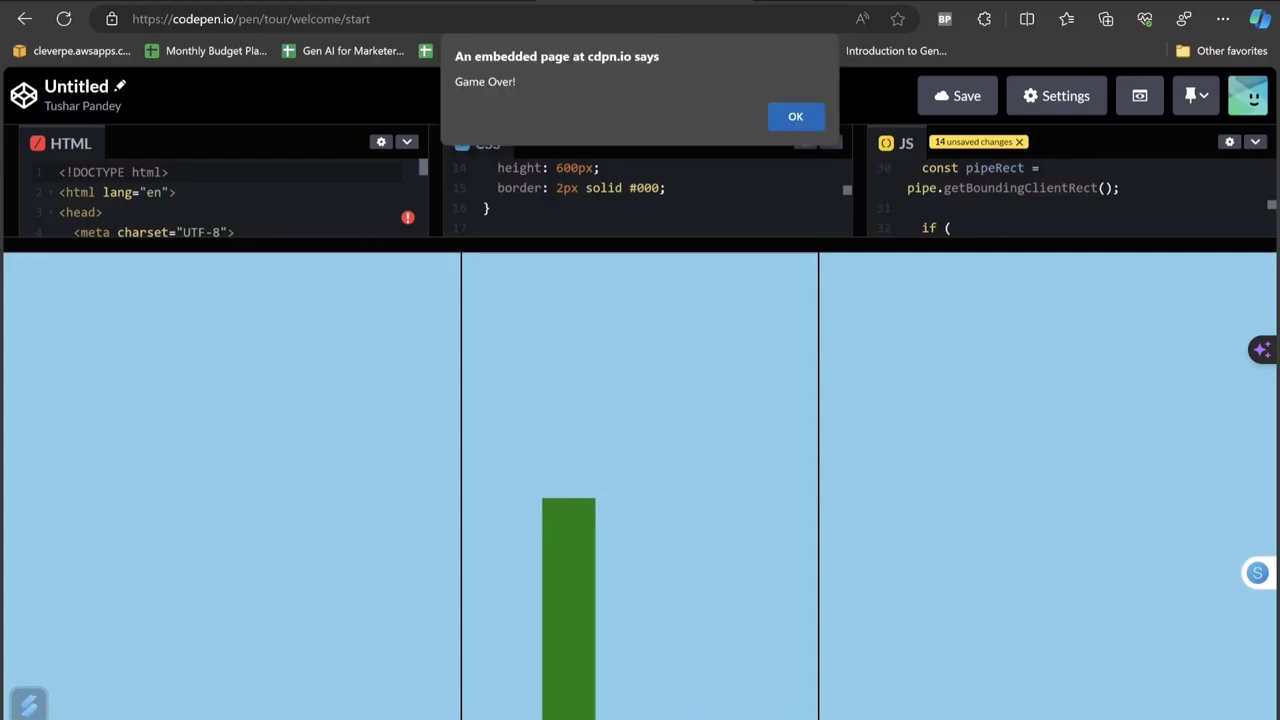
{"action": "left_click", "coordinate": [795, 116]}
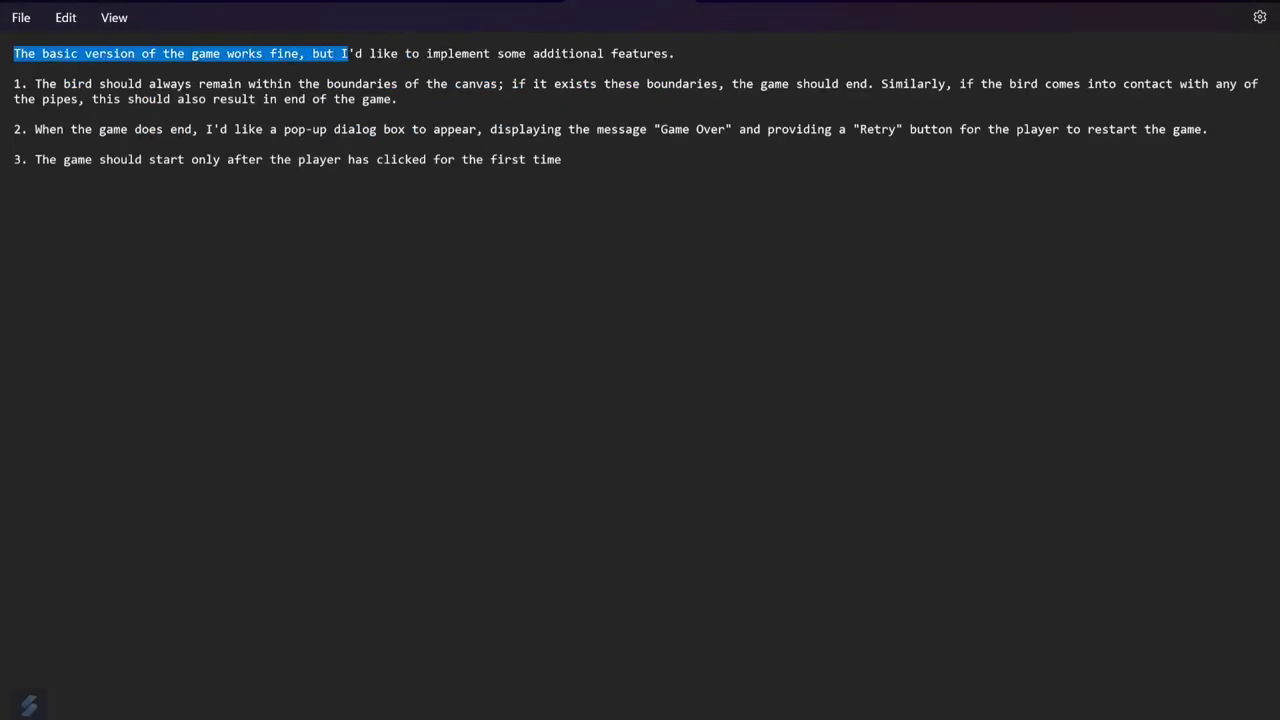
Select and copy the whole note requesting boundary collisions, a Retry dialog and click-to-start.
{"action": "left_click_drag", "start_coordinate": [345, 53], "coordinate": [675, 53]}
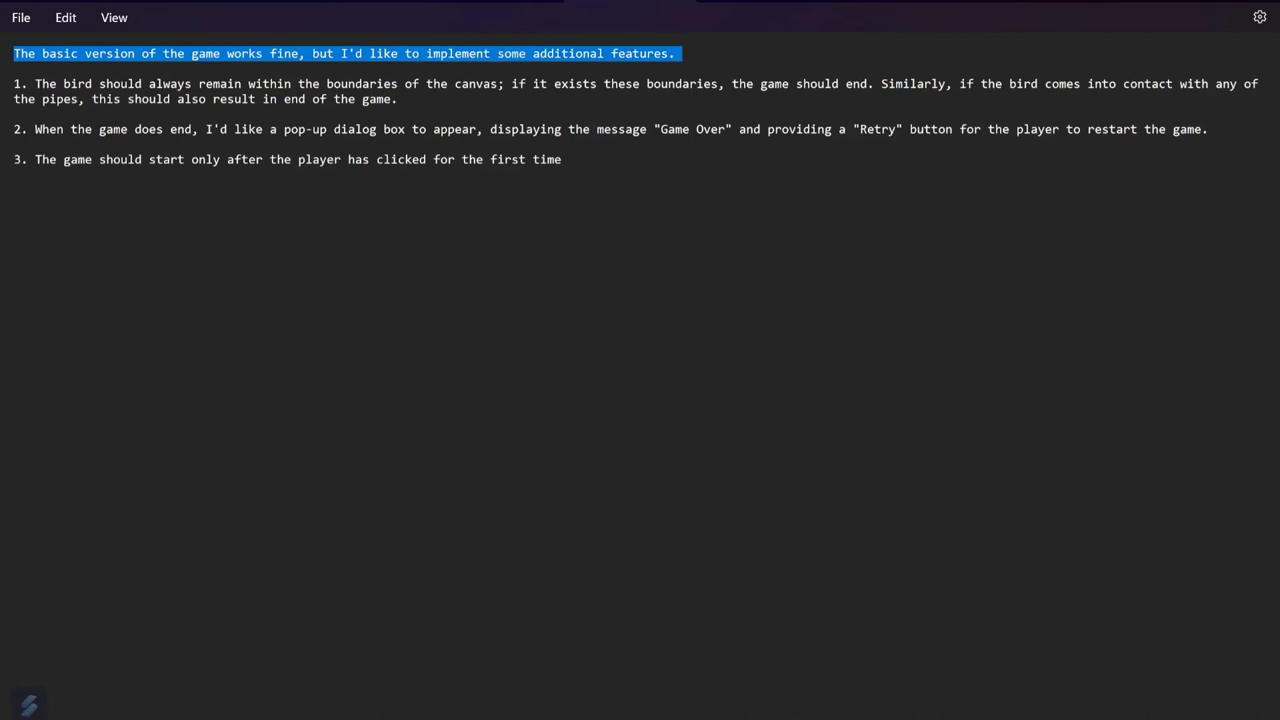
{"action": "left_click_drag", "start_coordinate": [675, 53], "coordinate": [465, 84]}
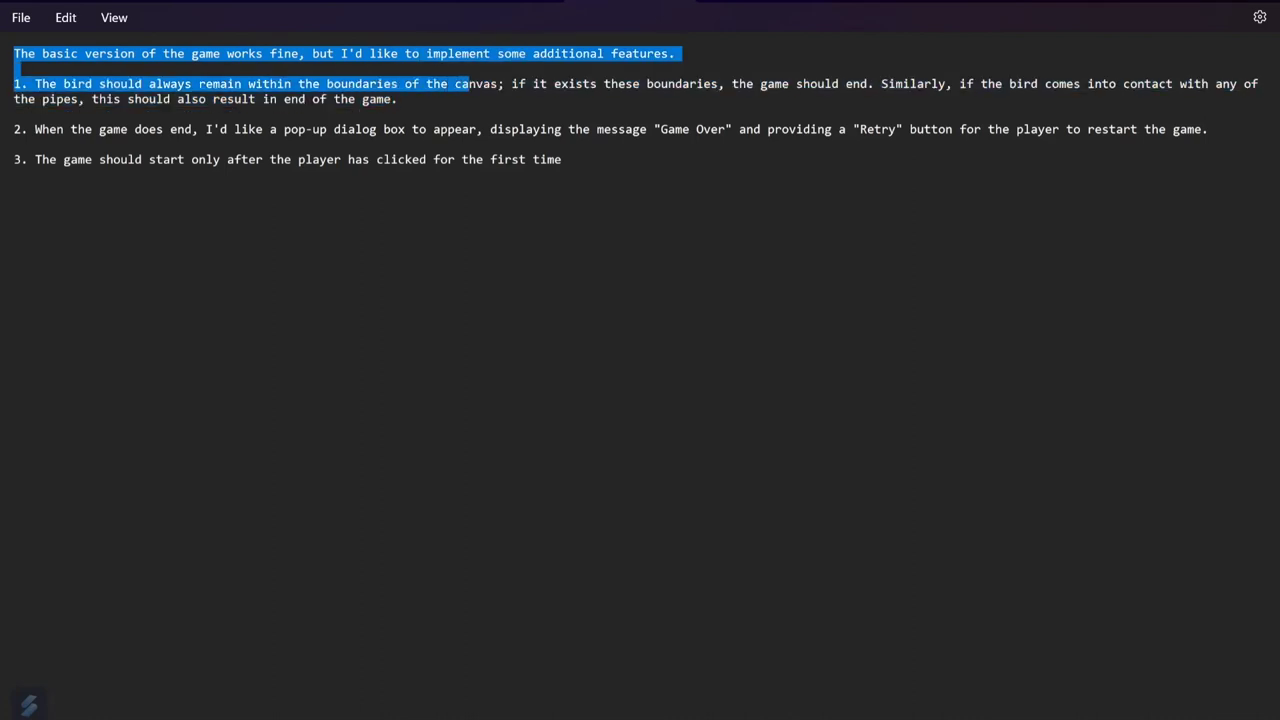
{"action": "left_click_drag", "start_coordinate": [465, 83], "coordinate": [760, 83]}
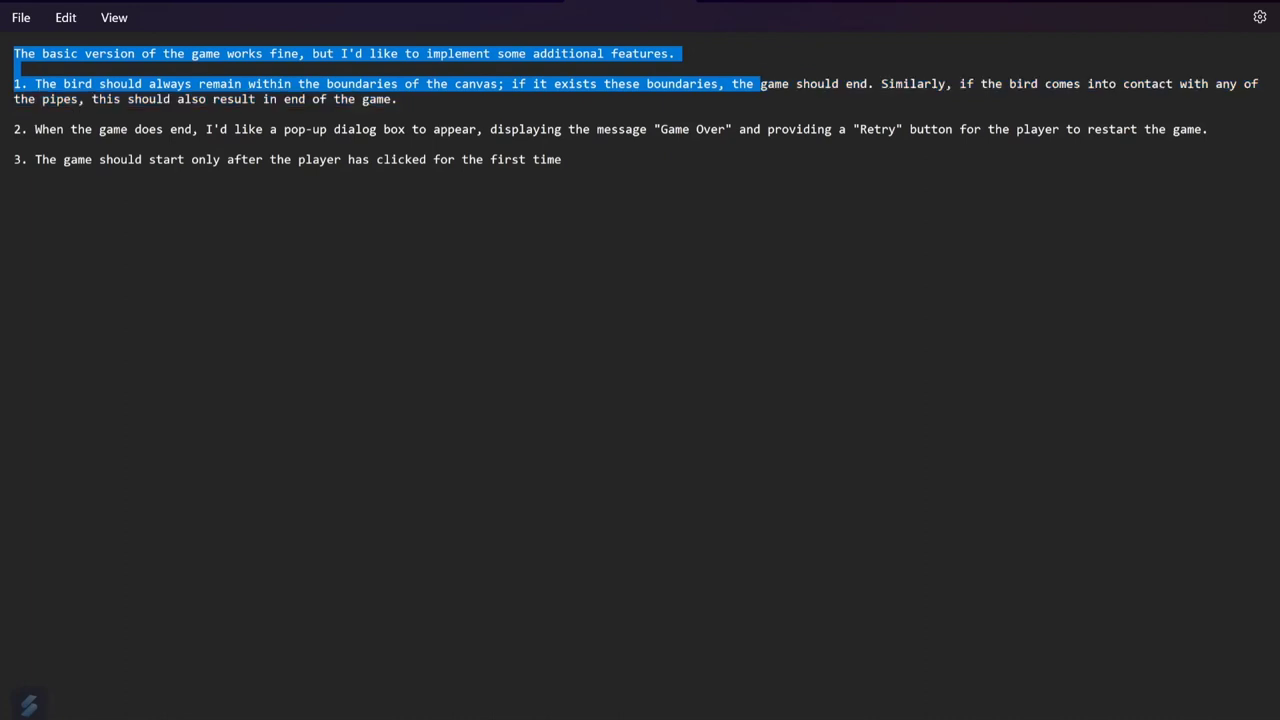
{"action": "left_click_drag", "start_coordinate": [760, 83], "coordinate": [397, 99]}
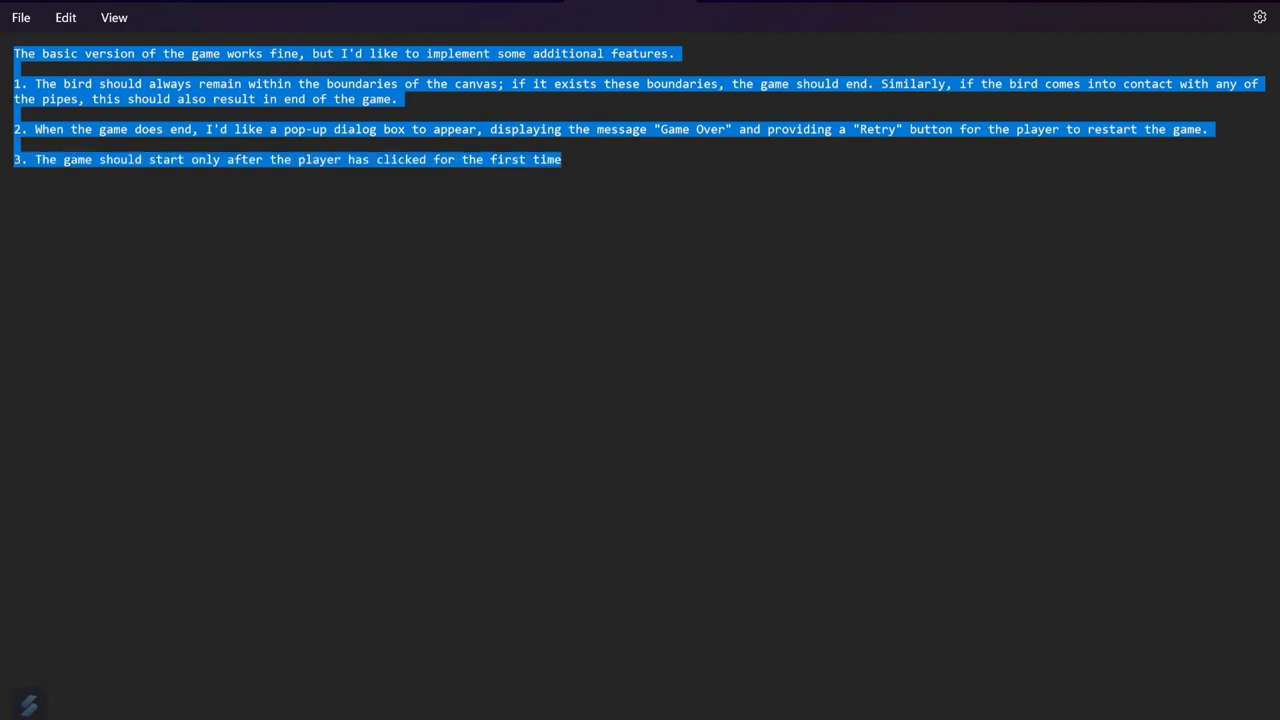
{"action": "left_click", "coordinate": [562, 159]}
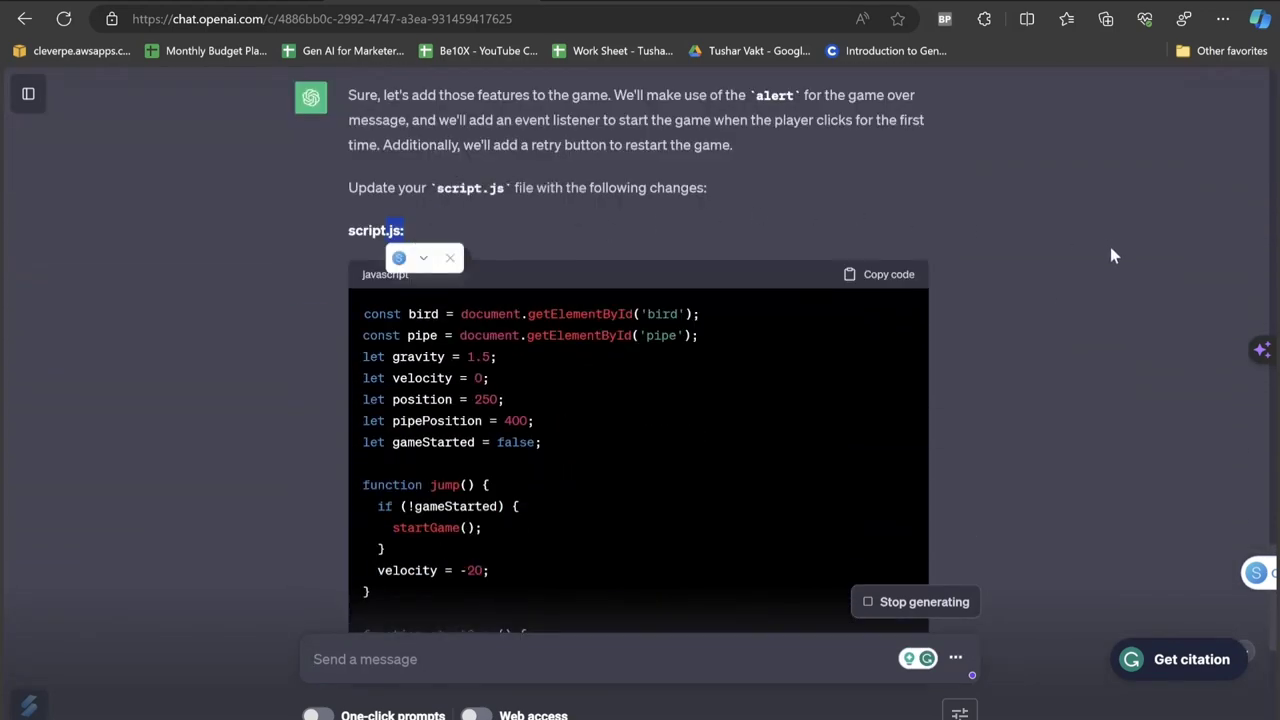
Scroll through ChatGPT's replies to read the corrected gameLoop function for script.js.
{"action": "scroll", "scroll_direction": "down", "scroll_amount": 3}
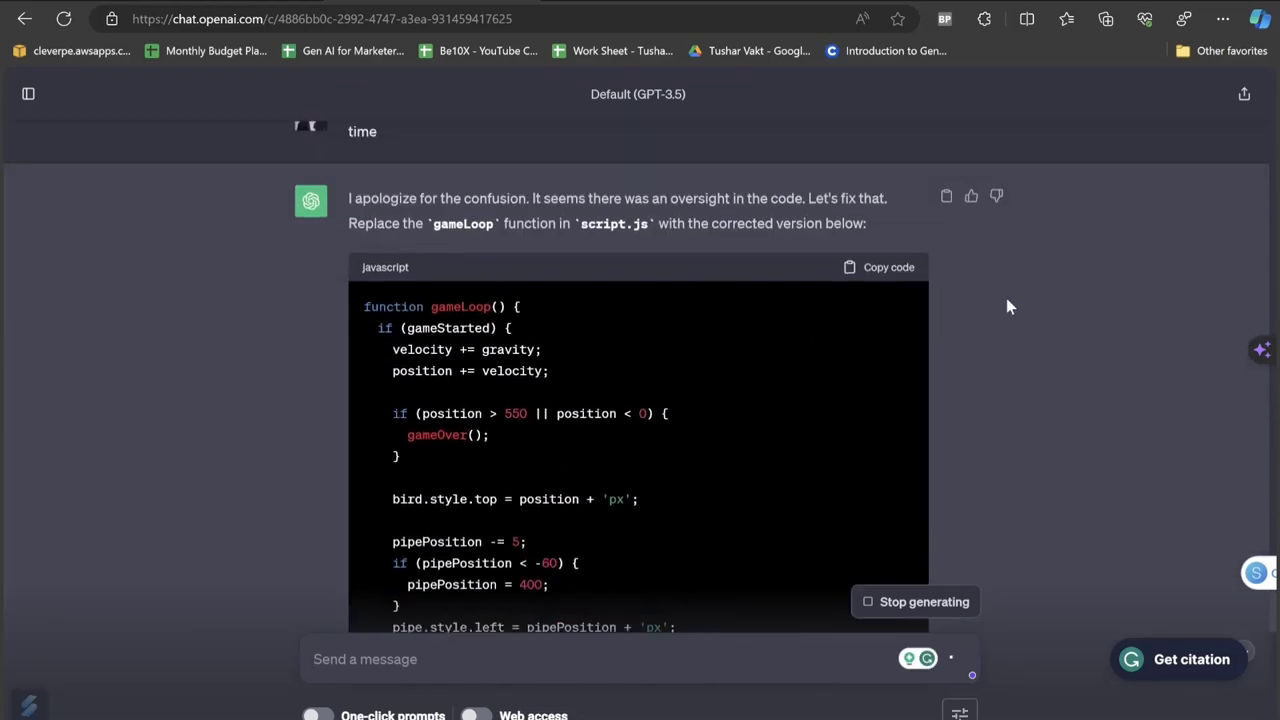
{"action": "scroll", "scroll_direction": "up", "scroll_amount": 3}
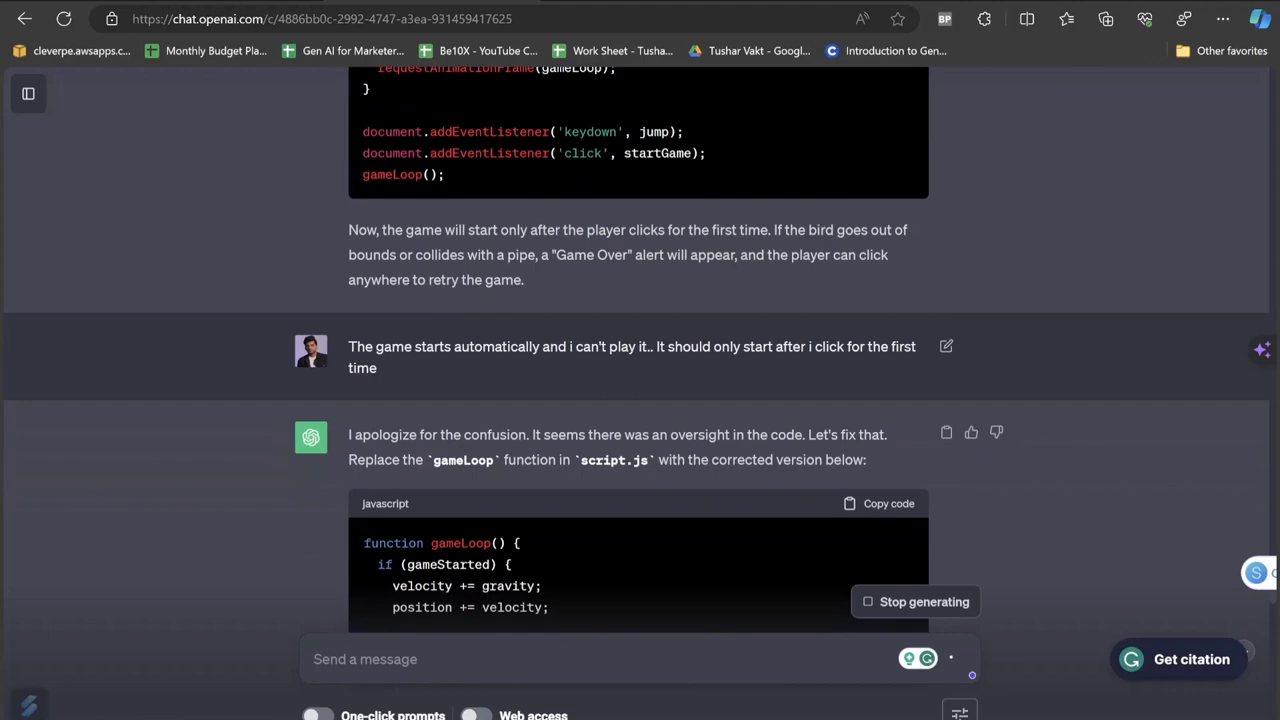
{"action": "mouse_move", "coordinate": [645, 367]}
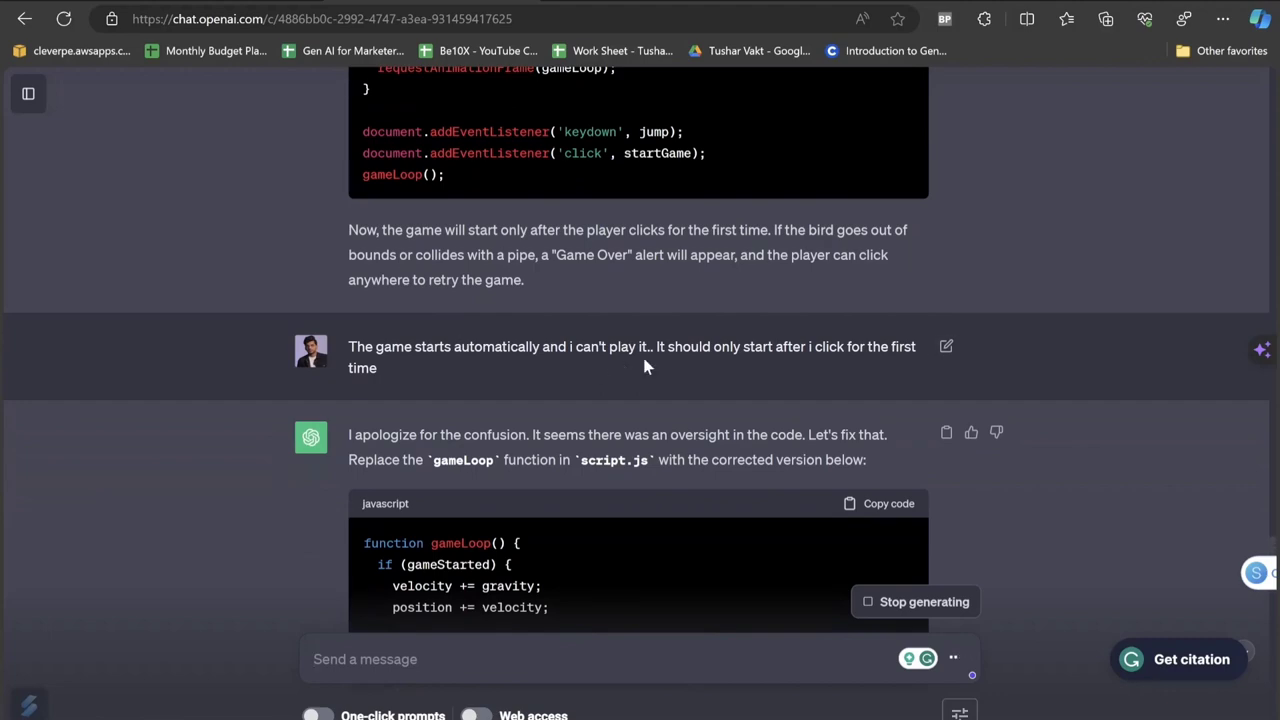
{"action": "scroll", "scroll_direction": "down", "scroll_amount": 3}
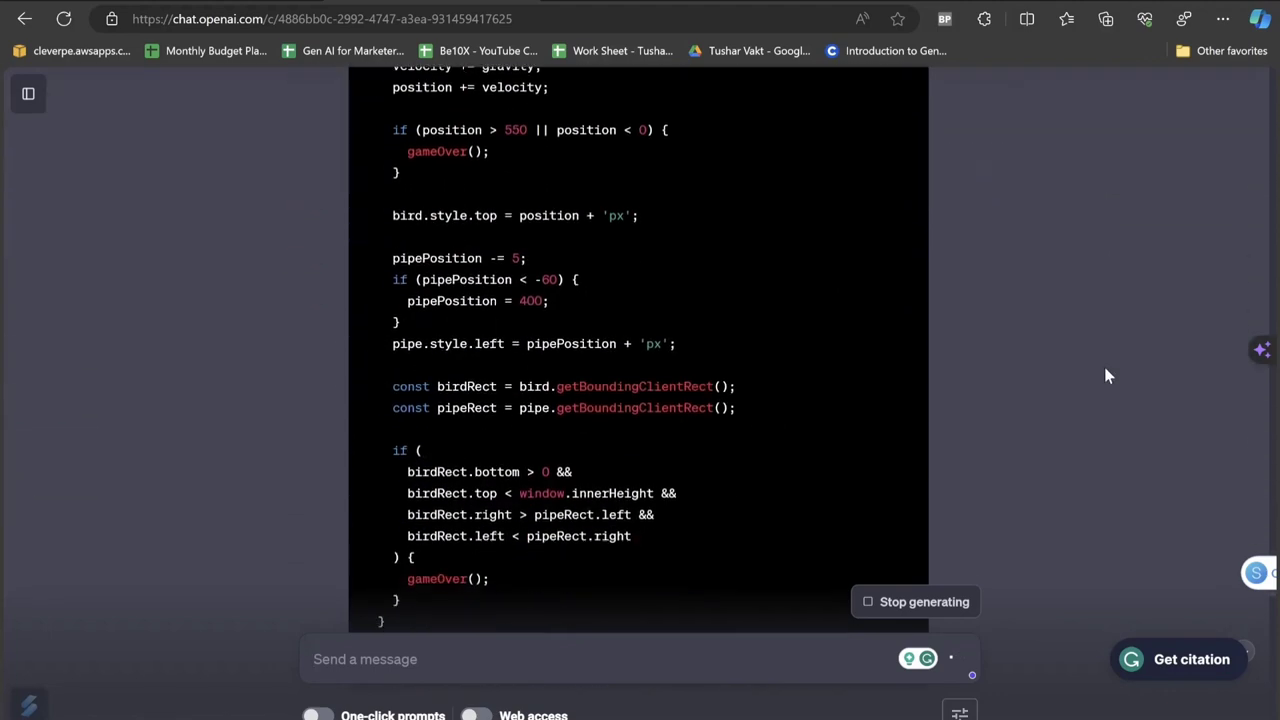
{"action": "scroll", "scroll_direction": "up", "scroll_amount": 3}
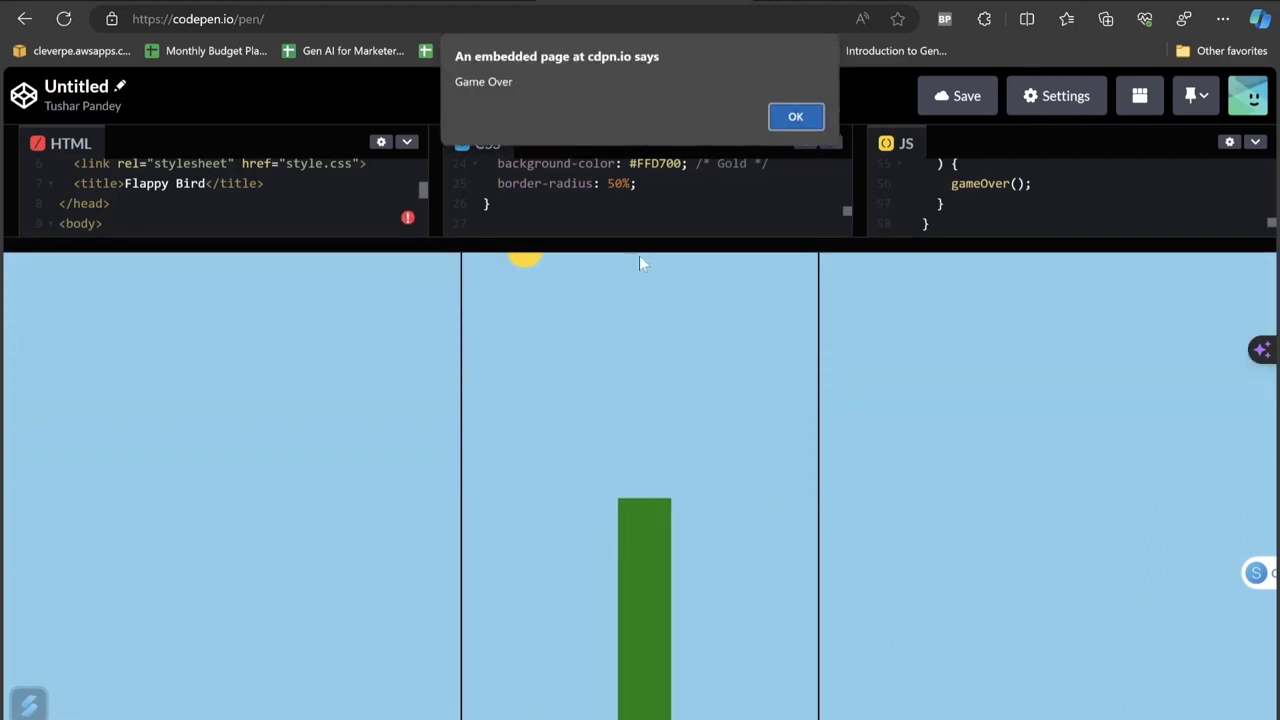
{"action": "mouse_move", "coordinate": [653, 261]}
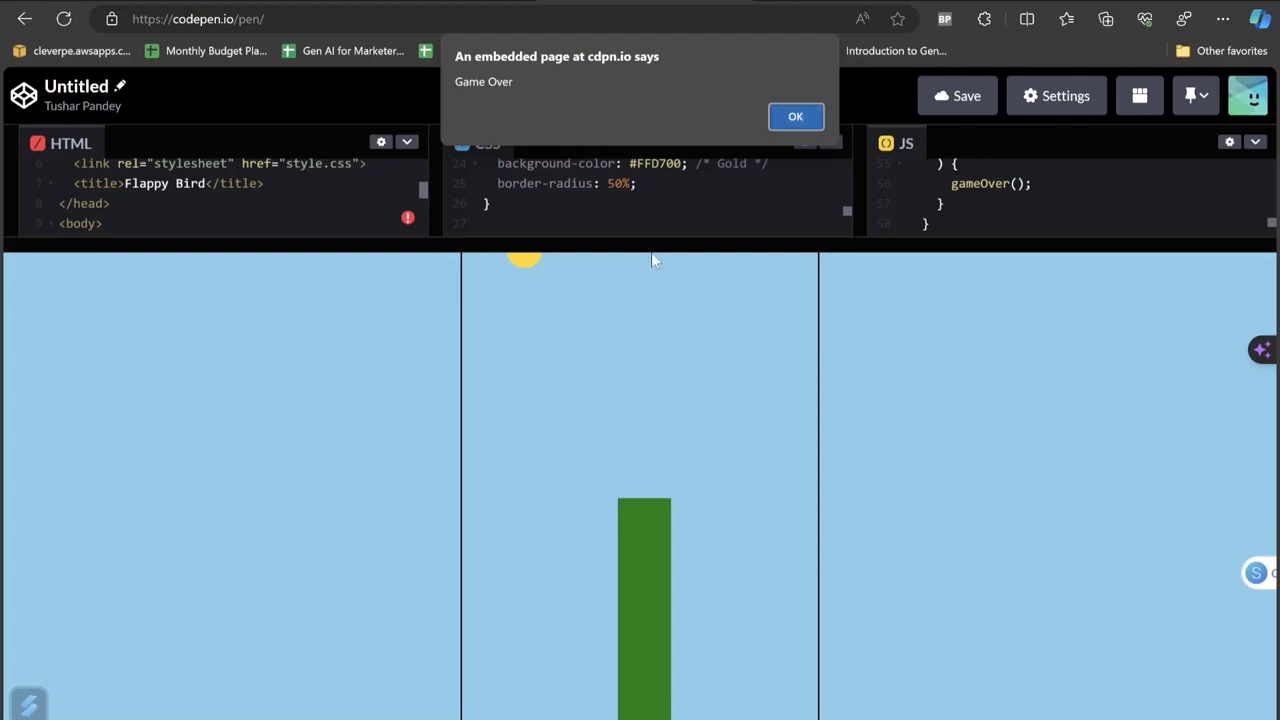
Dismiss the Game Over alert after the updated Flappy Bird crashes.
{"action": "left_click", "coordinate": [795, 116]}
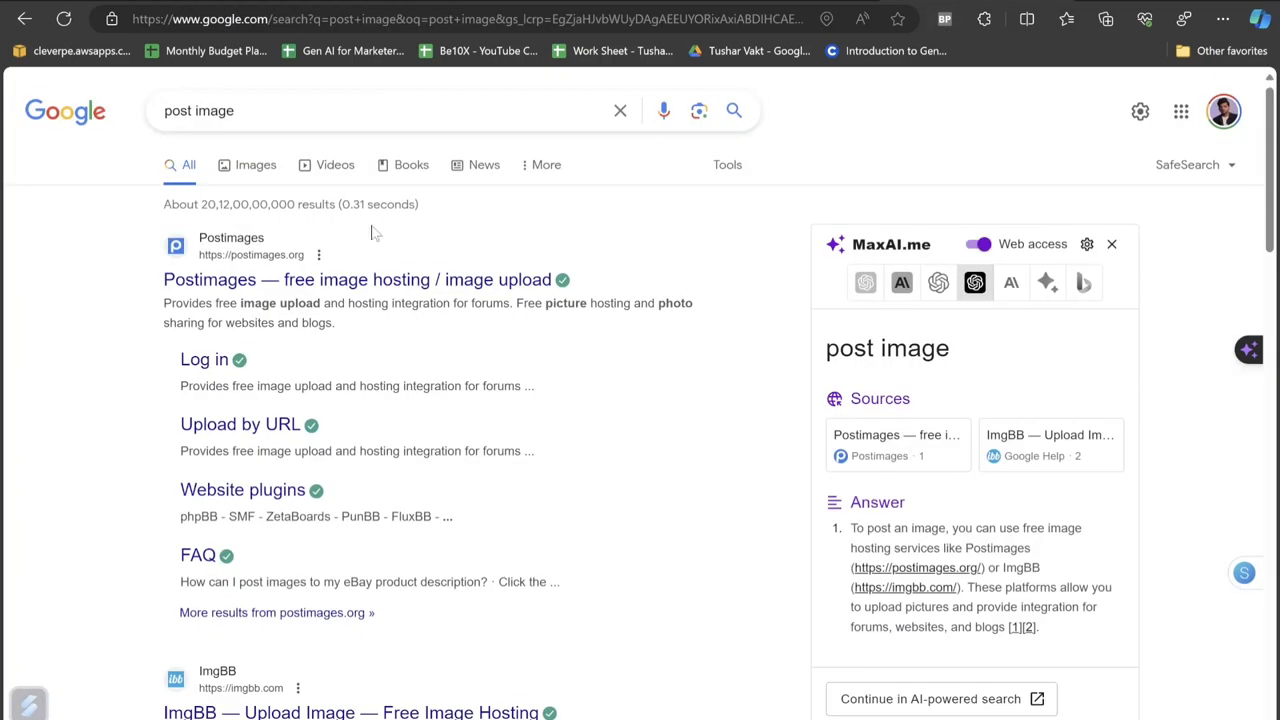
Open Postimages and save the transparent blue cartoon bird PNG from Google Images.
{"action": "left_click", "coordinate": [356, 279]}
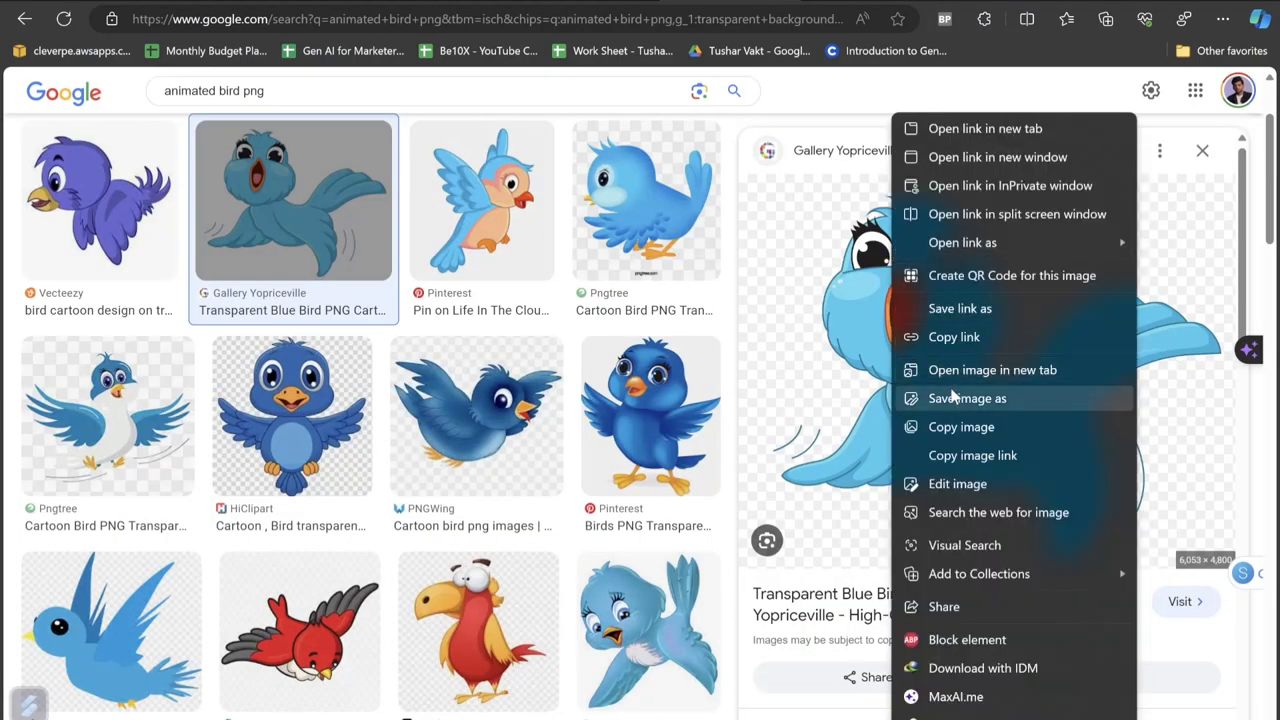
{"action": "left_click", "coordinate": [967, 398]}
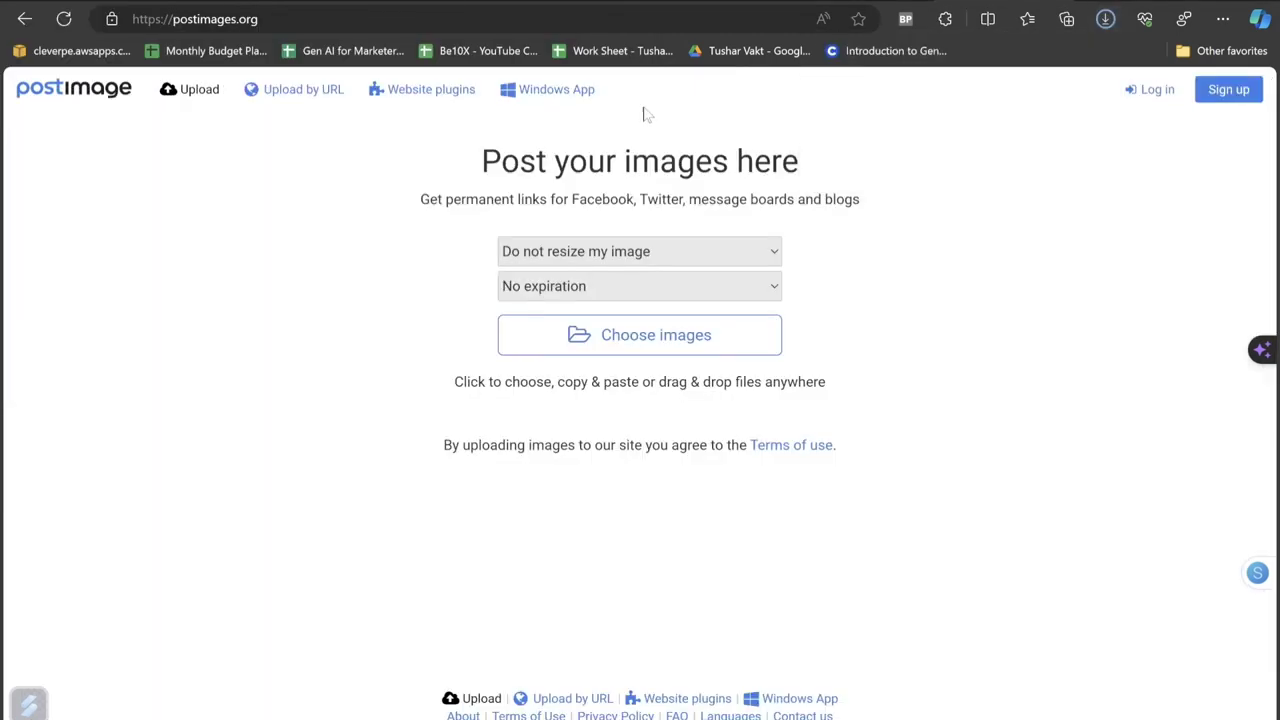
Upload the downloaded Bird image to Postimages and copy its share link.
{"action": "left_click", "coordinate": [639, 334]}
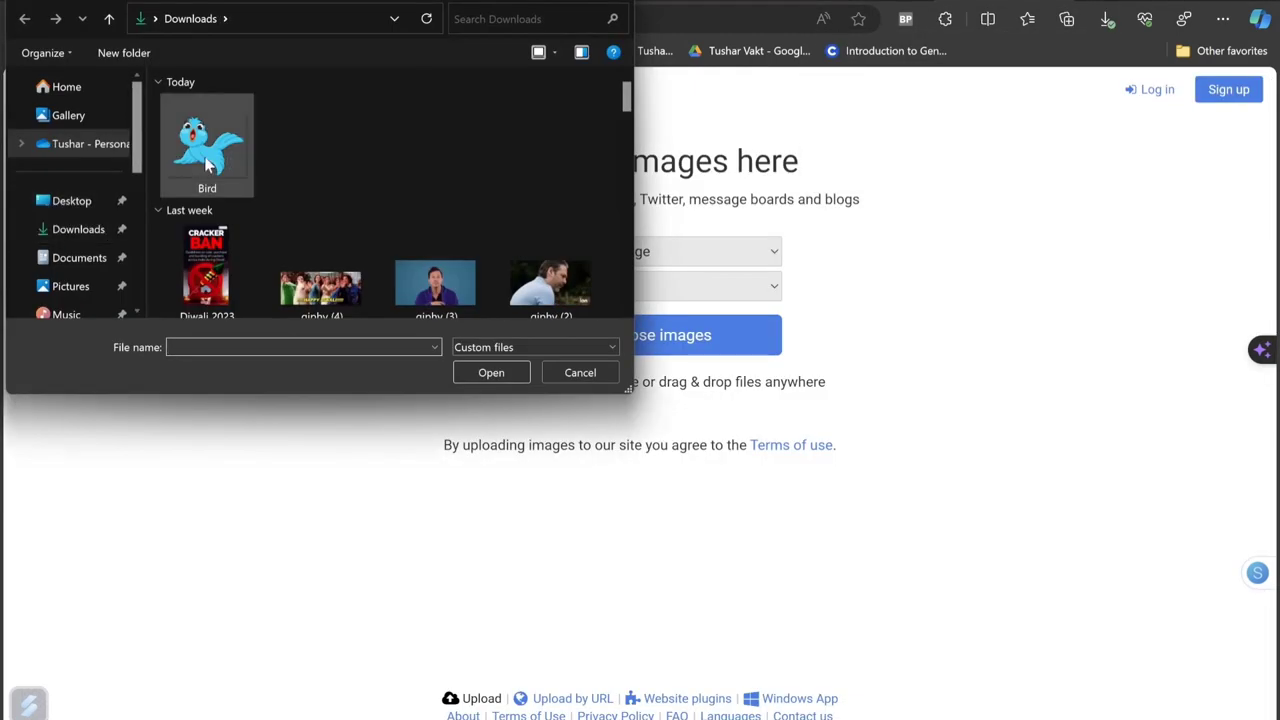
{"action": "left_click", "coordinate": [491, 372]}
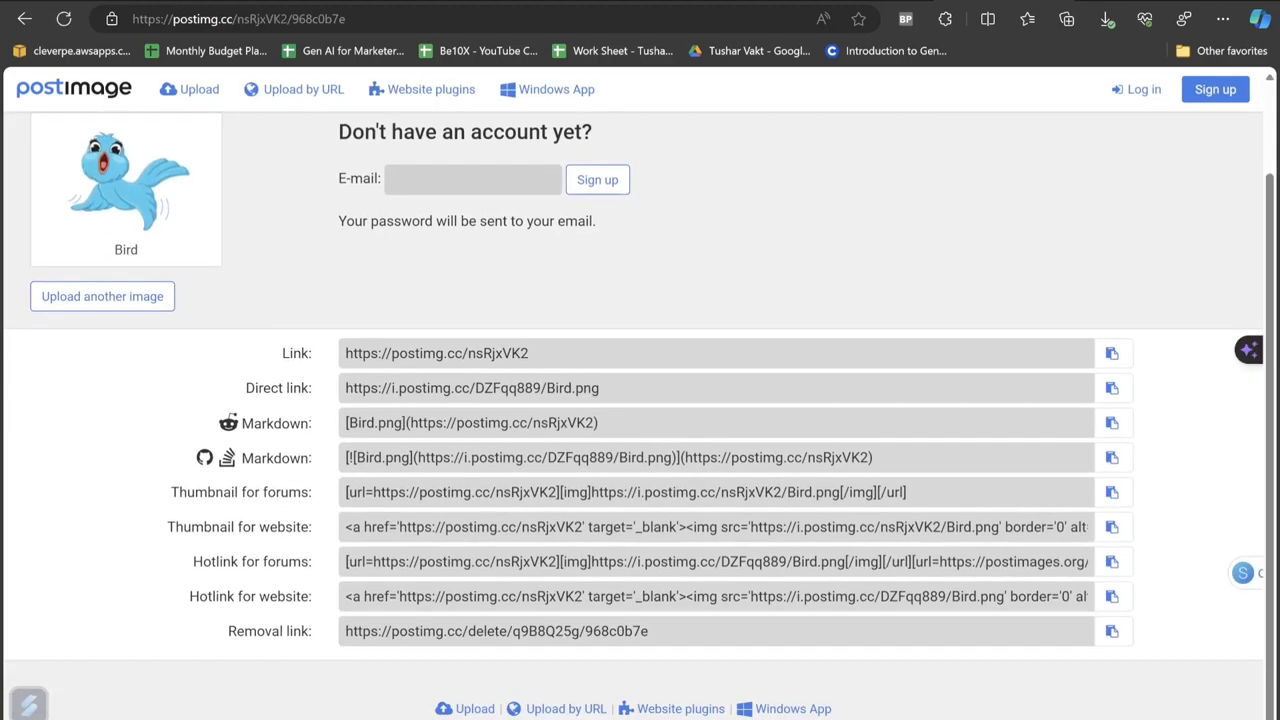
{"action": "left_click", "coordinate": [1112, 353]}
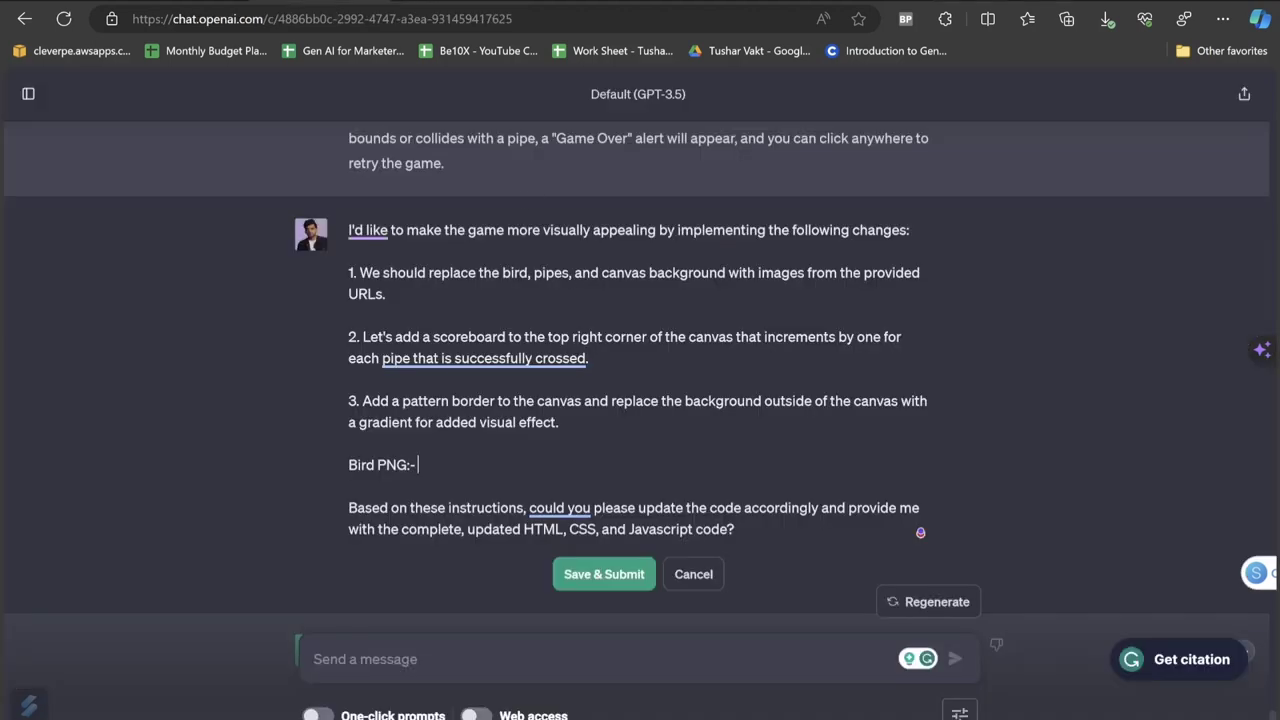
Add the postimg.cc/nsRjxVK2 bird link and a Background PNG label, then resubmit the prompt.
{"action": "type", "text": "https://postimg.cc/nsRjxVK2"}
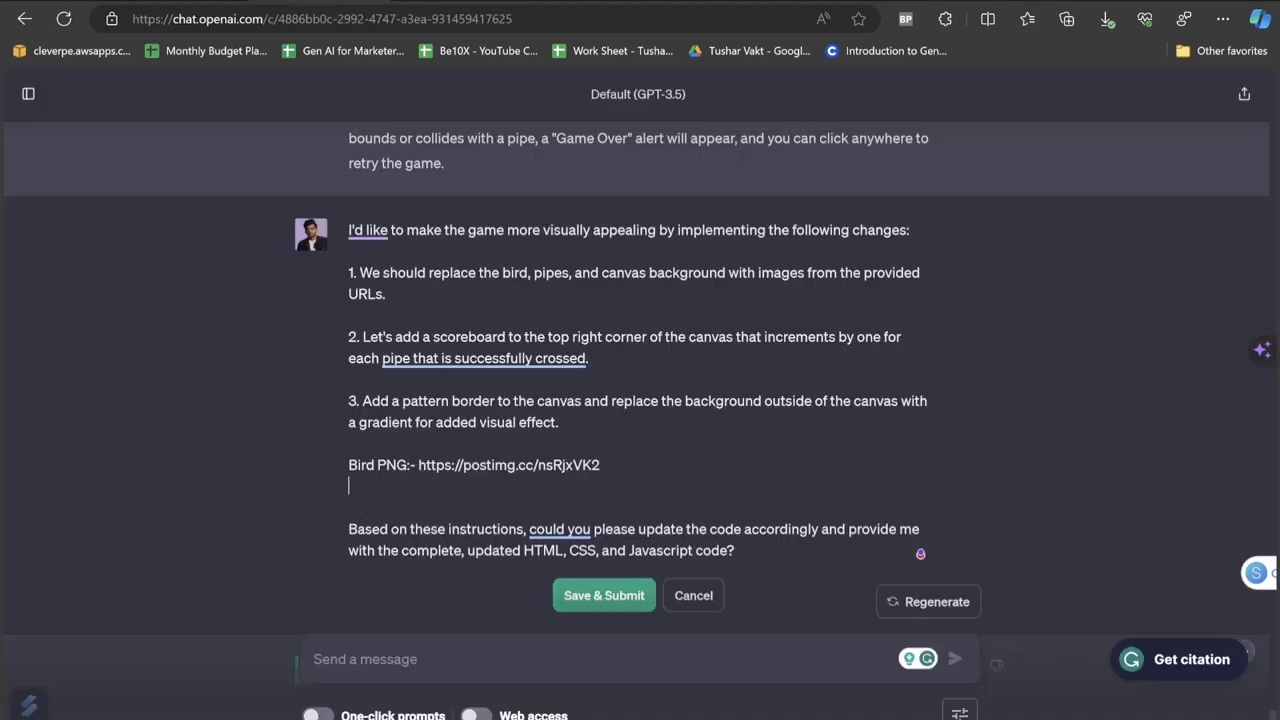
{"action": "type", "text": "Background PNG Link:-"}
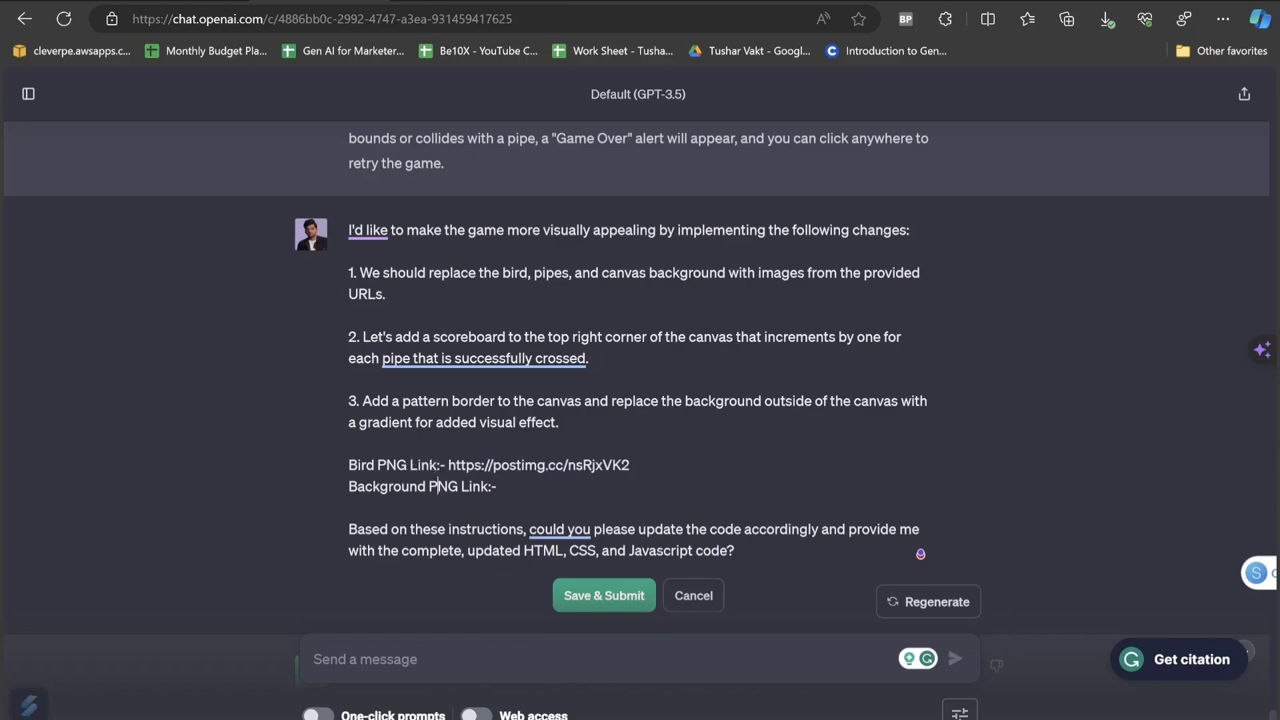
{"action": "left_click", "coordinate": [538, 465]}
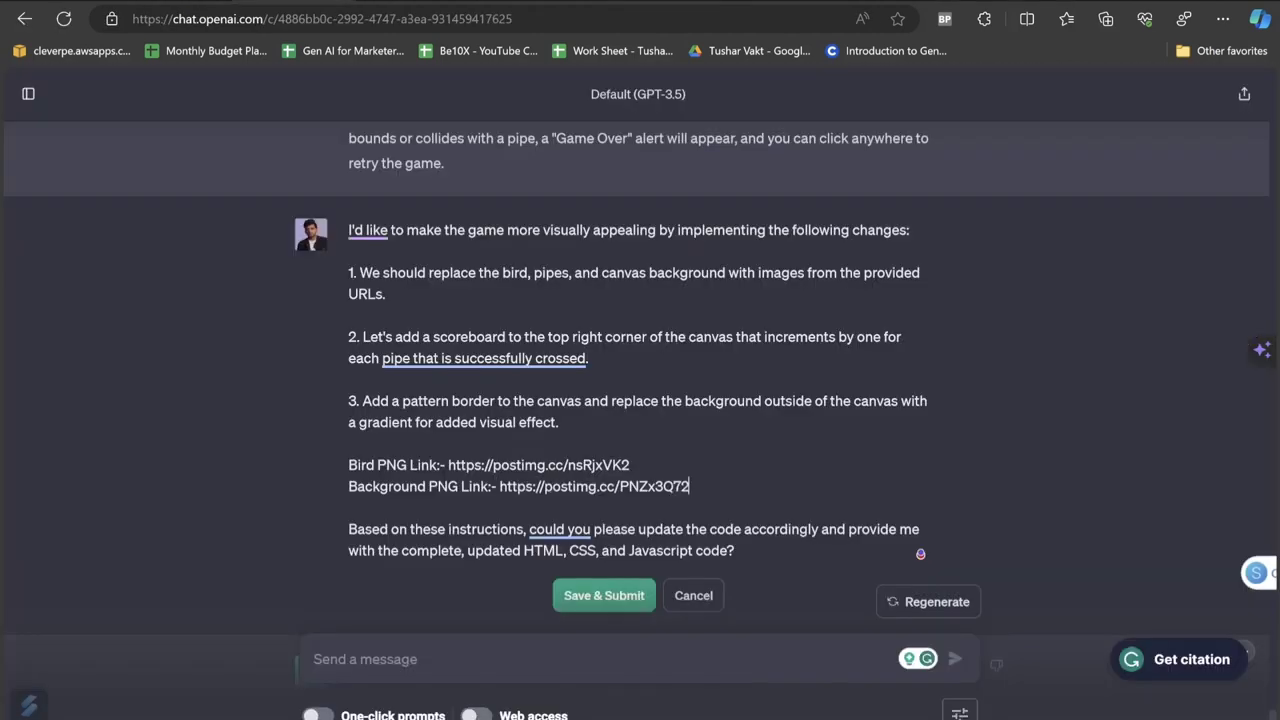
{"action": "left_click", "coordinate": [604, 595]}
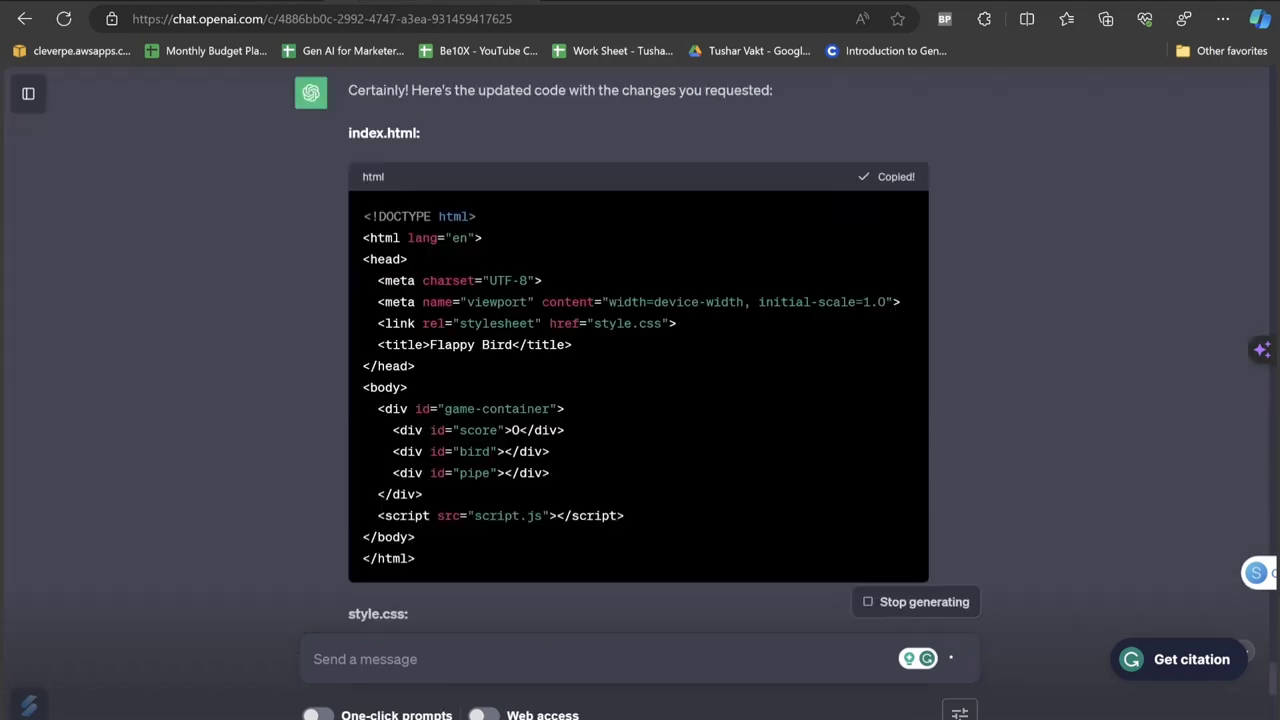
{"action": "scroll", "scroll_direction": "down", "scroll_amount": 3}
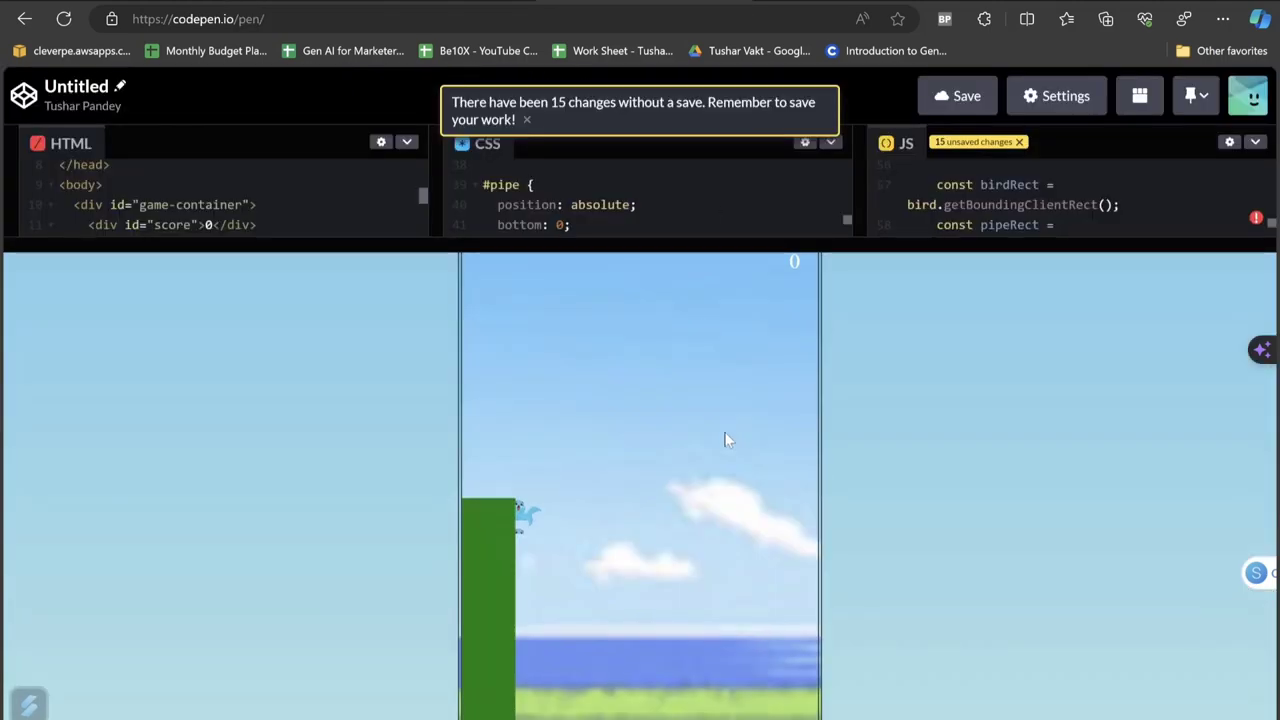
Start the image-based Flappy Bird with a first click in the CodePen preview.
{"action": "left_click", "coordinate": [527, 119]}
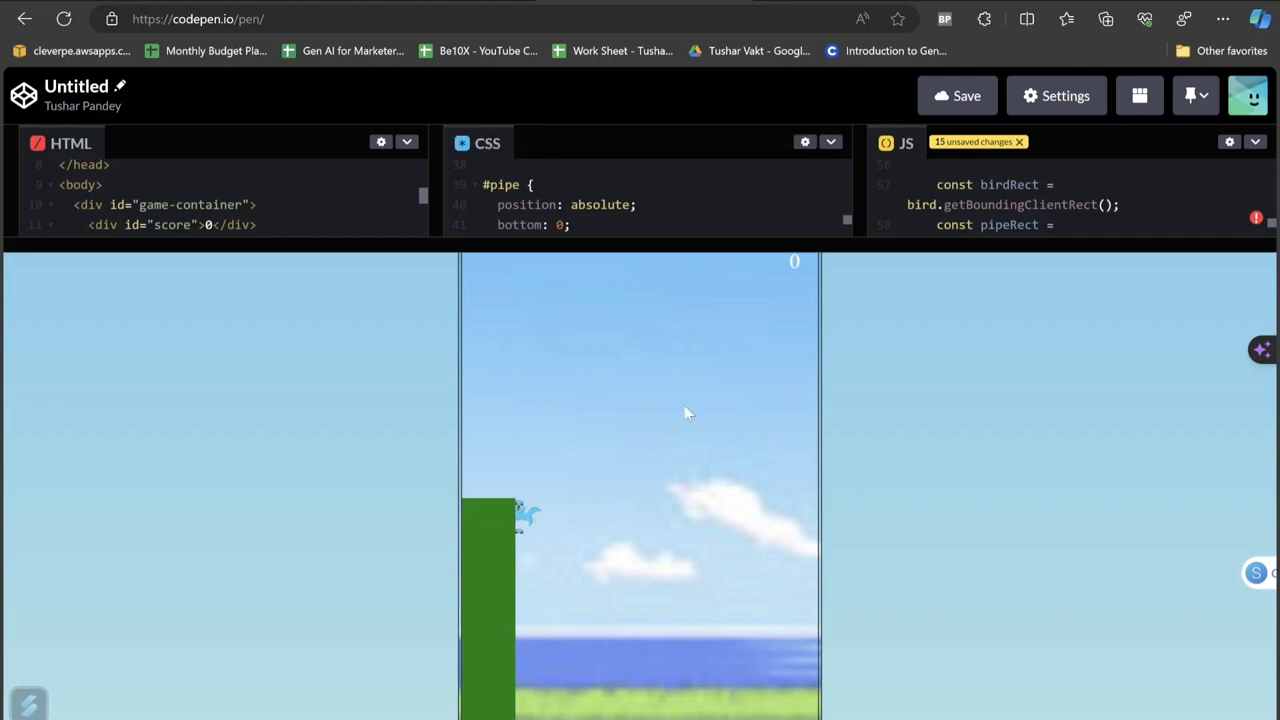
{"action": "mouse_move", "coordinate": [620, 520]}
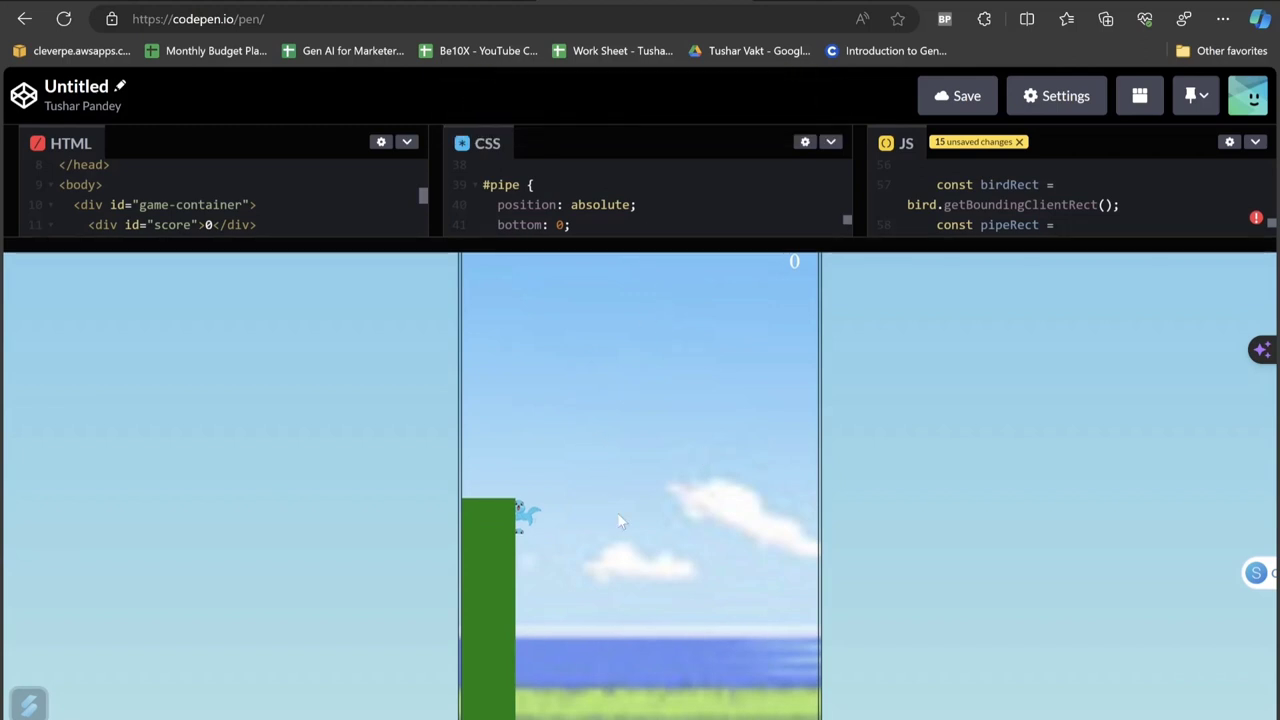
{"action": "mouse_move", "coordinate": [500, 538]}
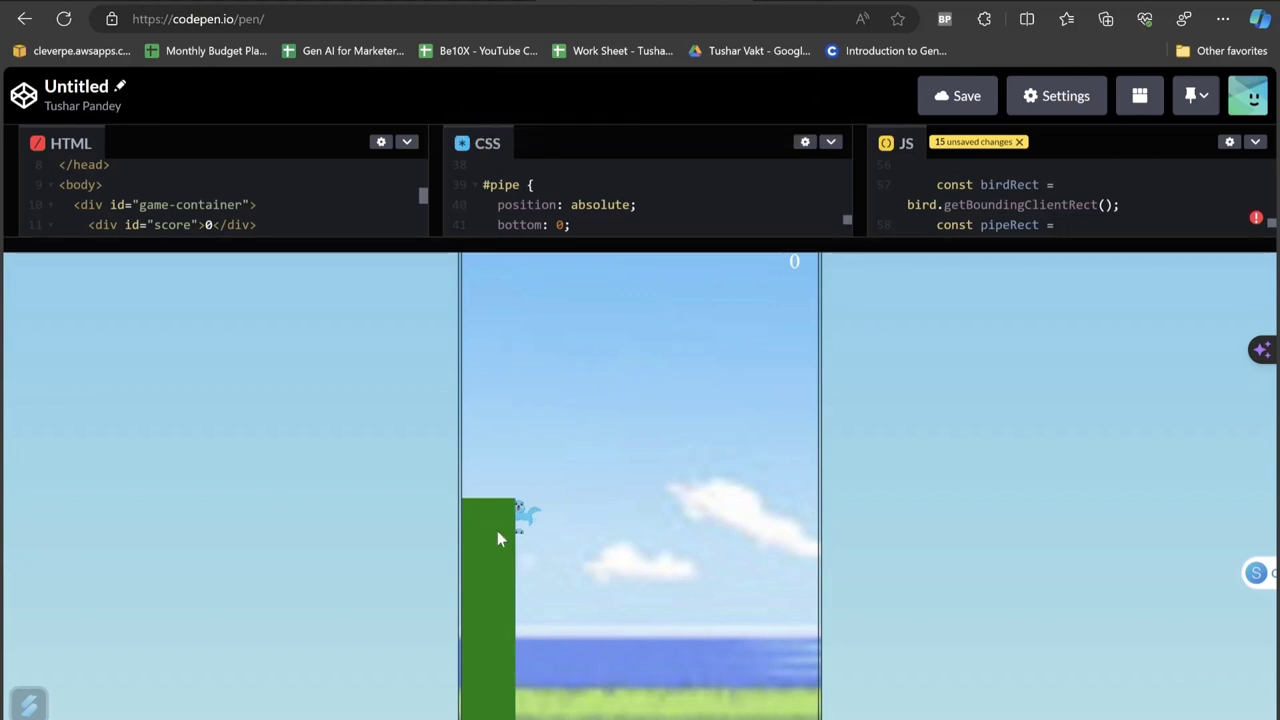
{"action": "mouse_move", "coordinate": [590, 543]}
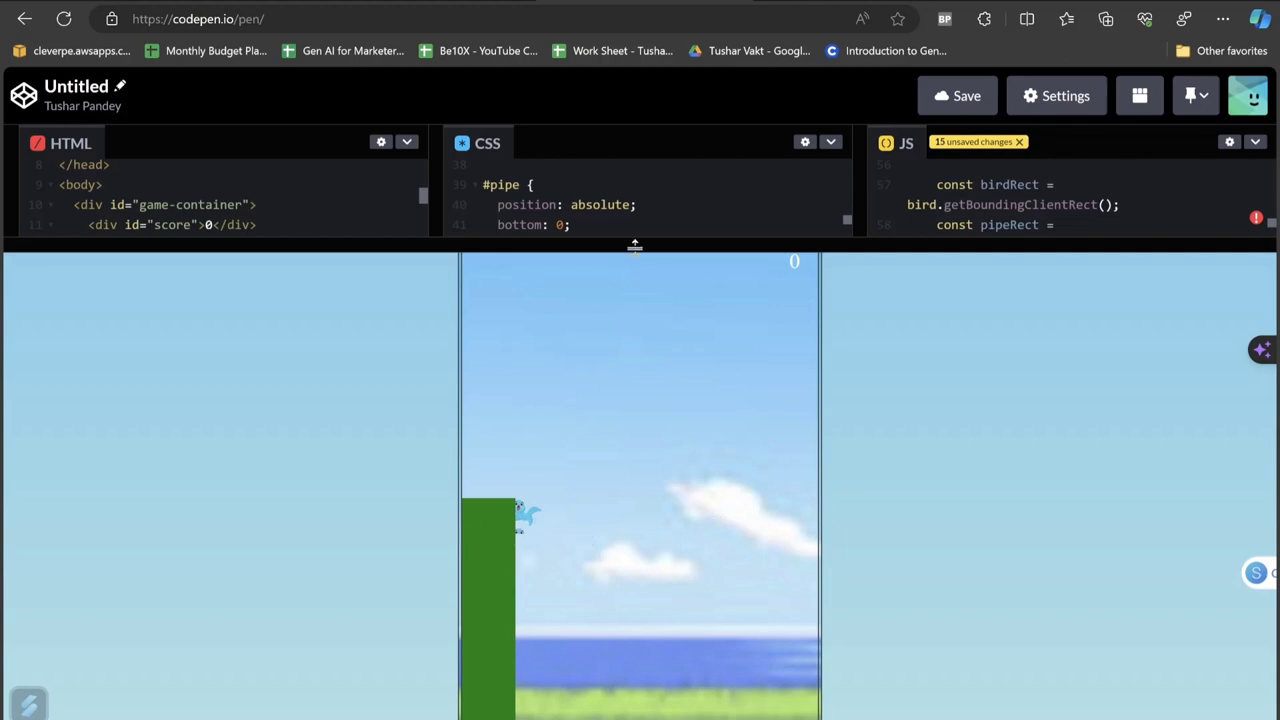
{"action": "mouse_move", "coordinate": [600, 438]}
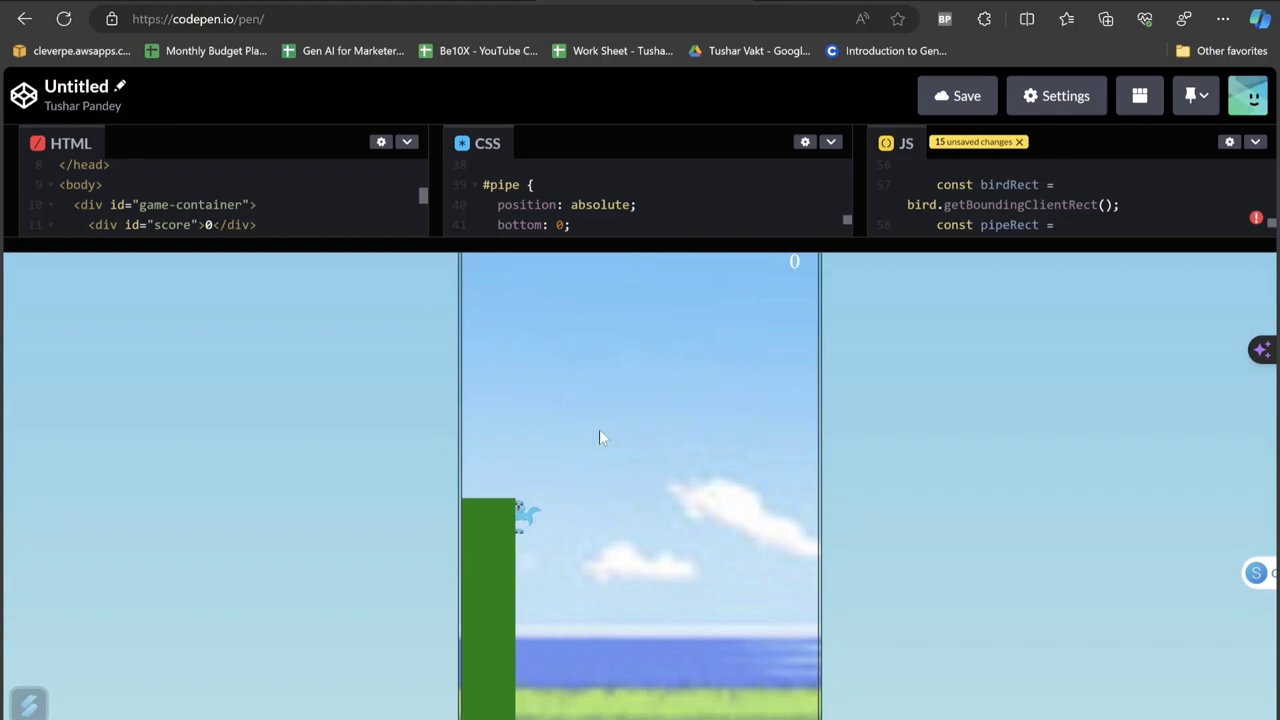
{"action": "mouse_move", "coordinate": [590, 416]}
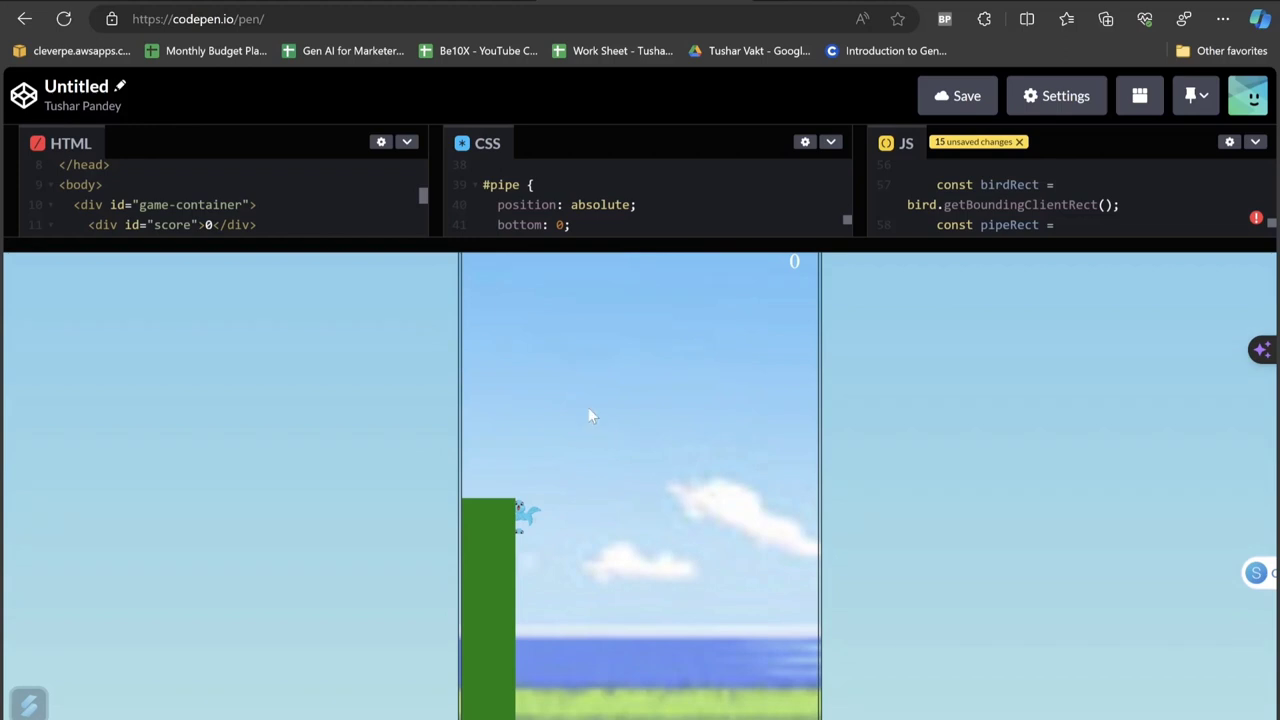